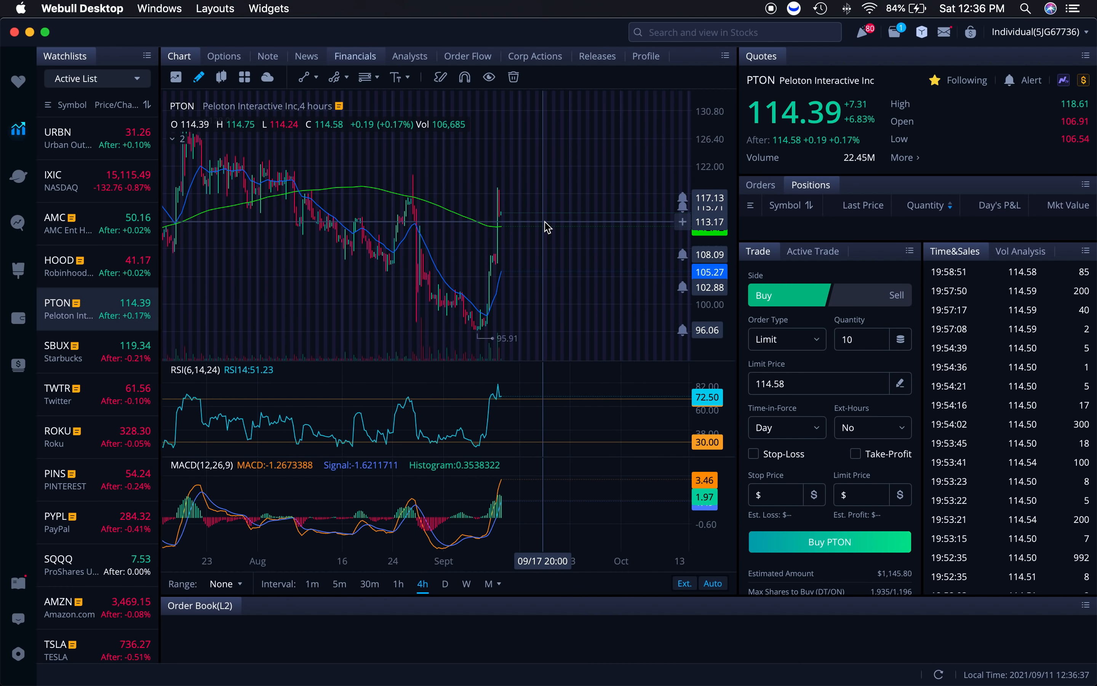
mouse_move(595, 301)
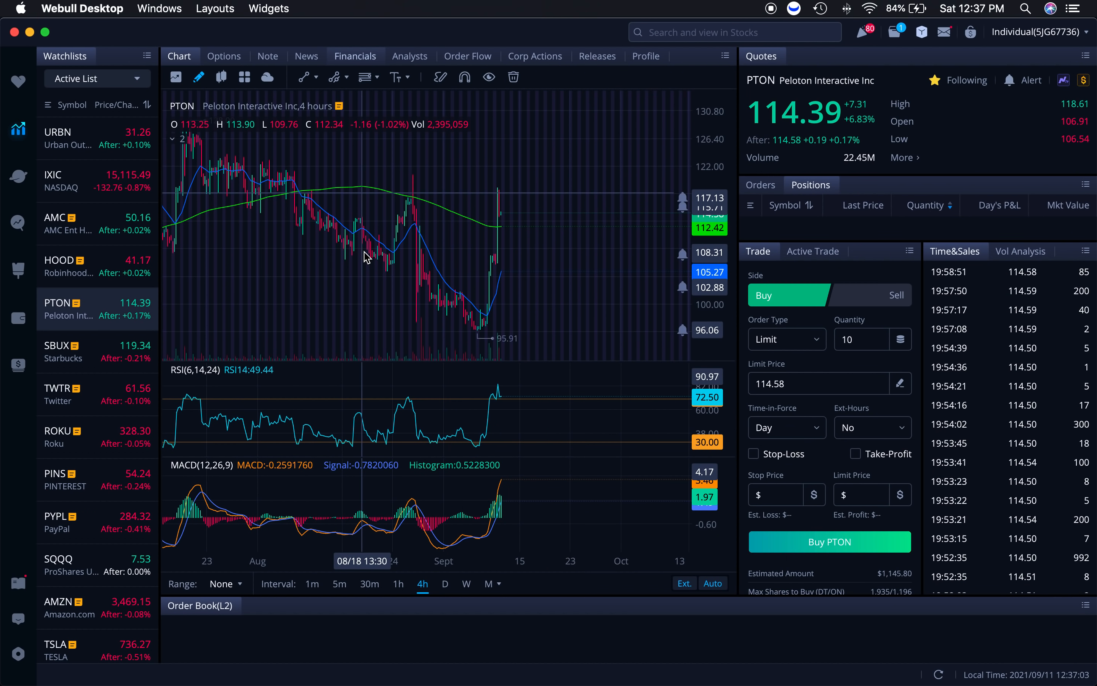
mouse_move(444, 253)
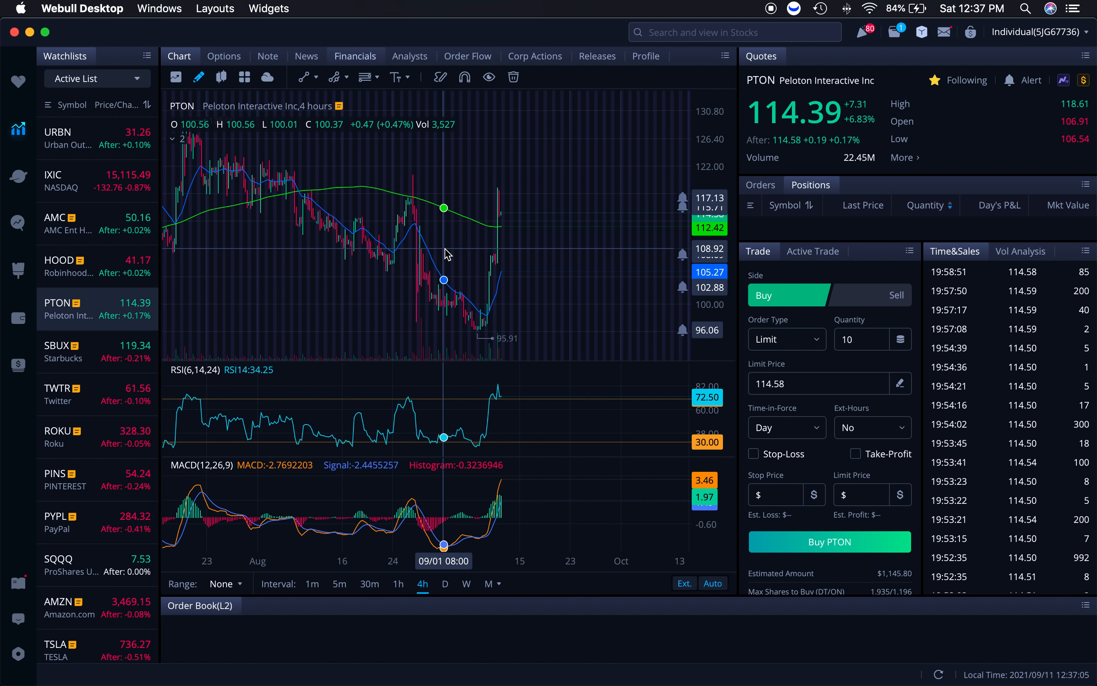
mouse_move(475, 230)
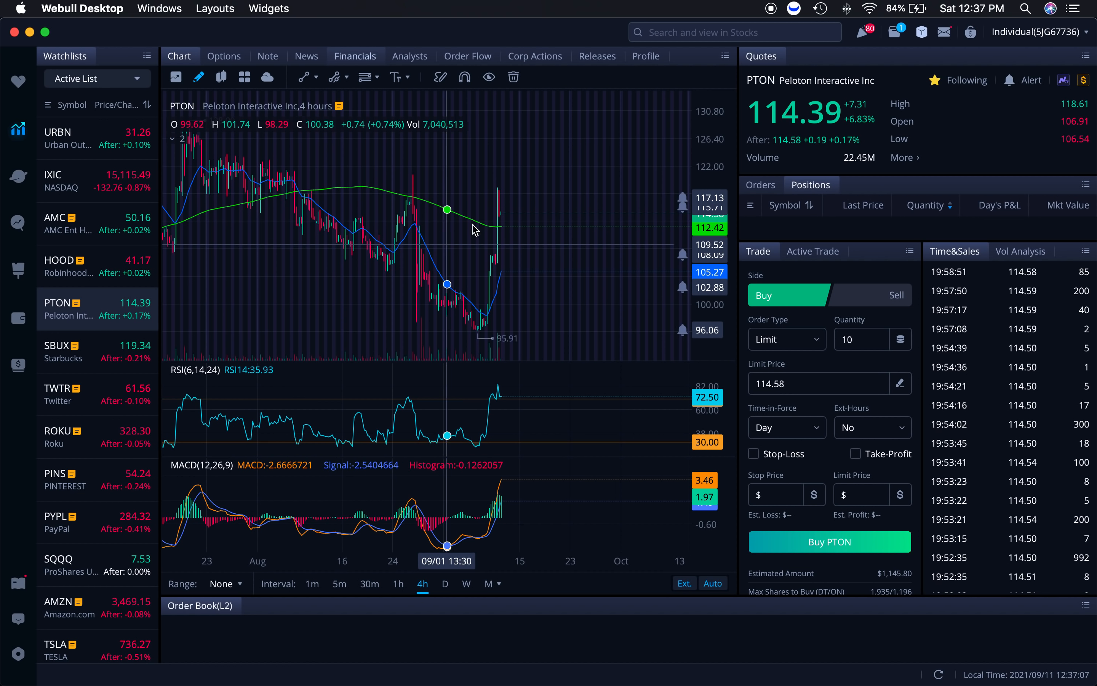
mouse_move(497, 243)
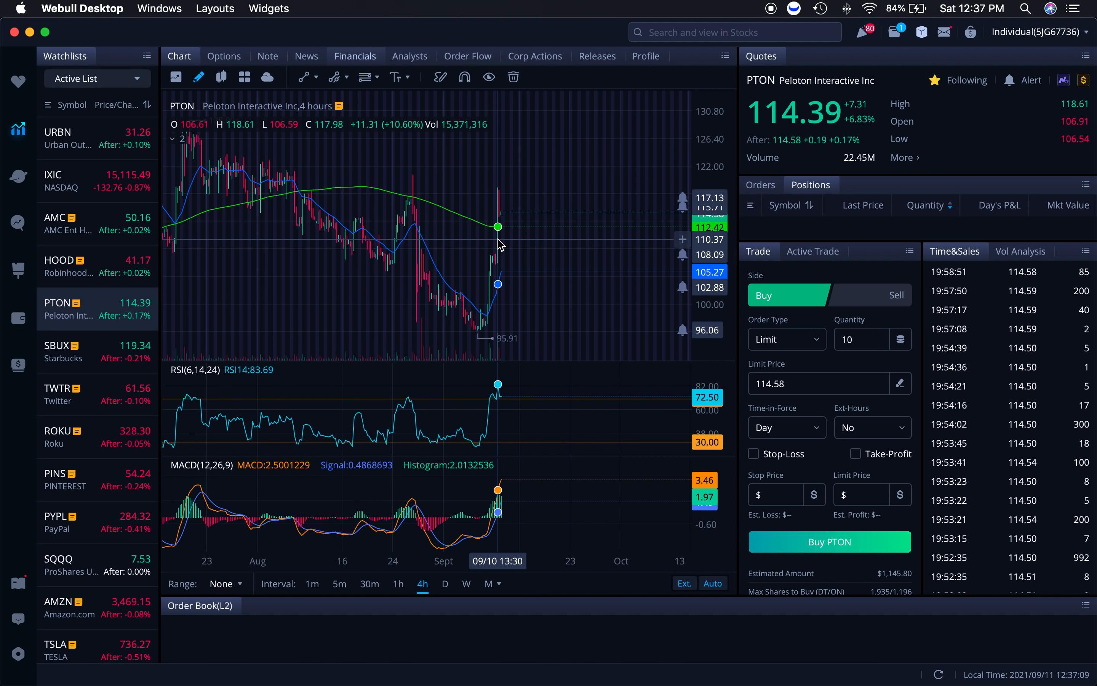
mouse_move(497, 241)
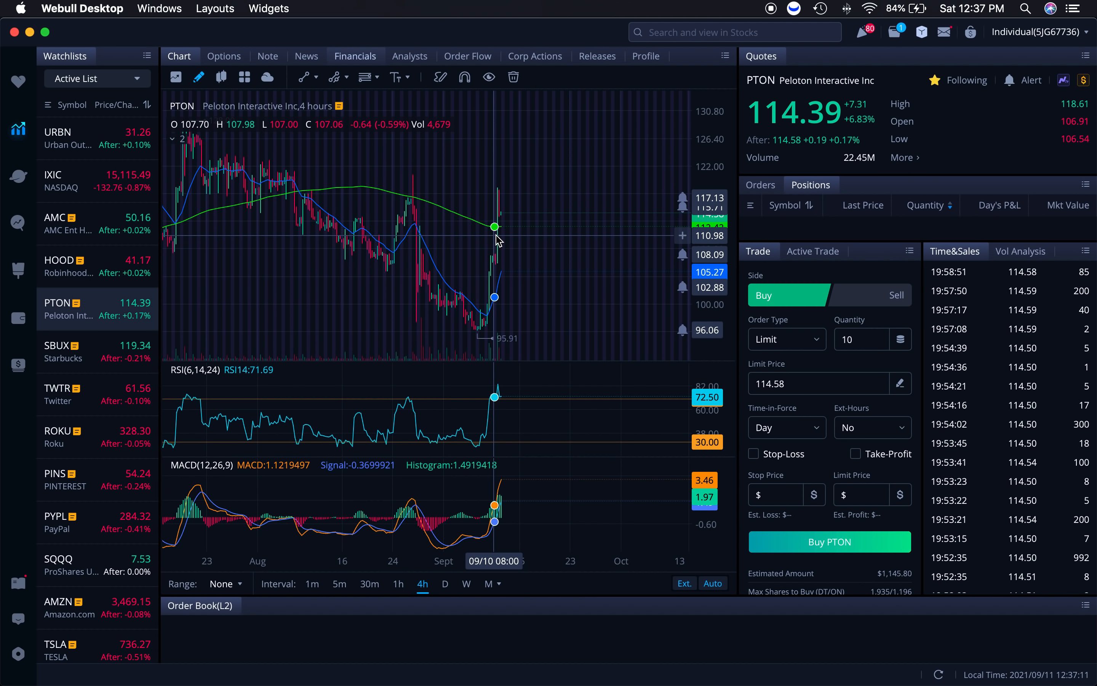
mouse_move(567, 196)
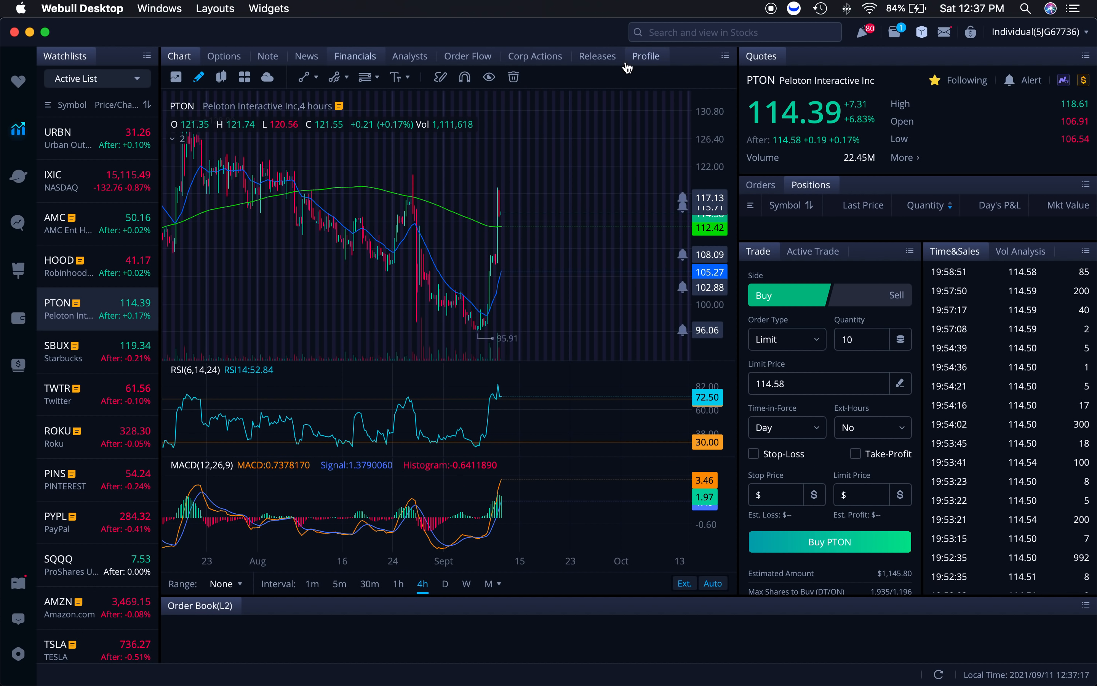
mouse_move(602, 116)
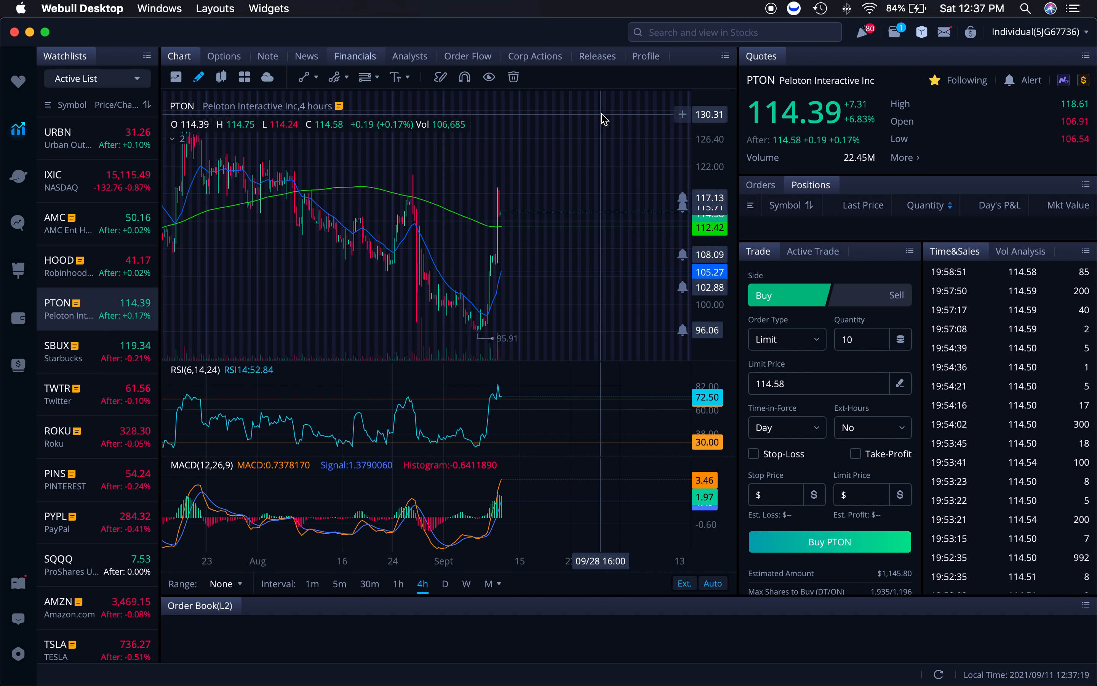
mouse_move(474, 220)
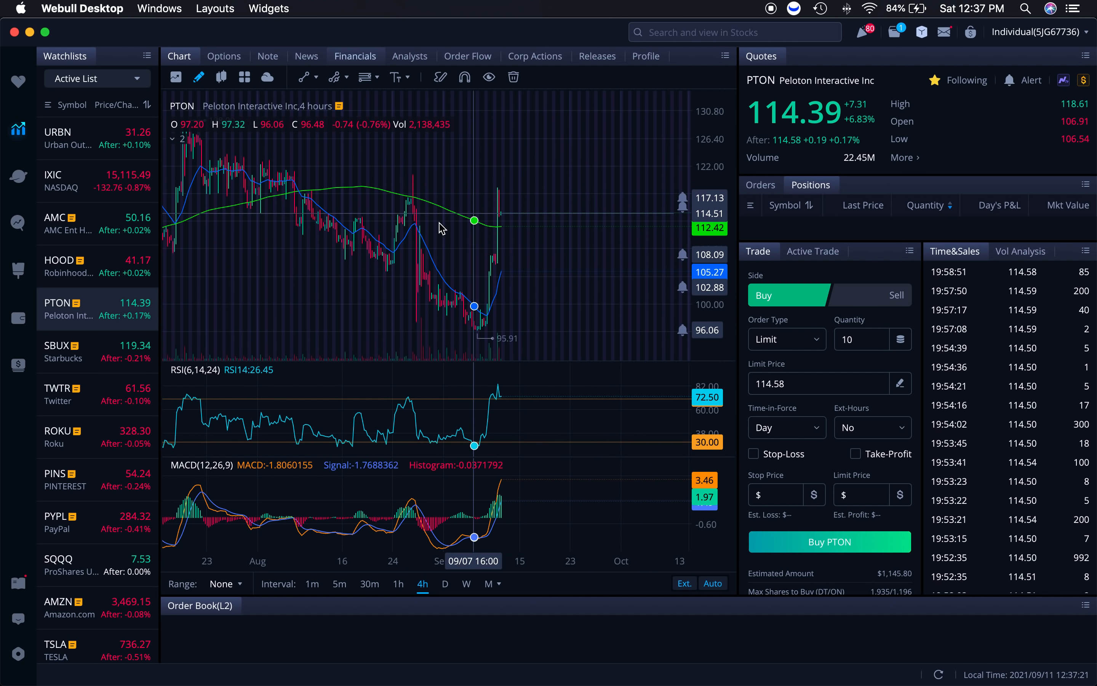
mouse_move(416, 309)
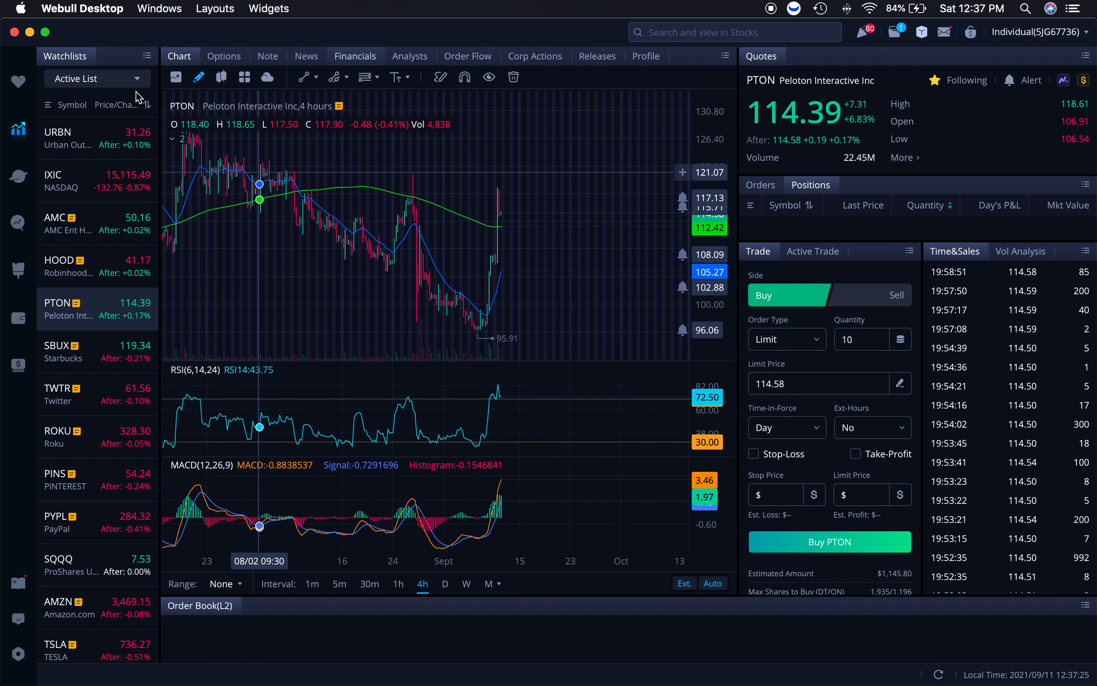
- Switch the watchlist to Oversold Stocks so Kroger's 4-hour chart loads
click(97, 78)
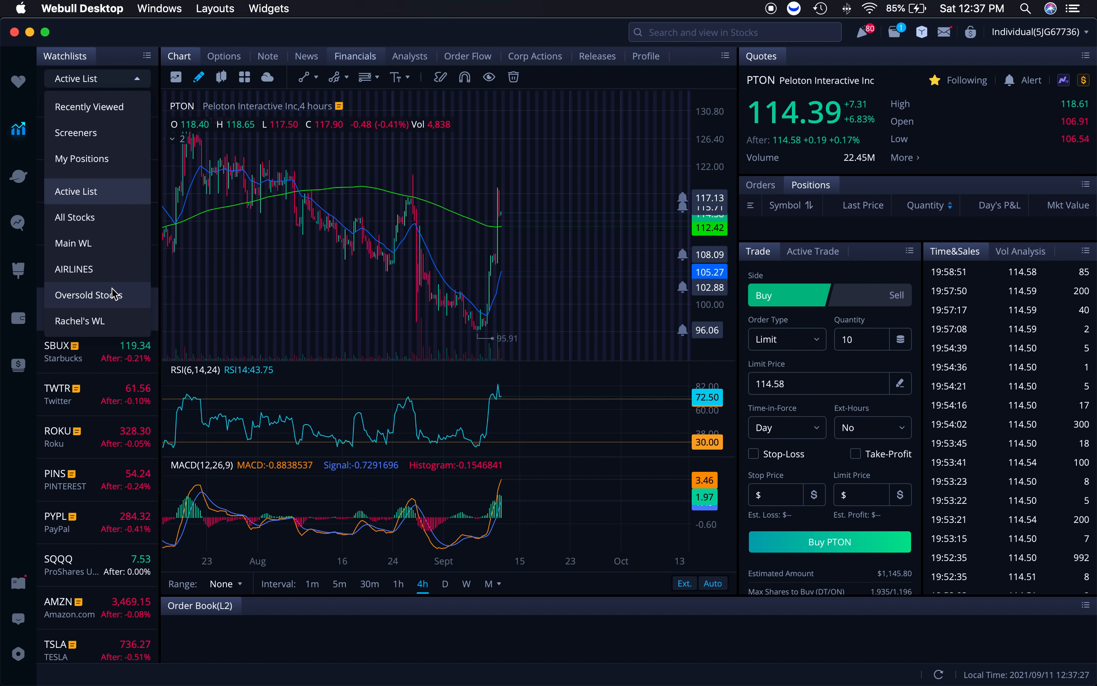
click(87, 295)
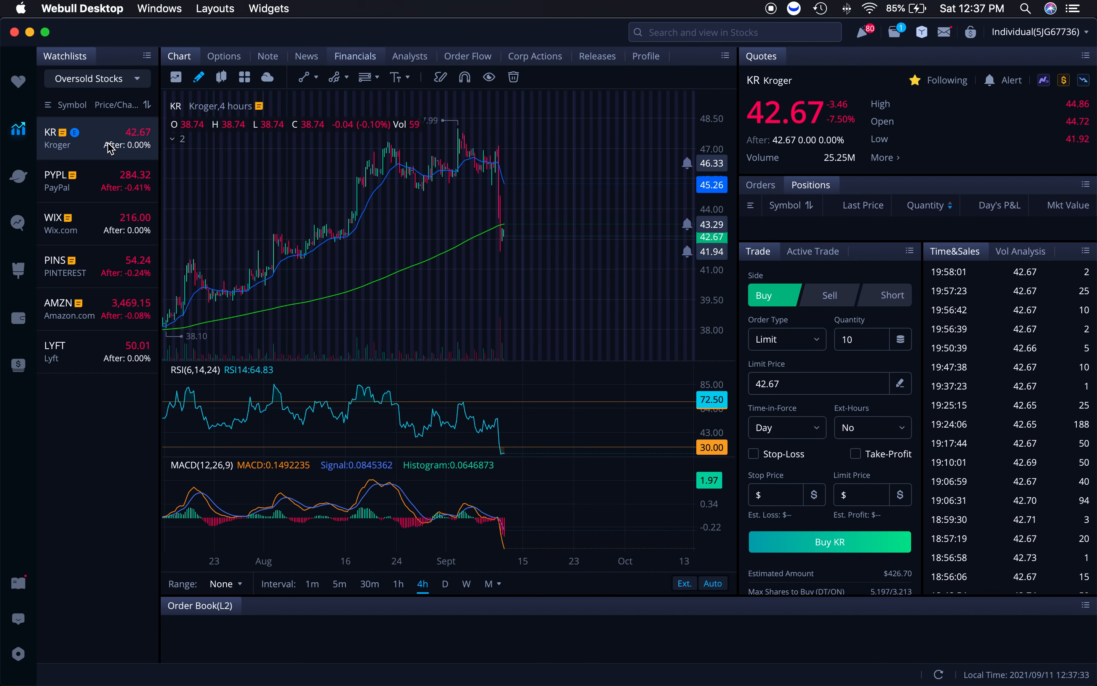
mouse_move(385, 198)
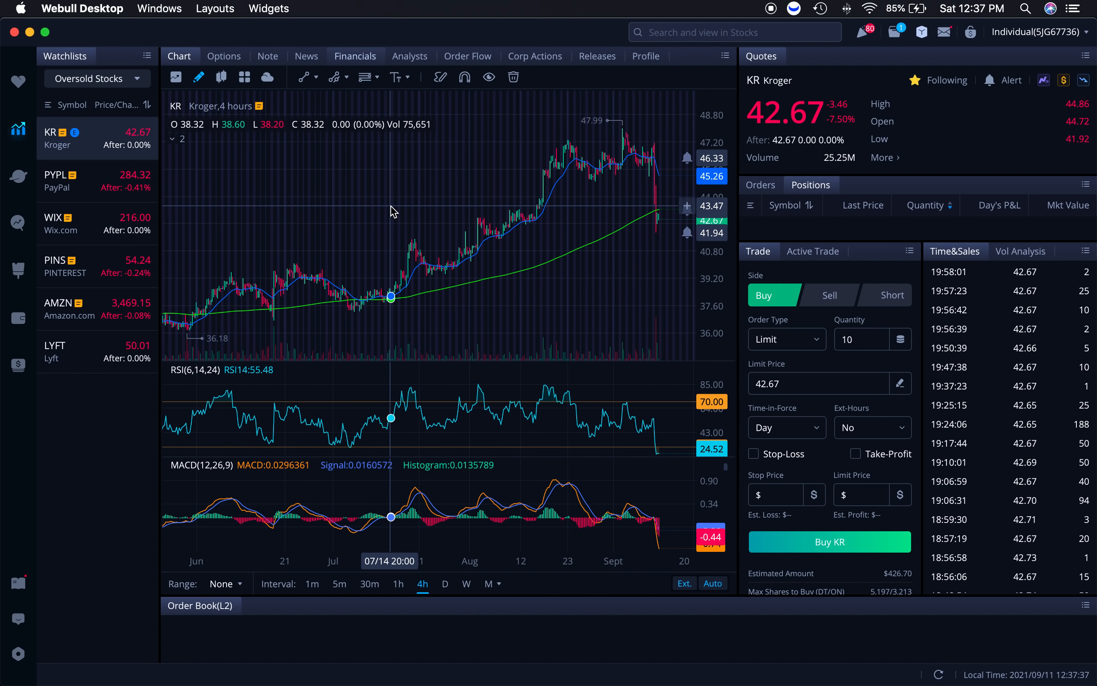
mouse_move(425, 560)
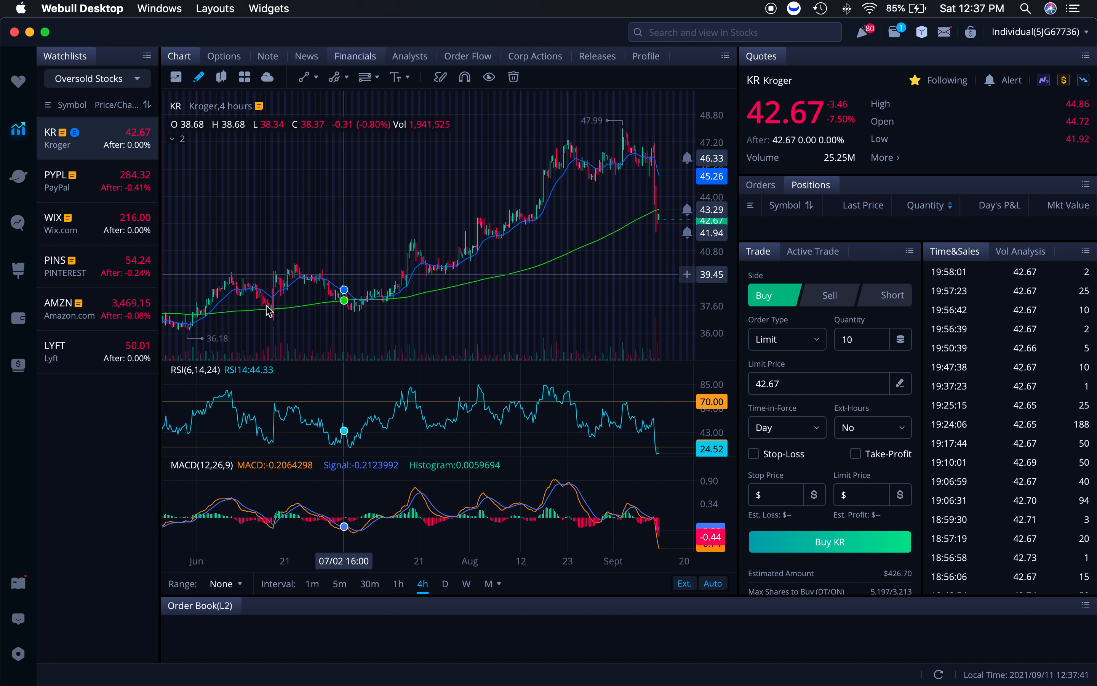
mouse_move(599, 194)
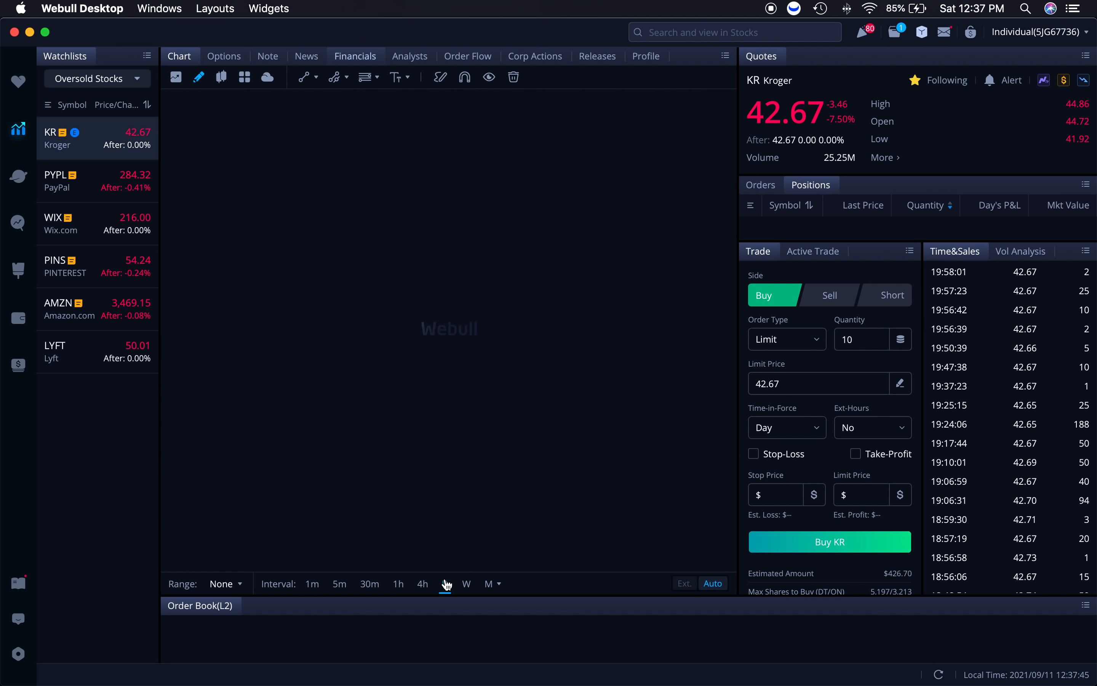
- Review Kroger on daily candles, then return the chart to 4-hour candles
click(445, 584)
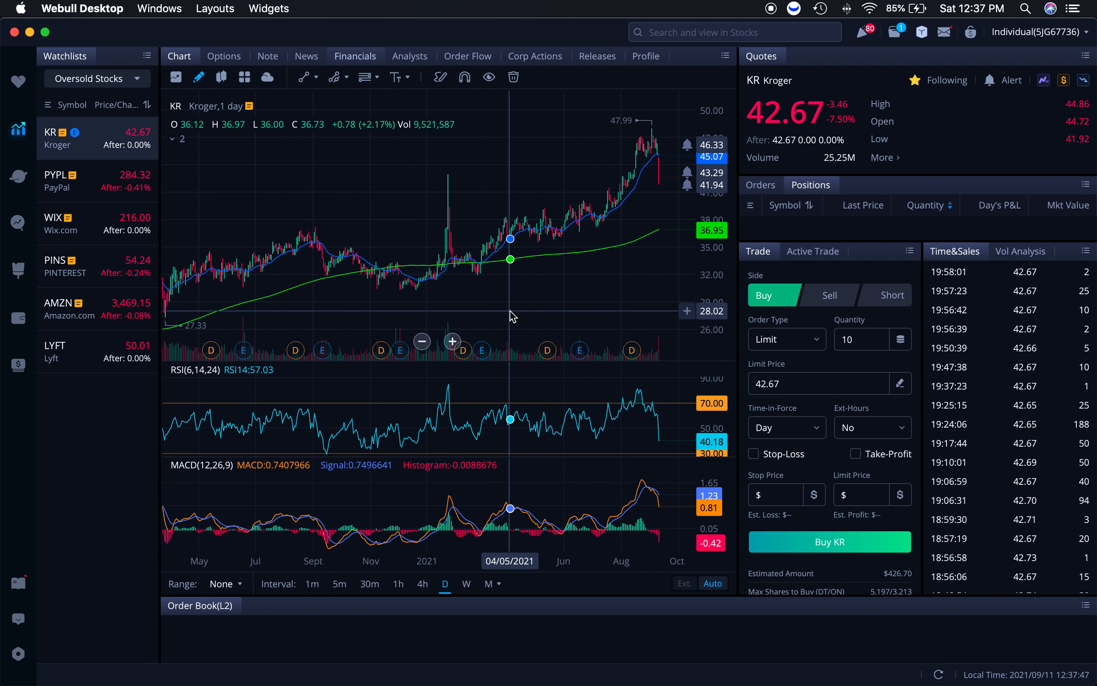
mouse_move(475, 285)
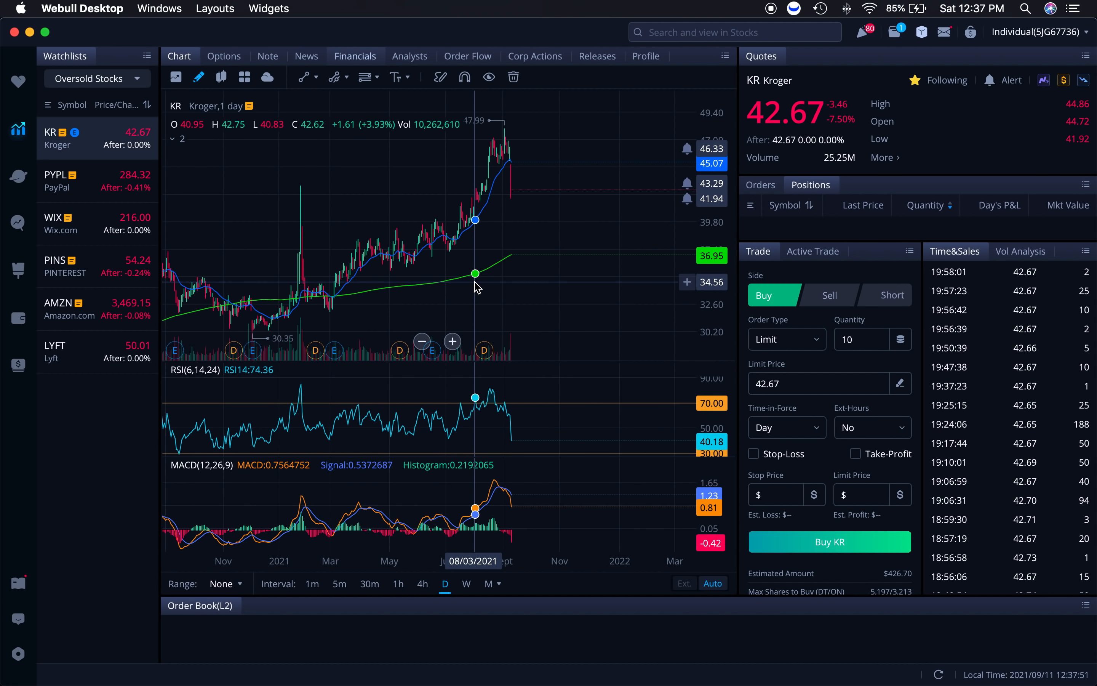
mouse_move(287, 277)
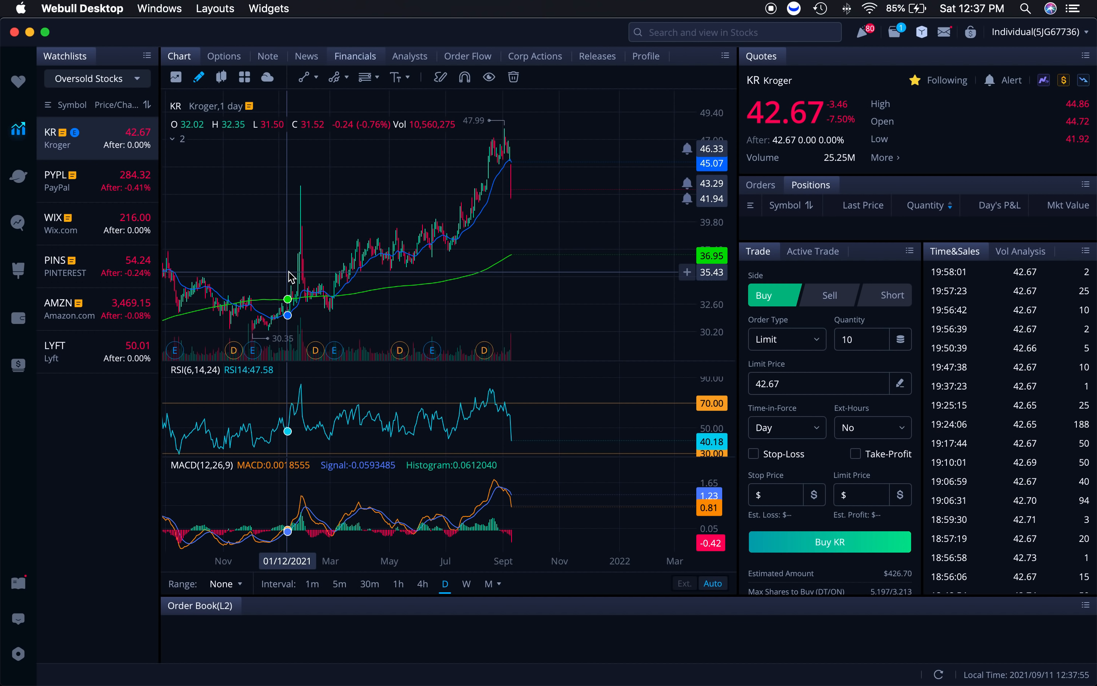
mouse_move(478, 253)
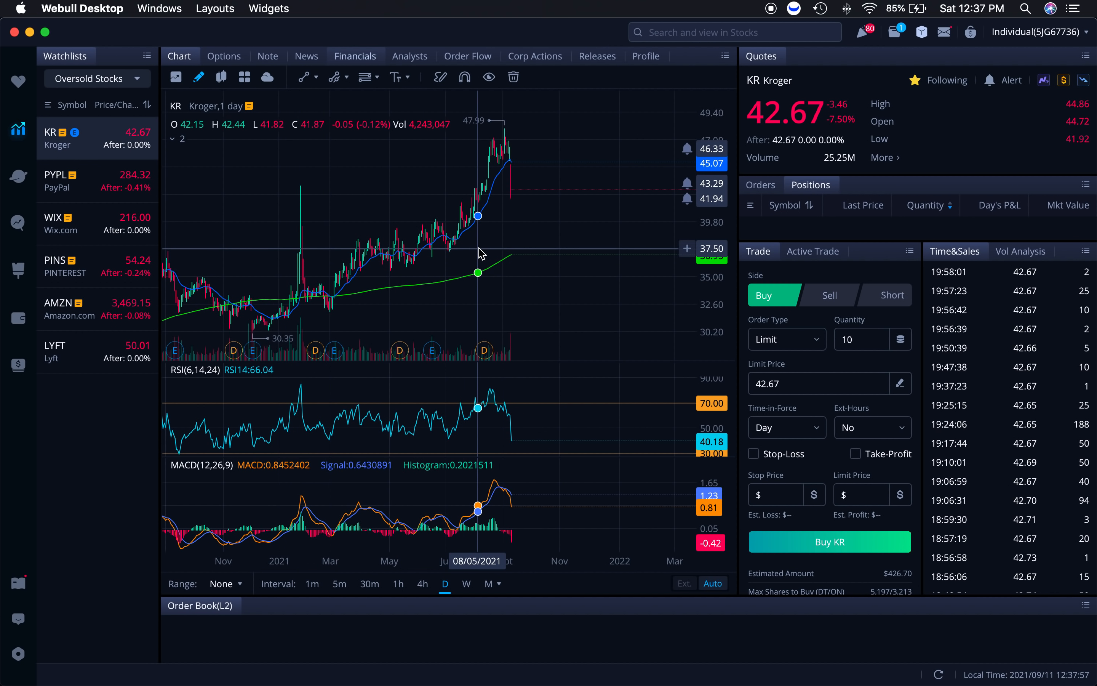
mouse_move(517, 232)
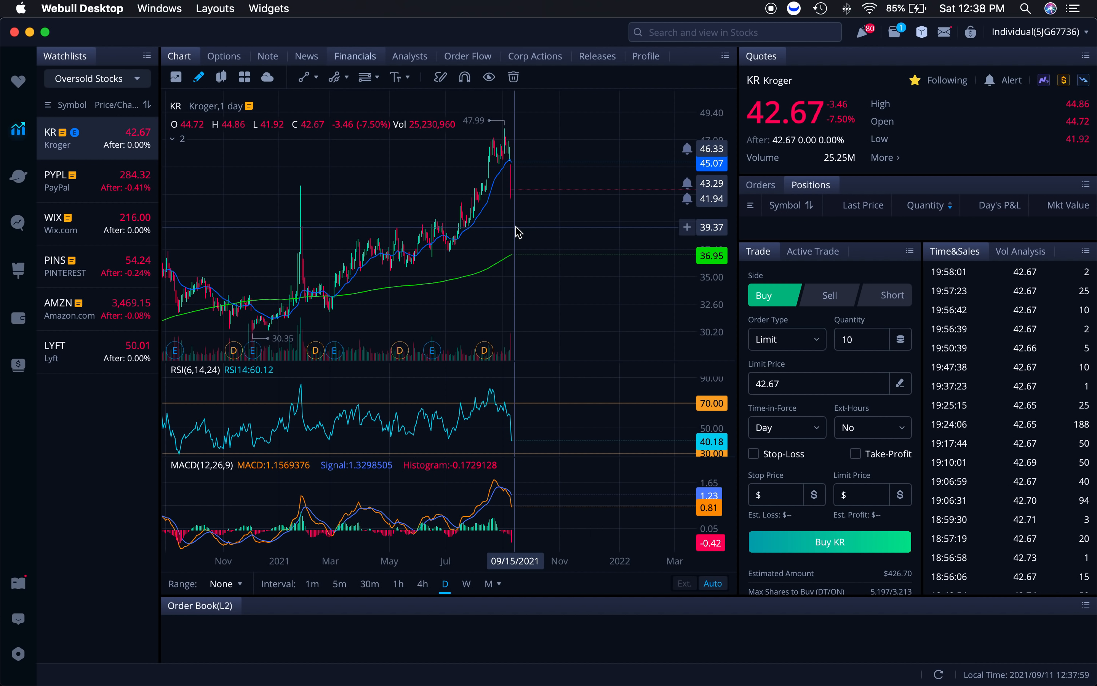
click(422, 584)
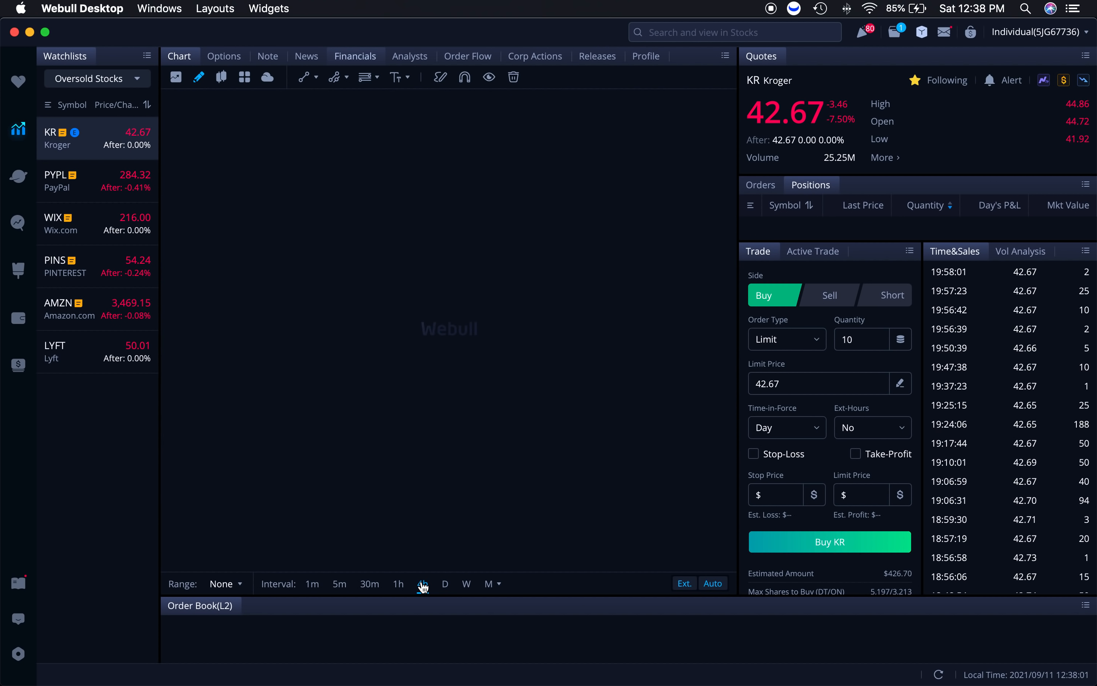
- Confirm the 4-hour interval to reload Kroger's chart showing the September drop
click(422, 583)
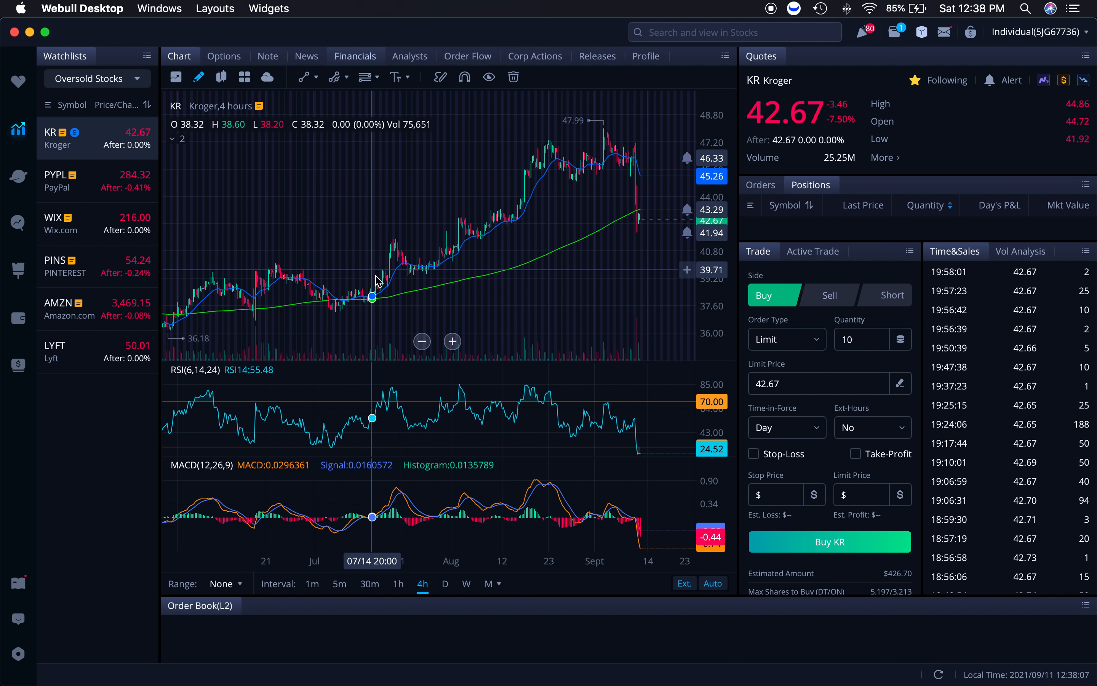
mouse_move(375, 292)
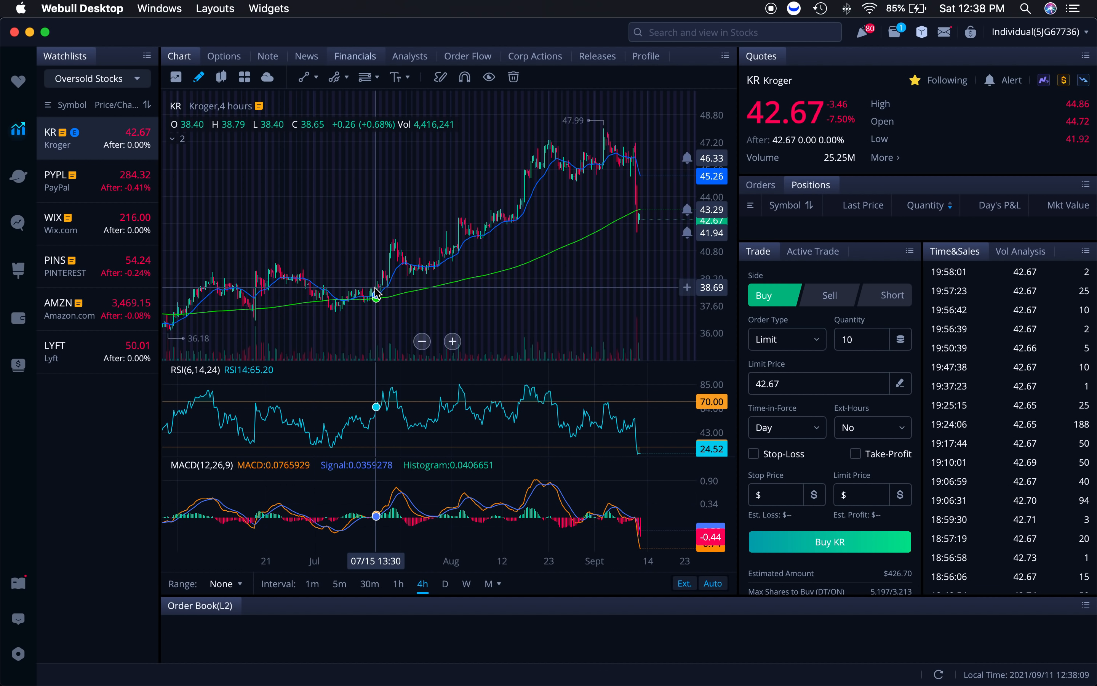
mouse_move(385, 264)
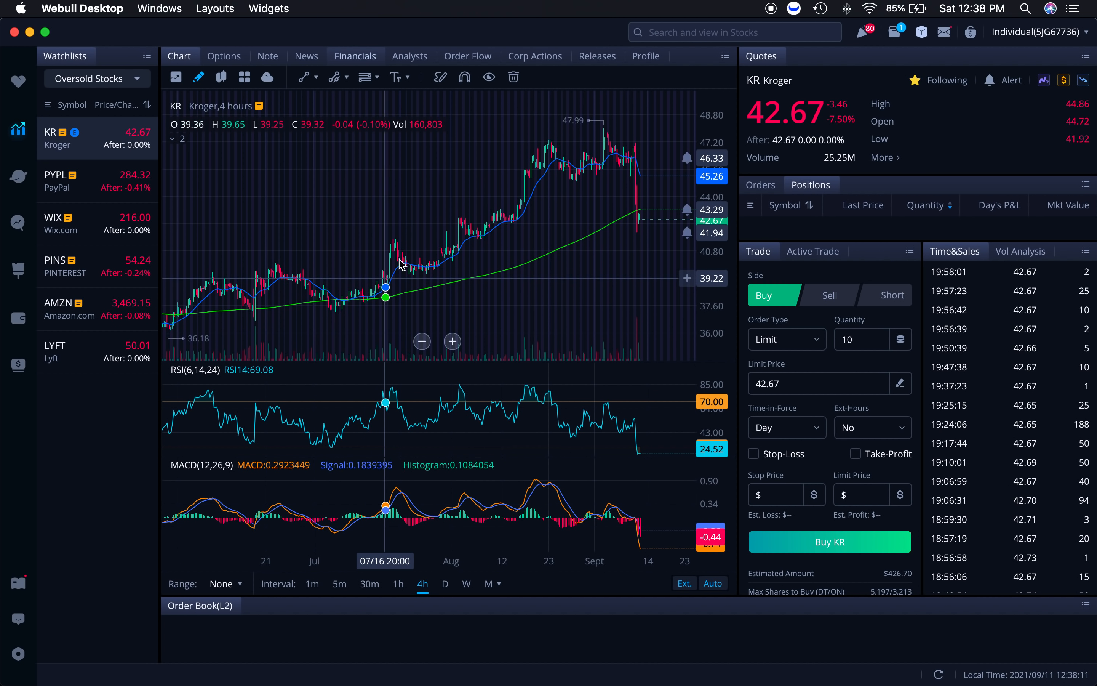
mouse_move(658, 158)
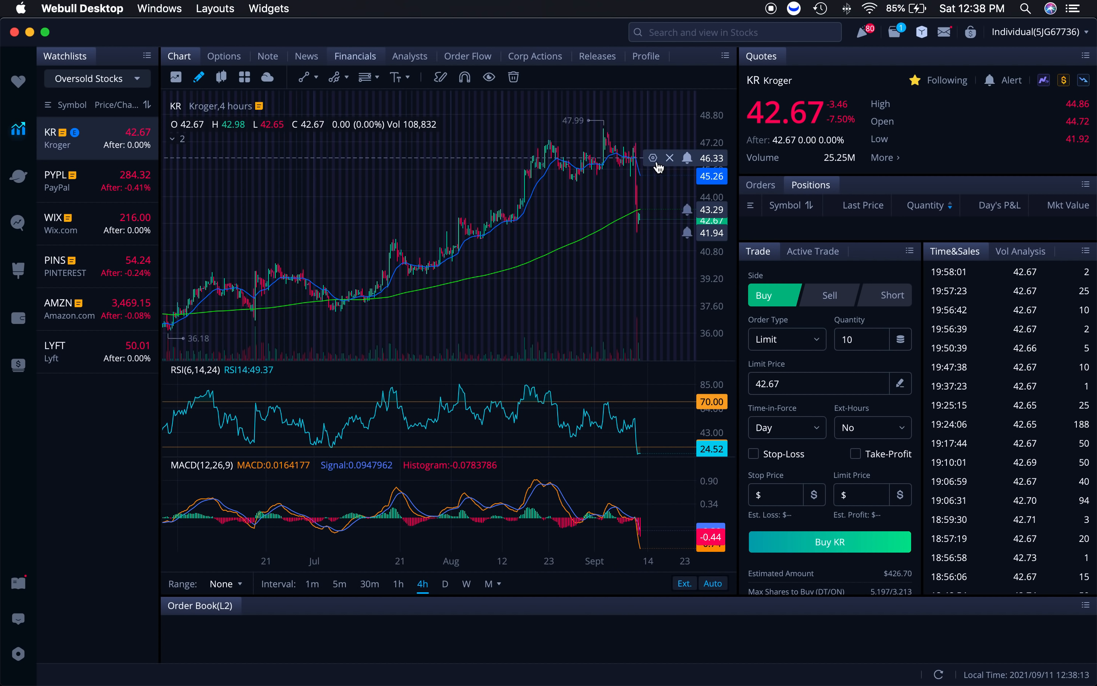
mouse_move(399, 239)
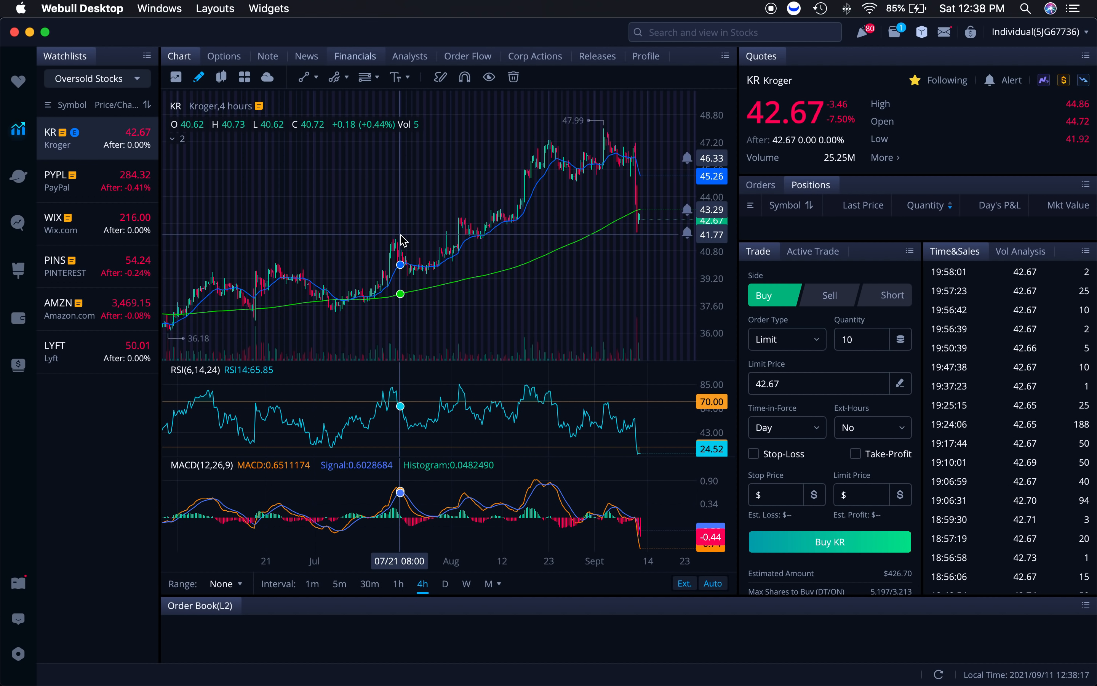
mouse_move(287, 298)
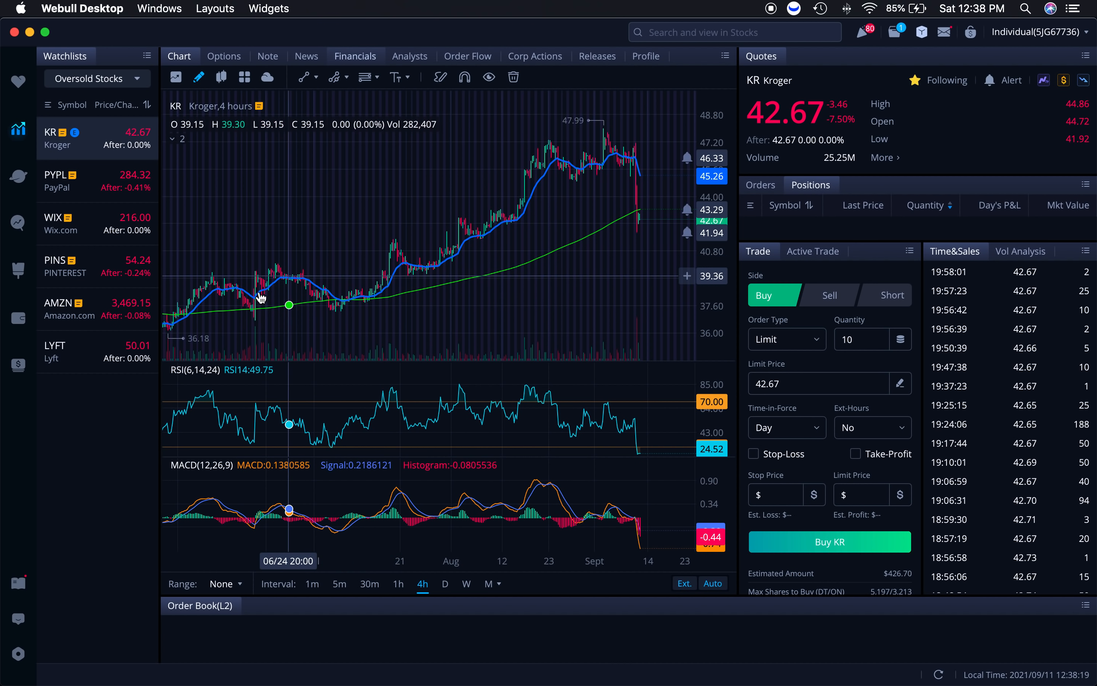
mouse_move(533, 199)
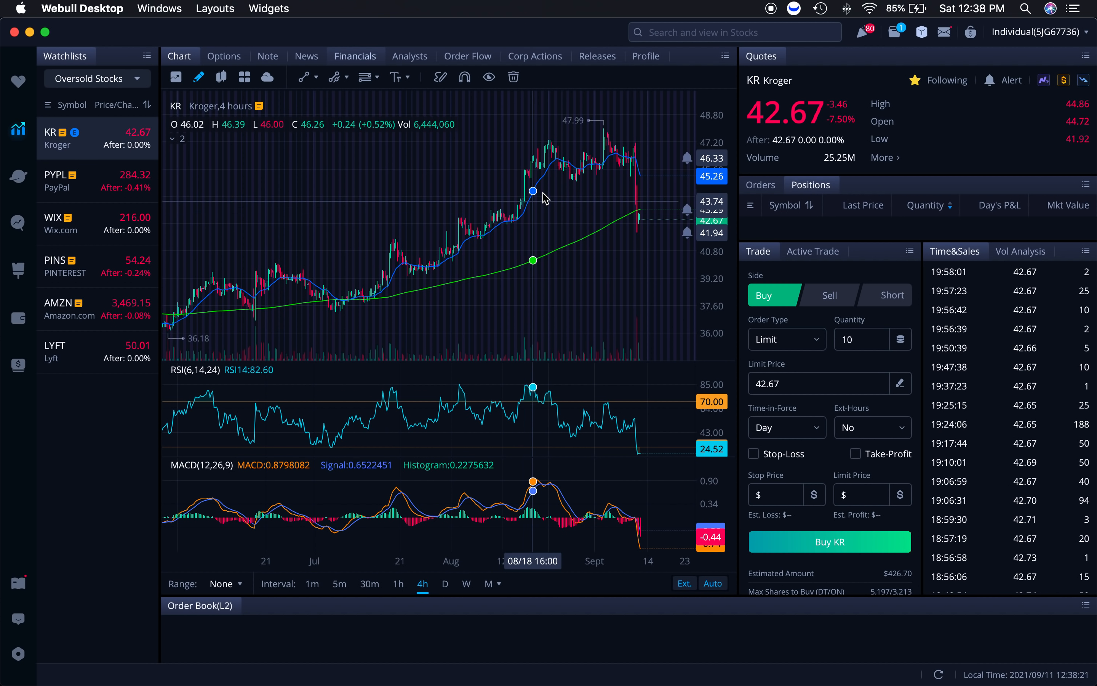
mouse_move(544, 194)
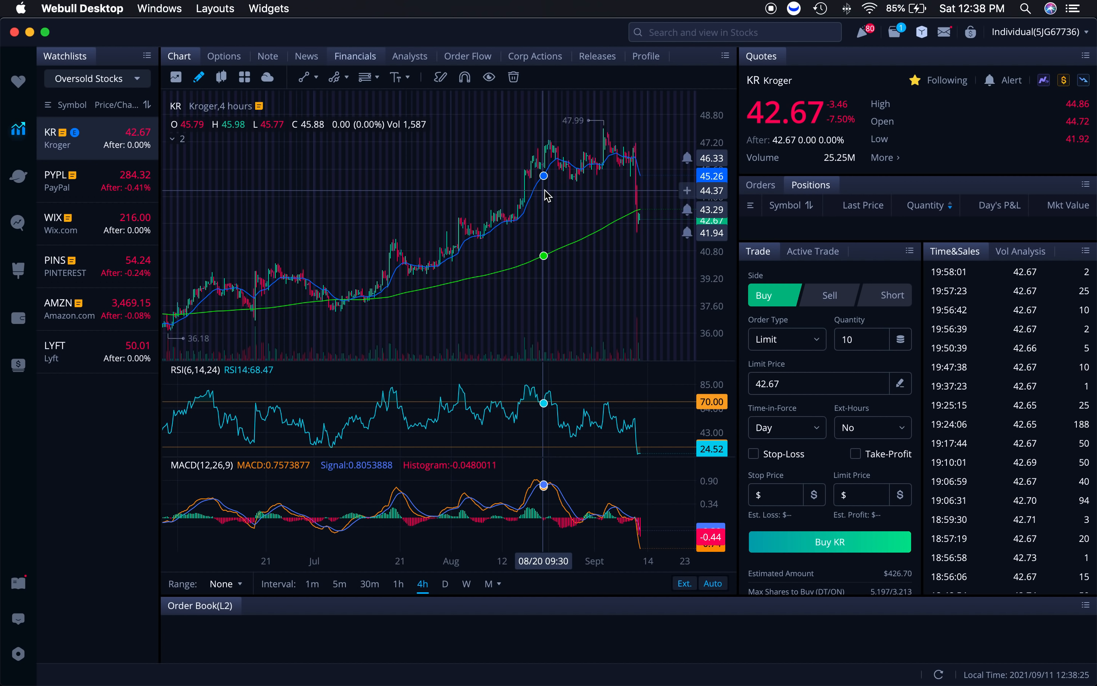
mouse_move(409, 262)
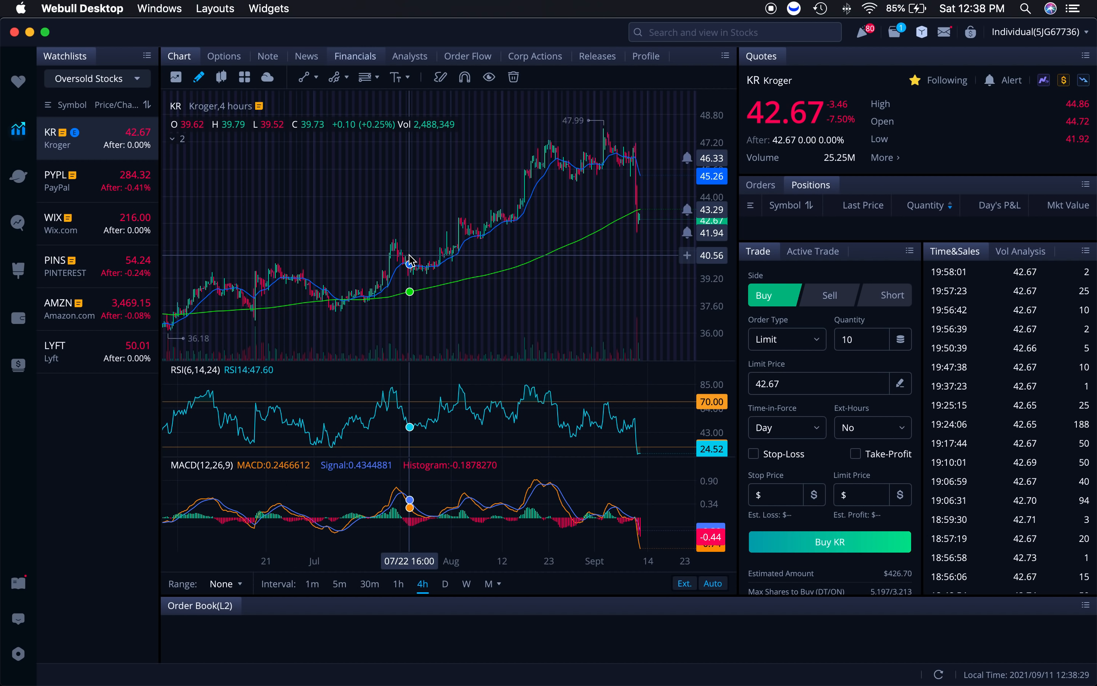
mouse_move(545, 173)
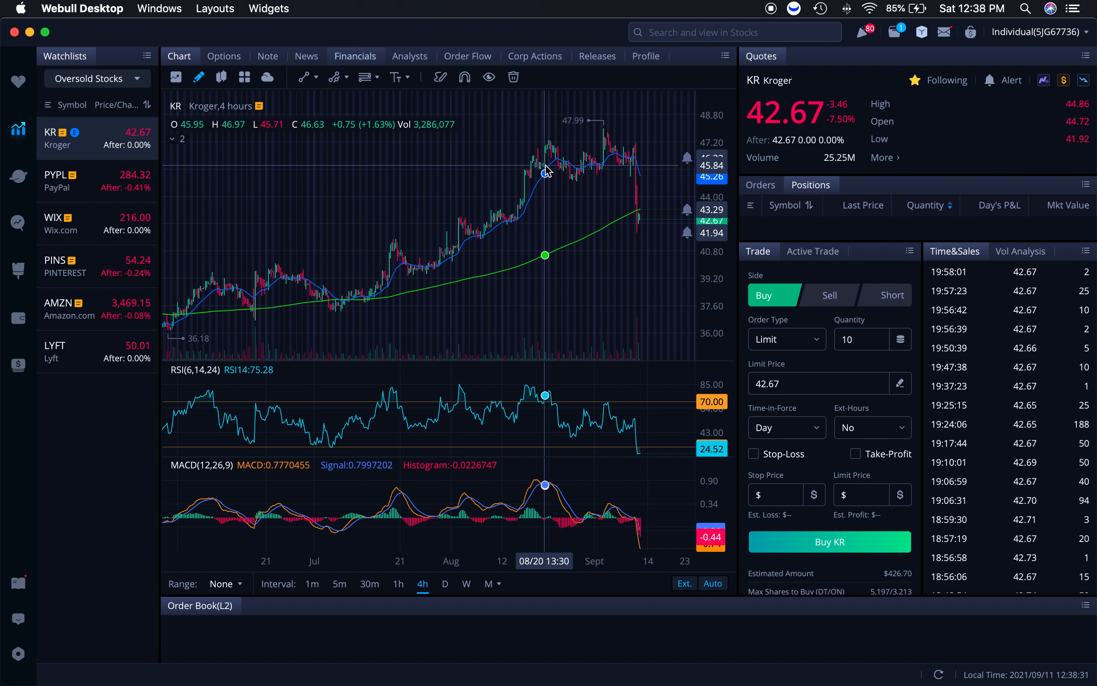
mouse_move(560, 155)
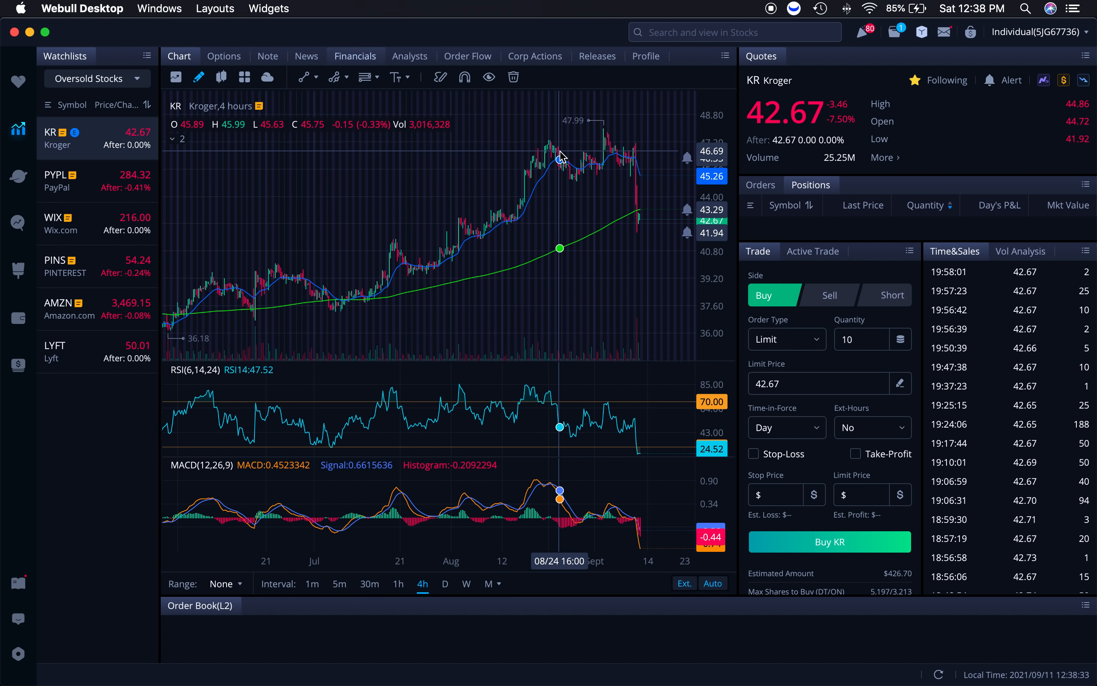
mouse_move(456, 576)
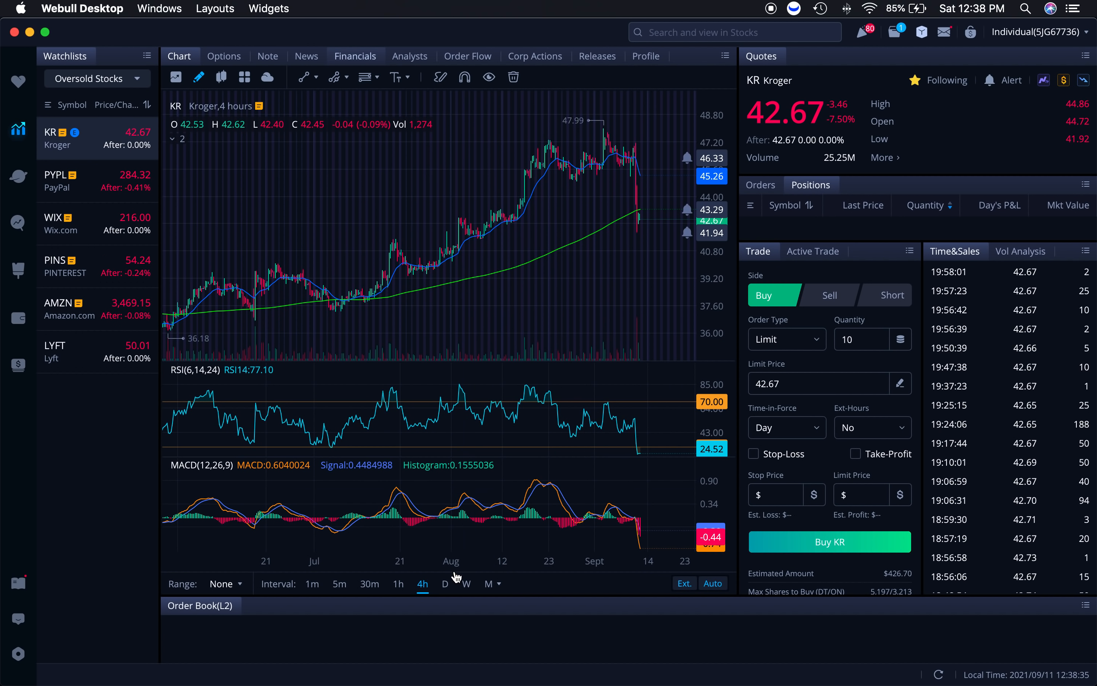
- Review Kroger's past year on daily candles, then switch back to 4-hour
click(444, 584)
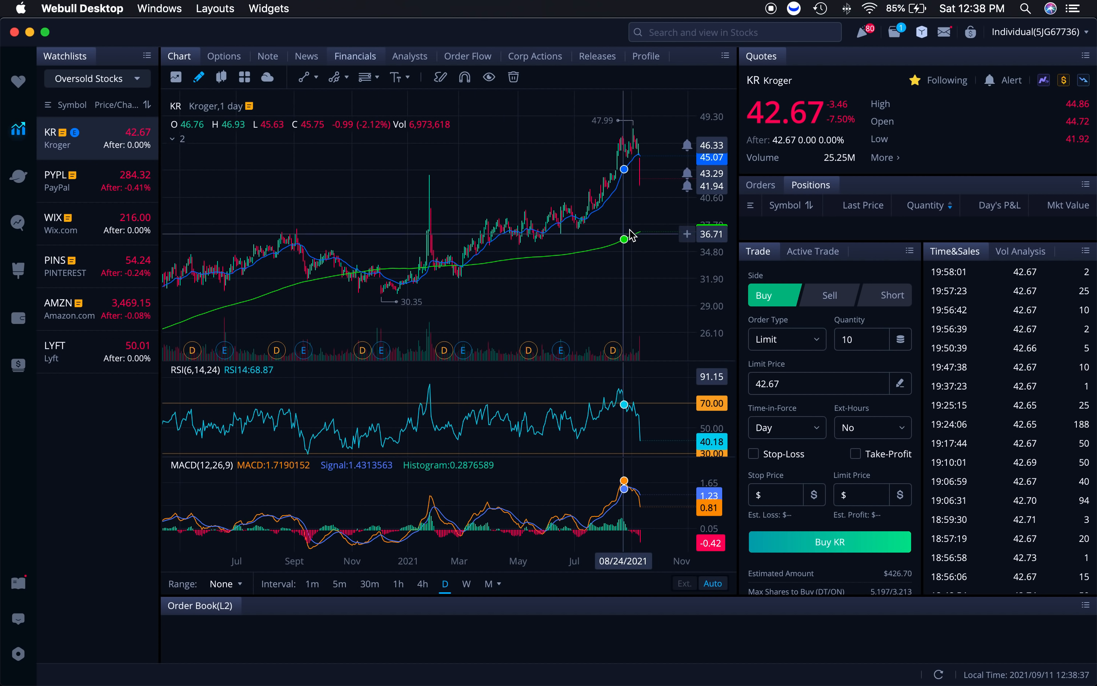
mouse_move(644, 160)
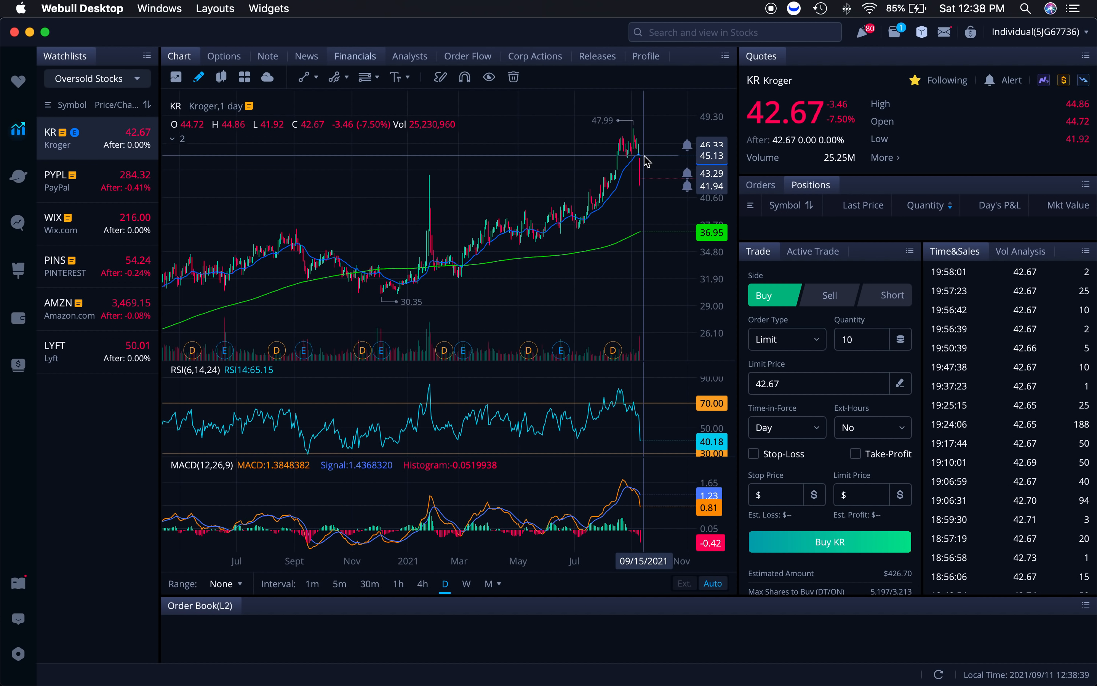
mouse_move(539, 253)
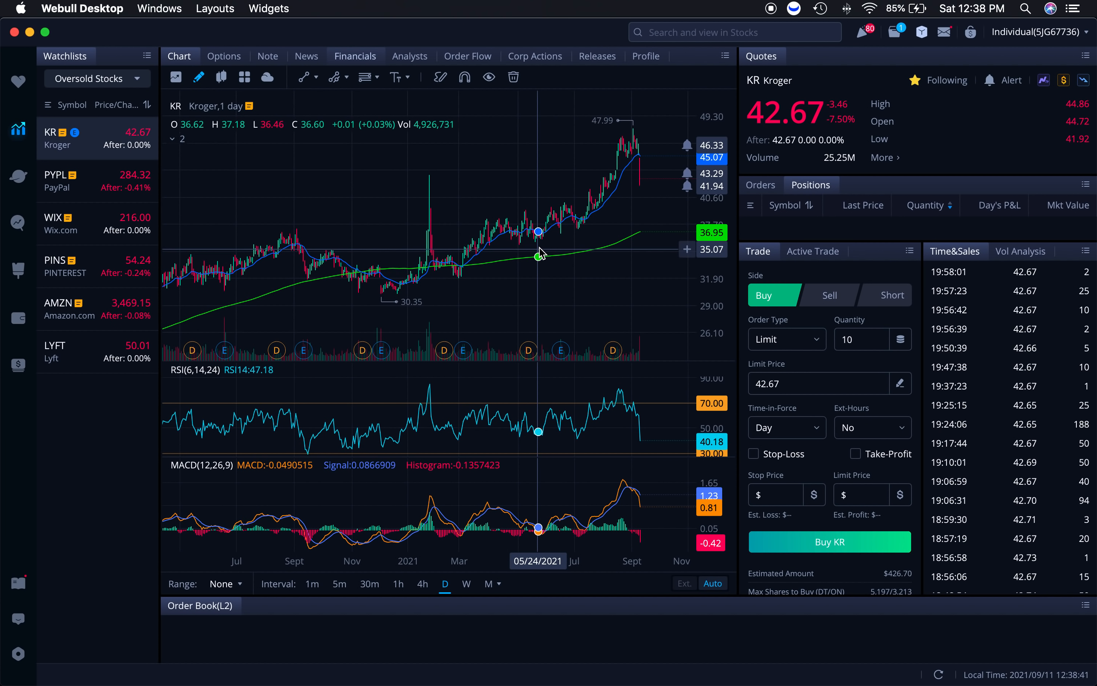
mouse_move(567, 203)
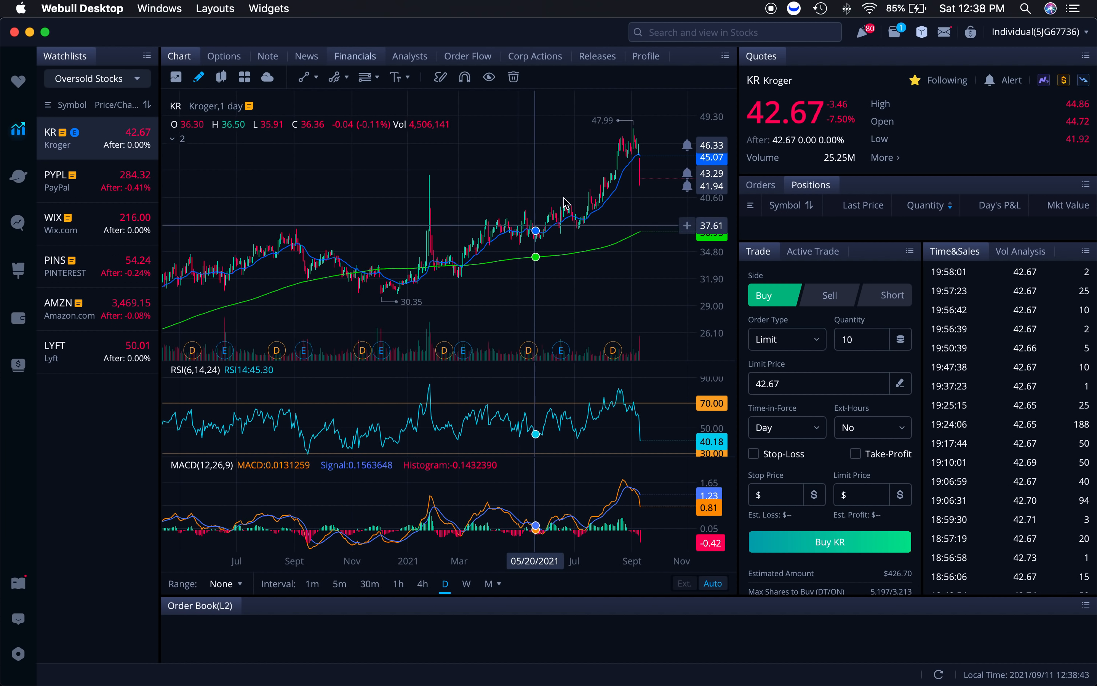
mouse_move(634, 137)
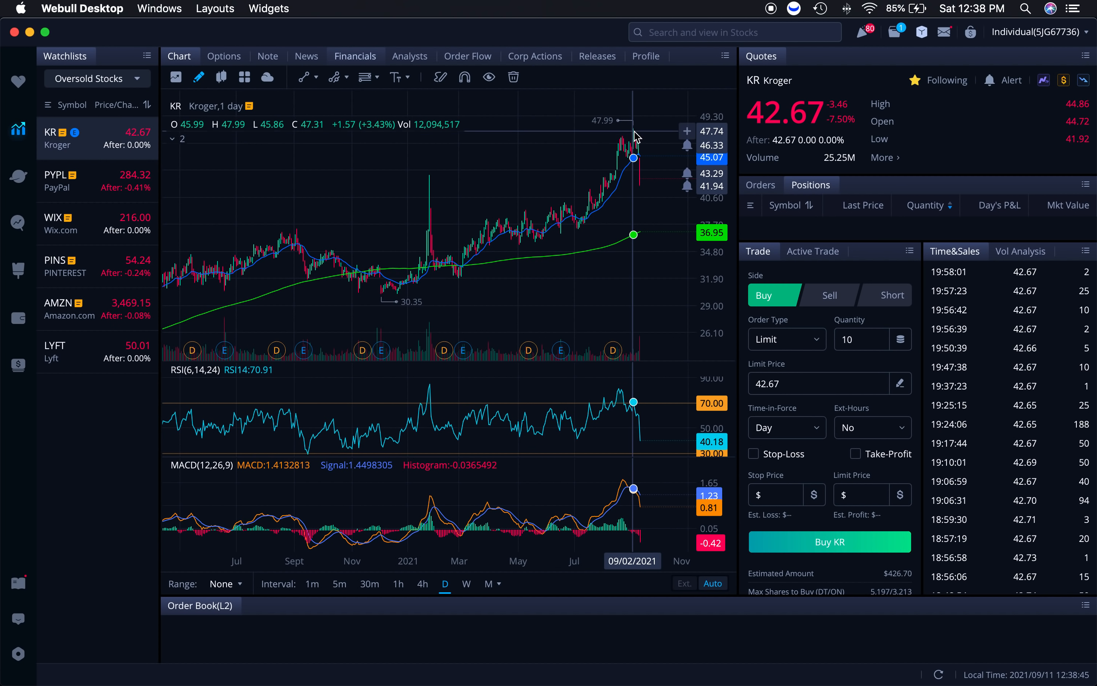
mouse_move(640, 134)
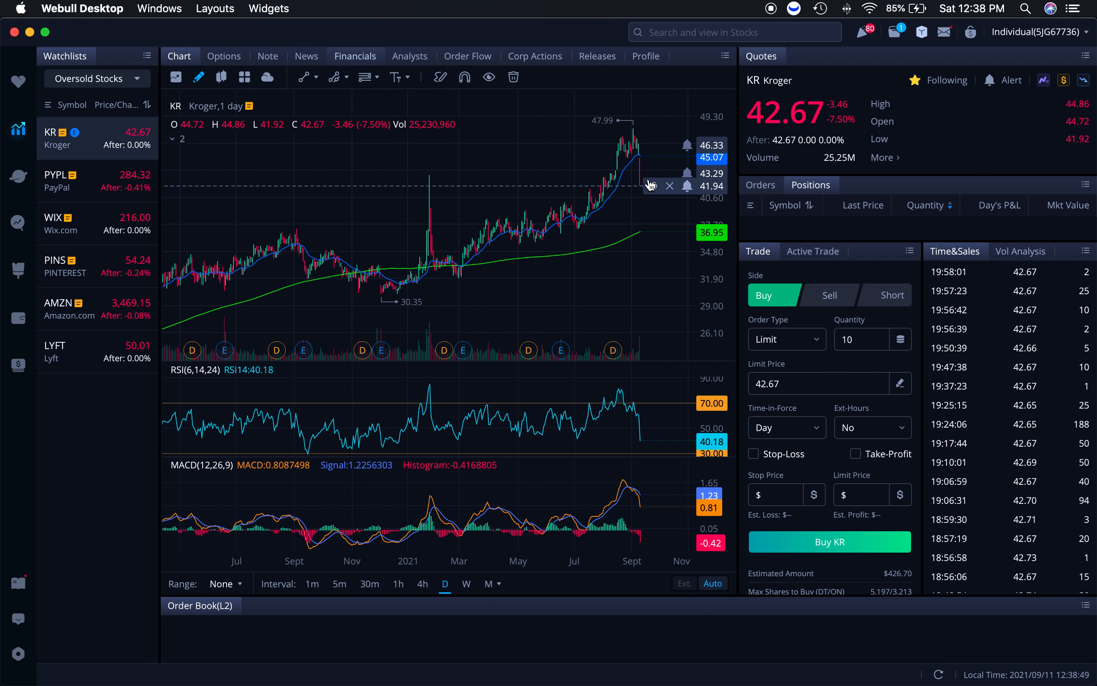
mouse_move(651, 189)
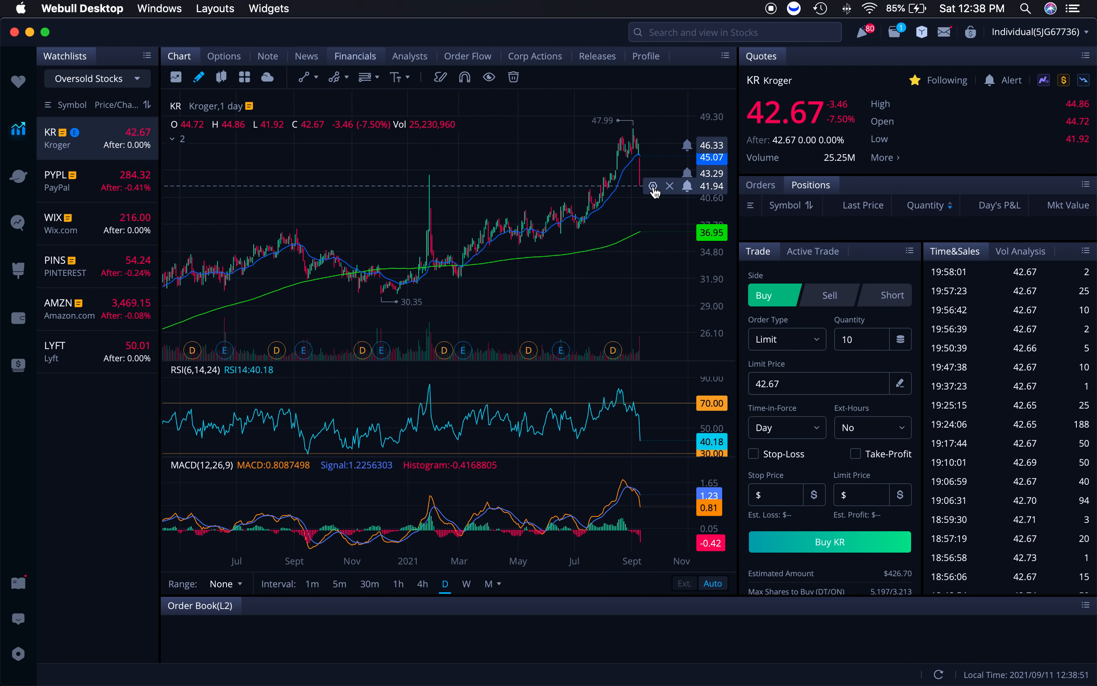
click(422, 584)
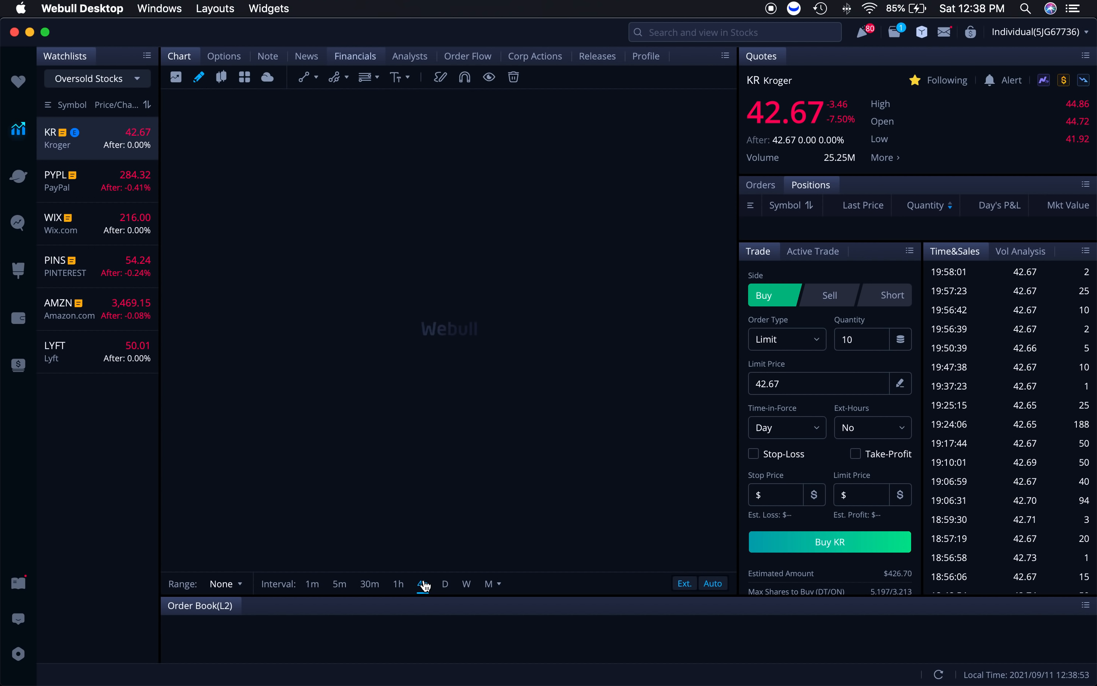
- Confirm the 4-hour interval so Kroger's chart reloads with the September plunge
click(423, 584)
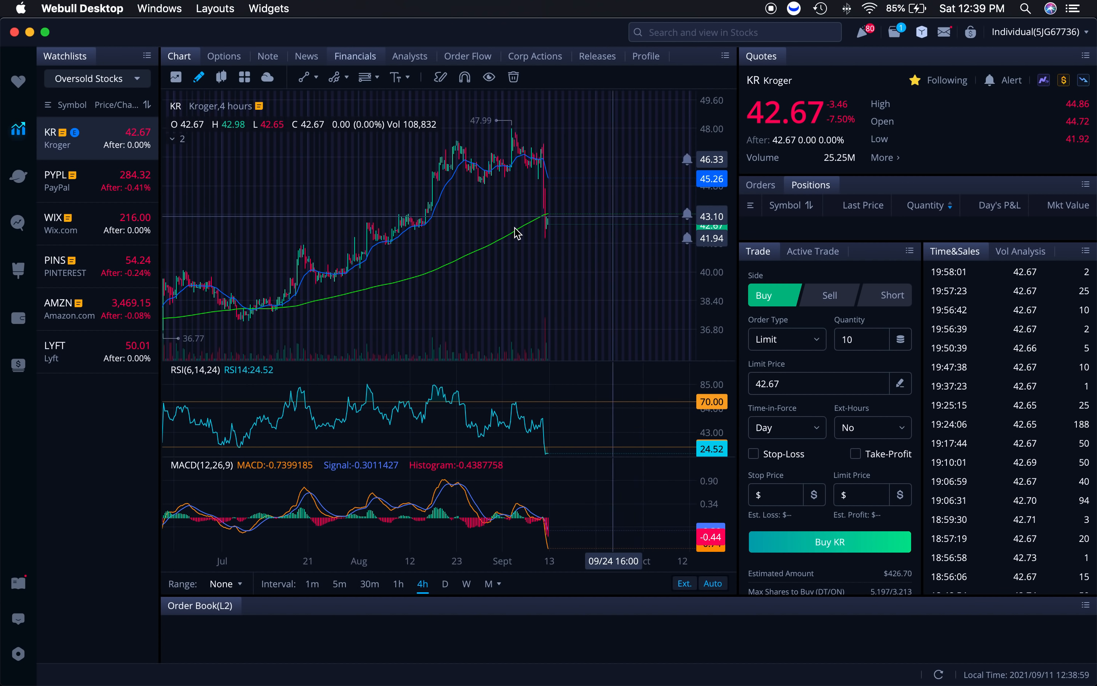
mouse_move(330, 172)
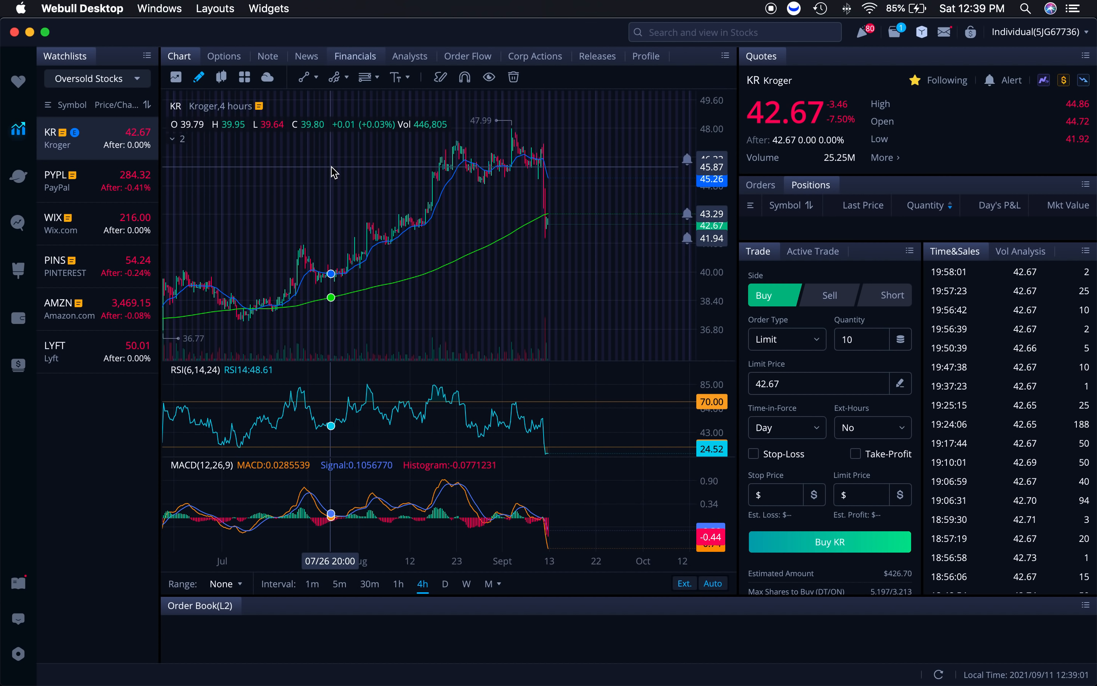
mouse_move(598, 299)
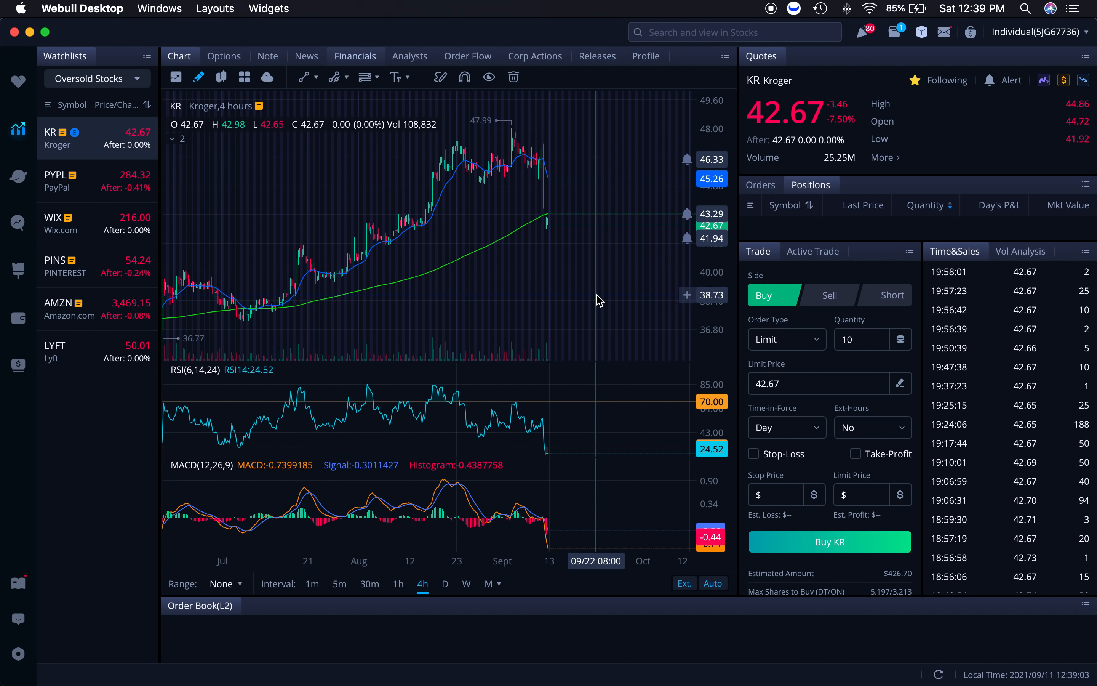
mouse_move(566, 232)
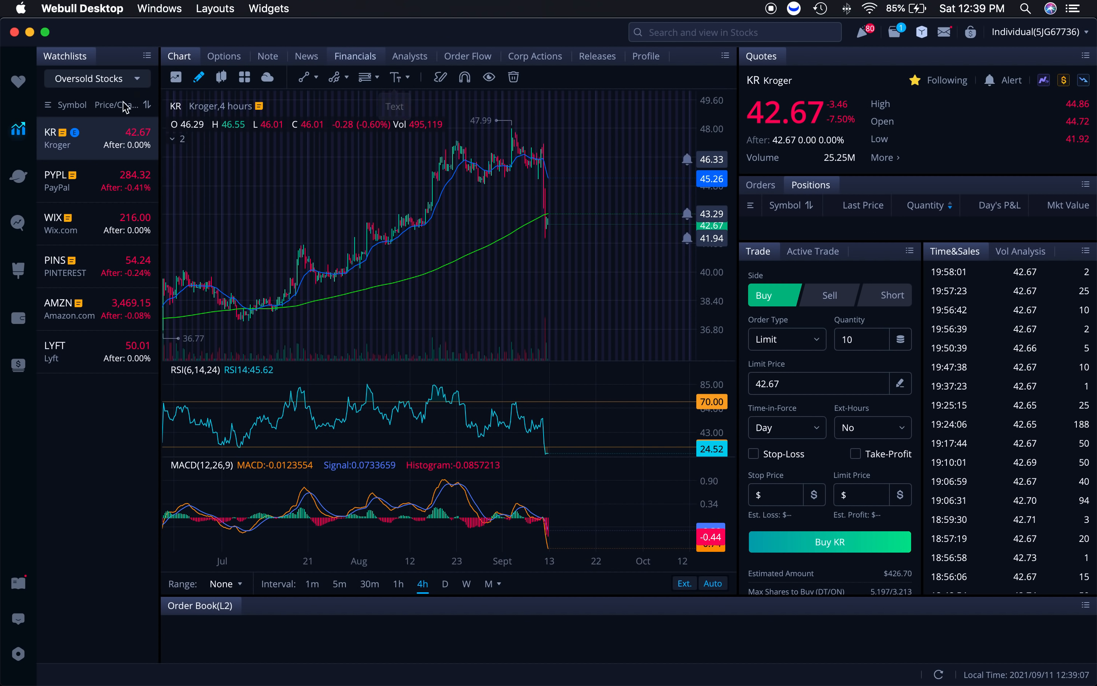
mouse_move(559, 165)
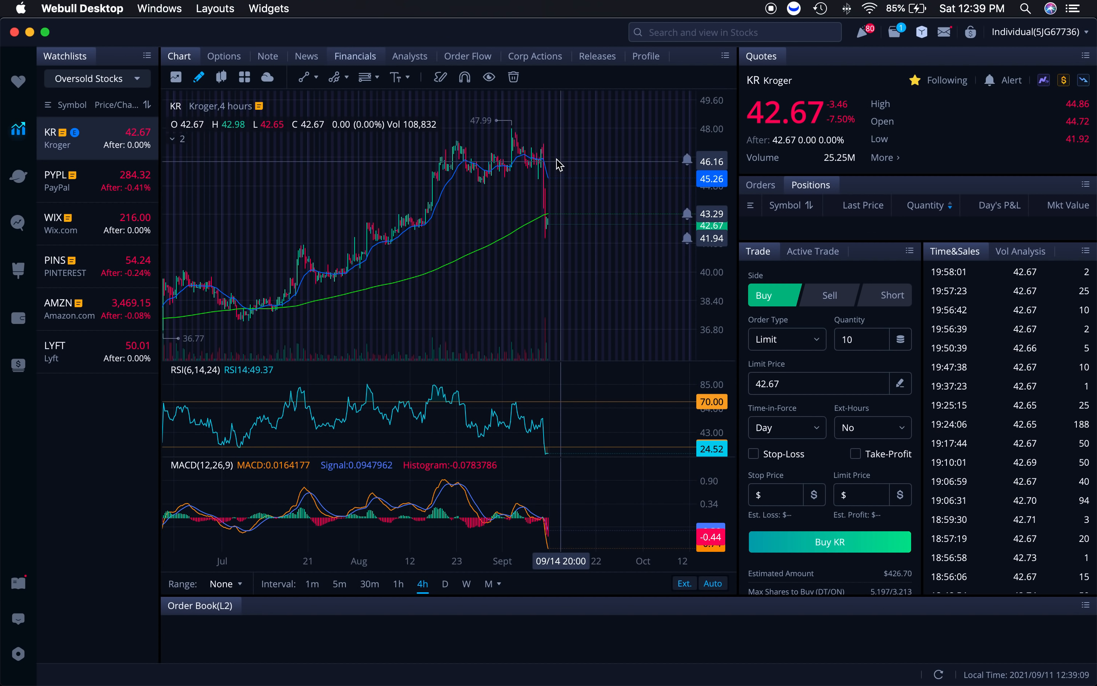
mouse_move(534, 160)
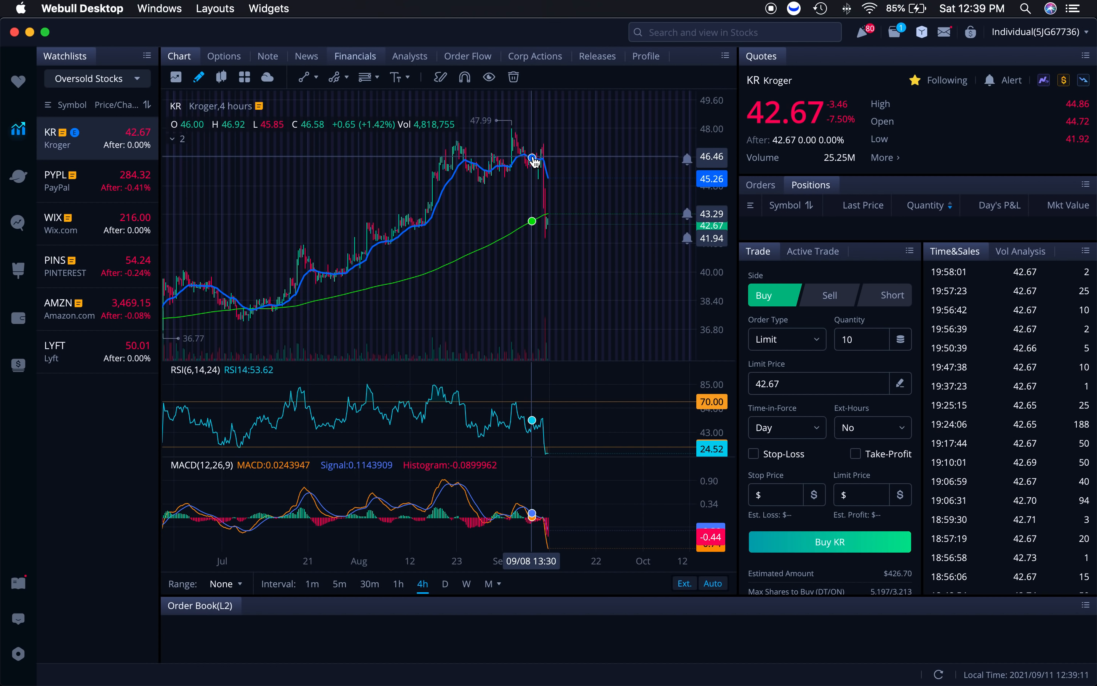
mouse_move(591, 144)
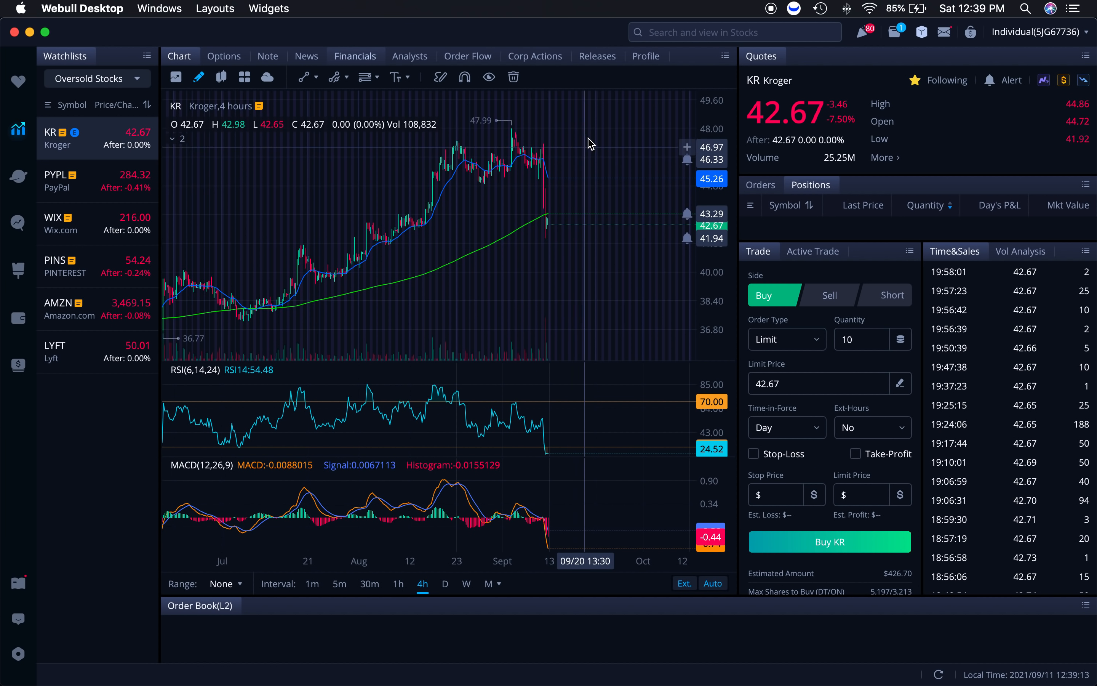
mouse_move(556, 195)
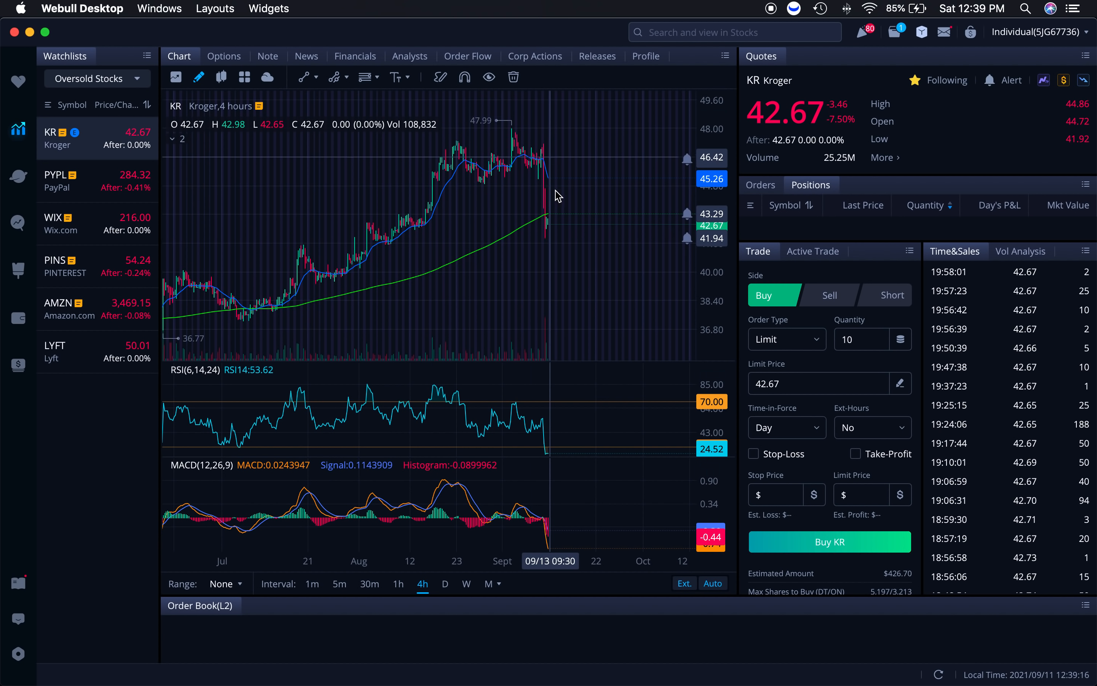
mouse_move(586, 228)
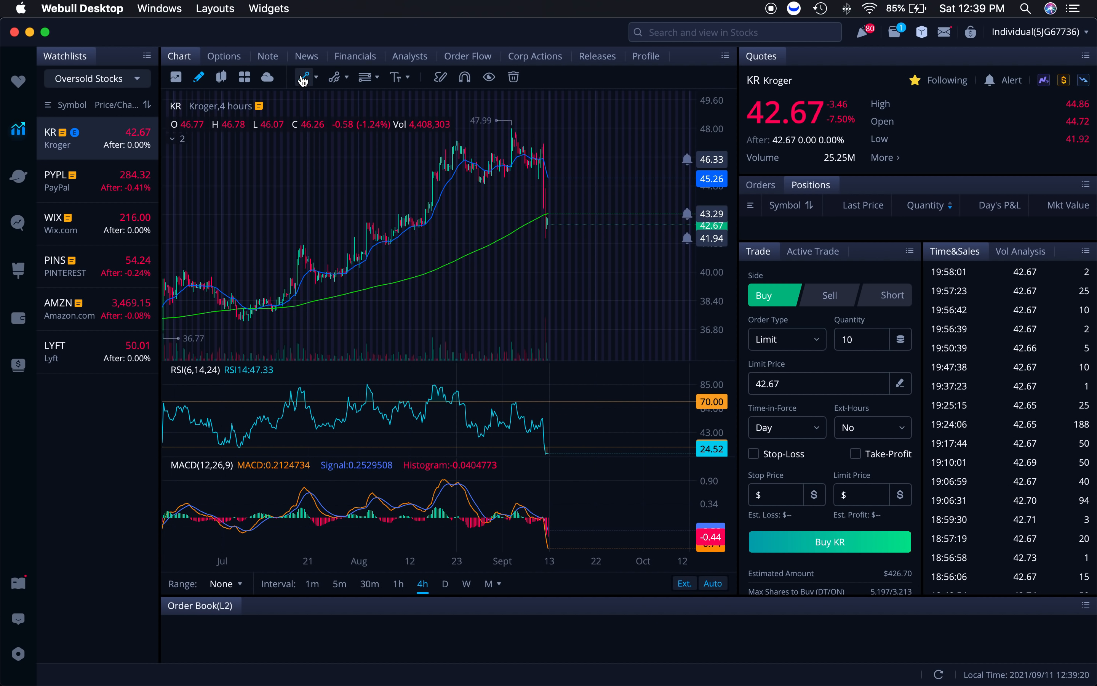
mouse_move(588, 221)
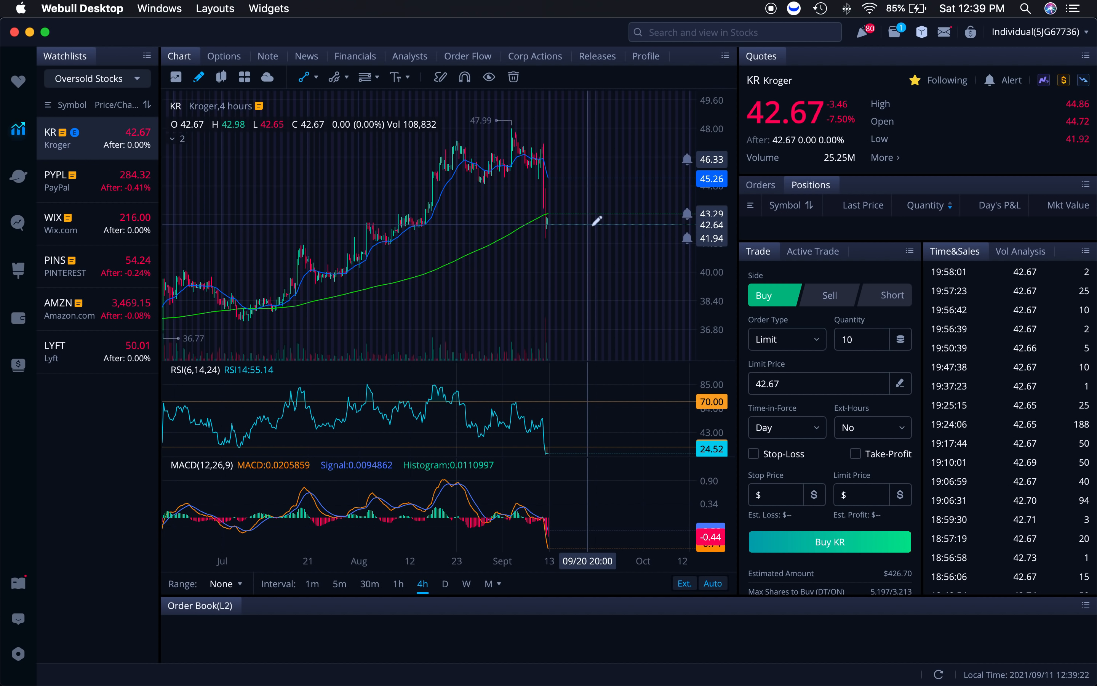
mouse_move(601, 218)
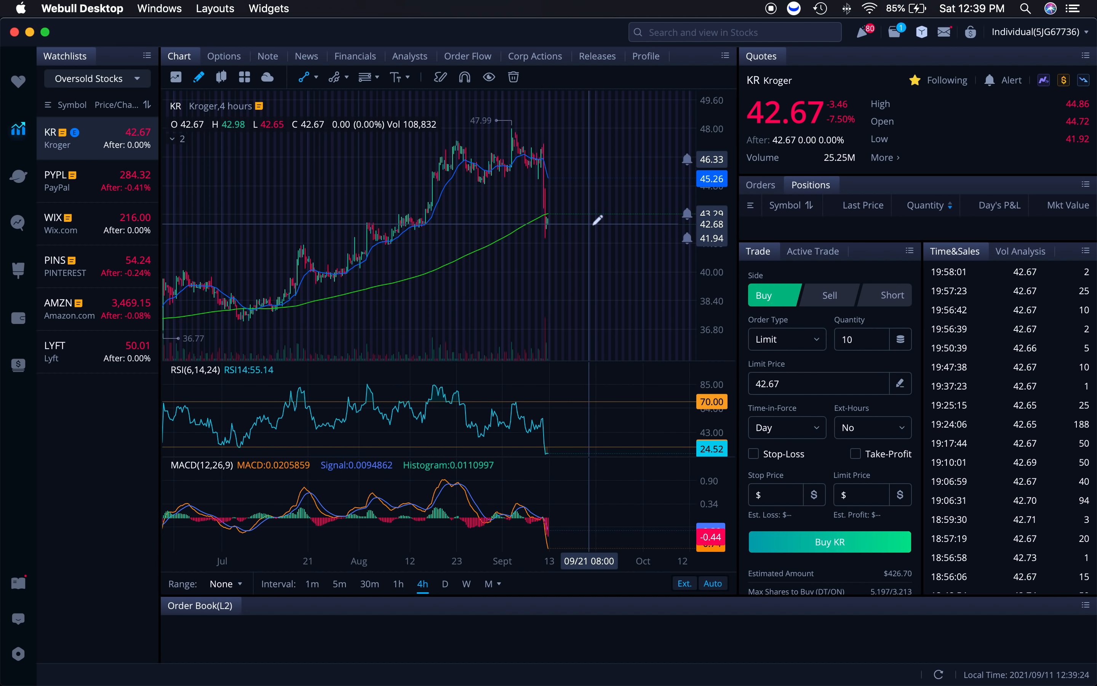
mouse_move(589, 223)
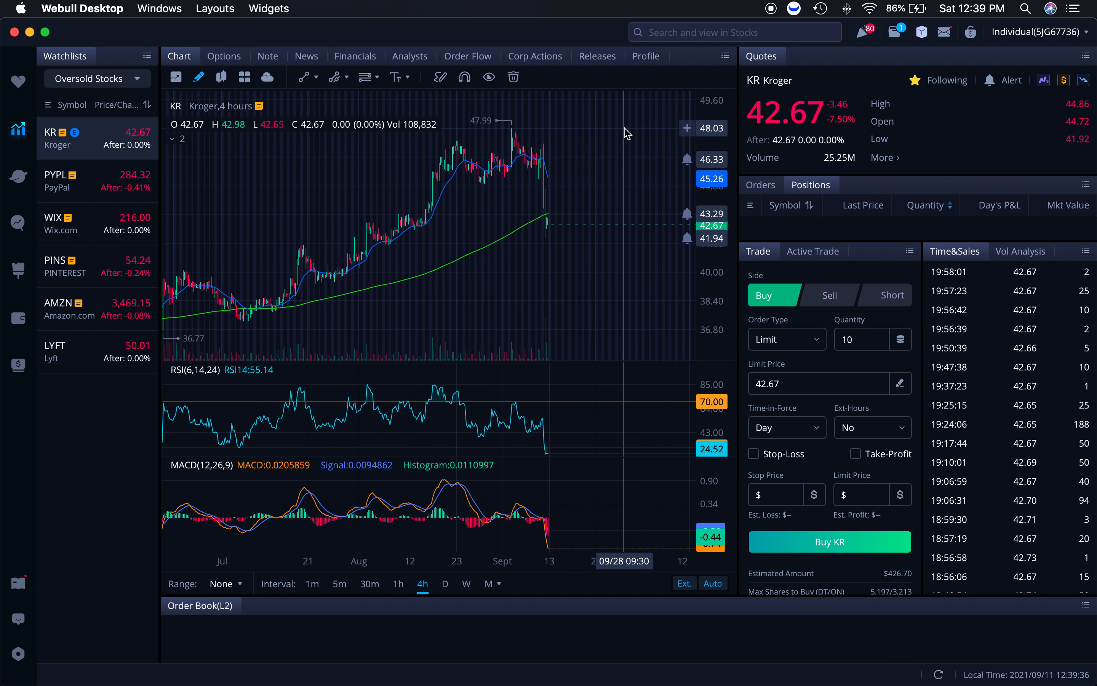
click(882, 158)
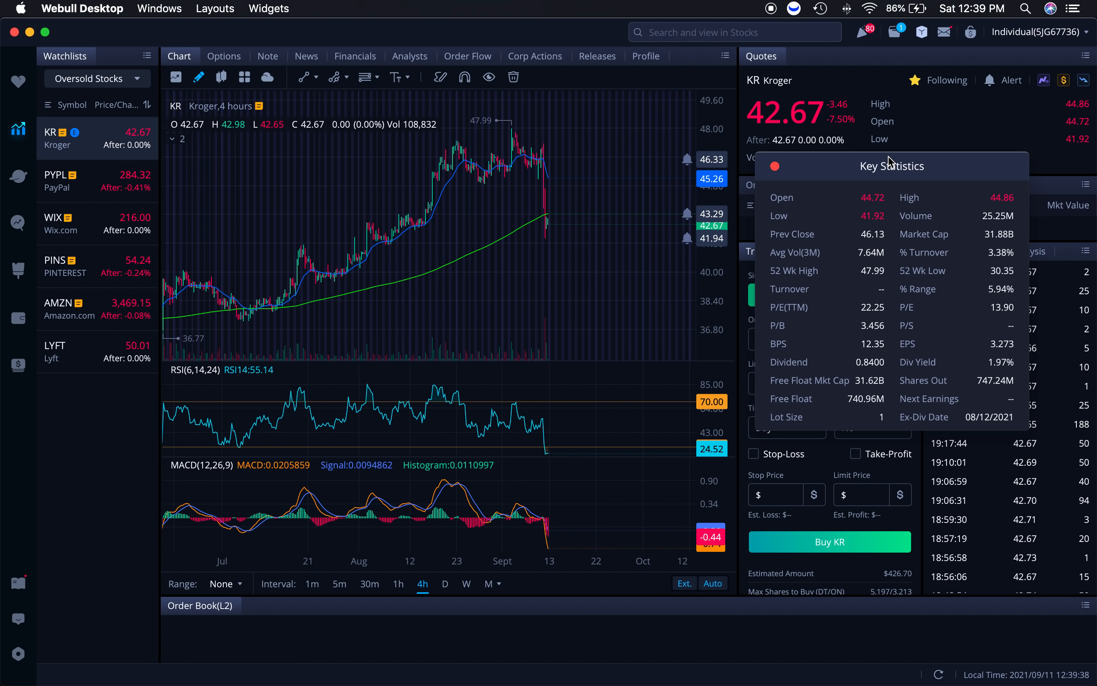
mouse_move(975, 236)
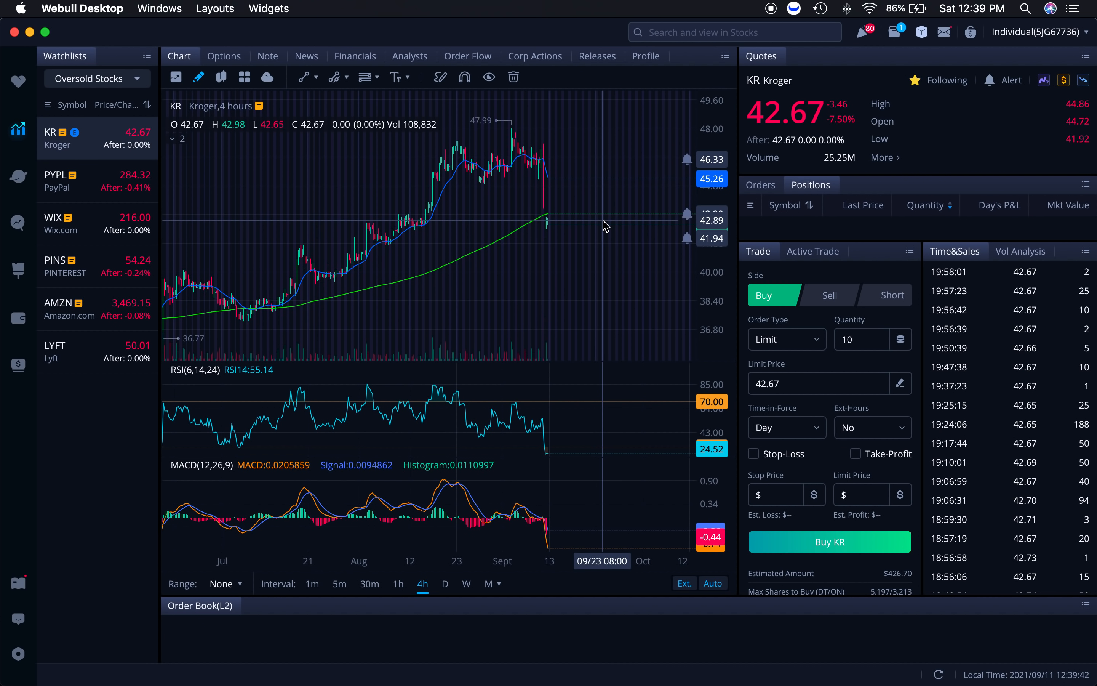
mouse_move(600, 226)
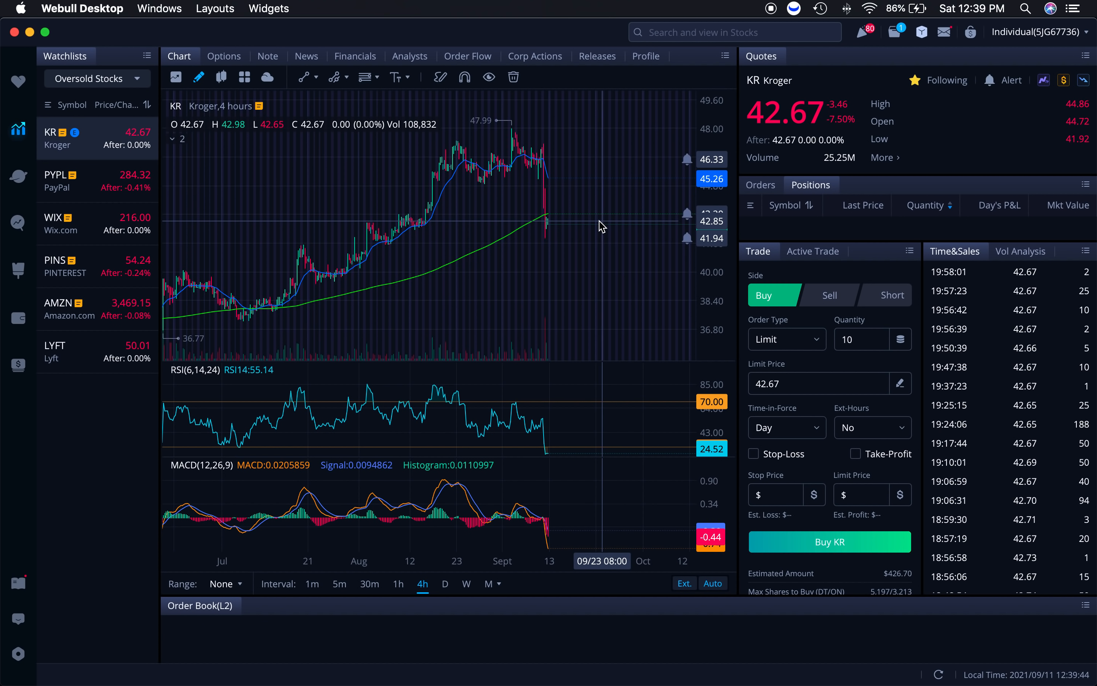
mouse_move(565, 230)
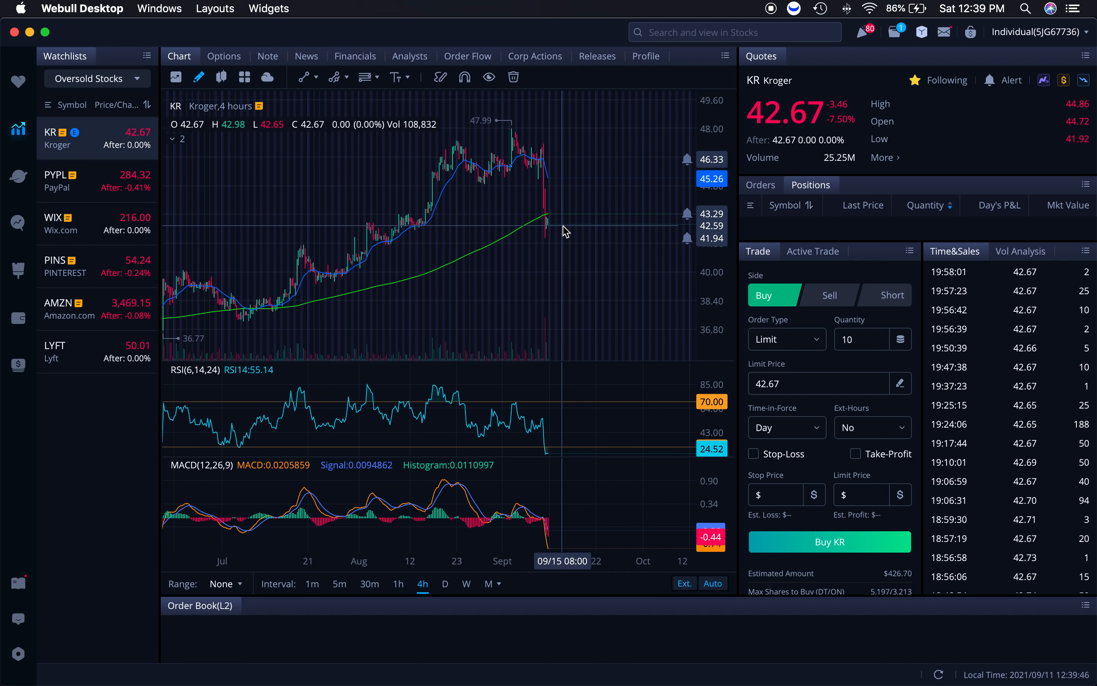
mouse_move(541, 216)
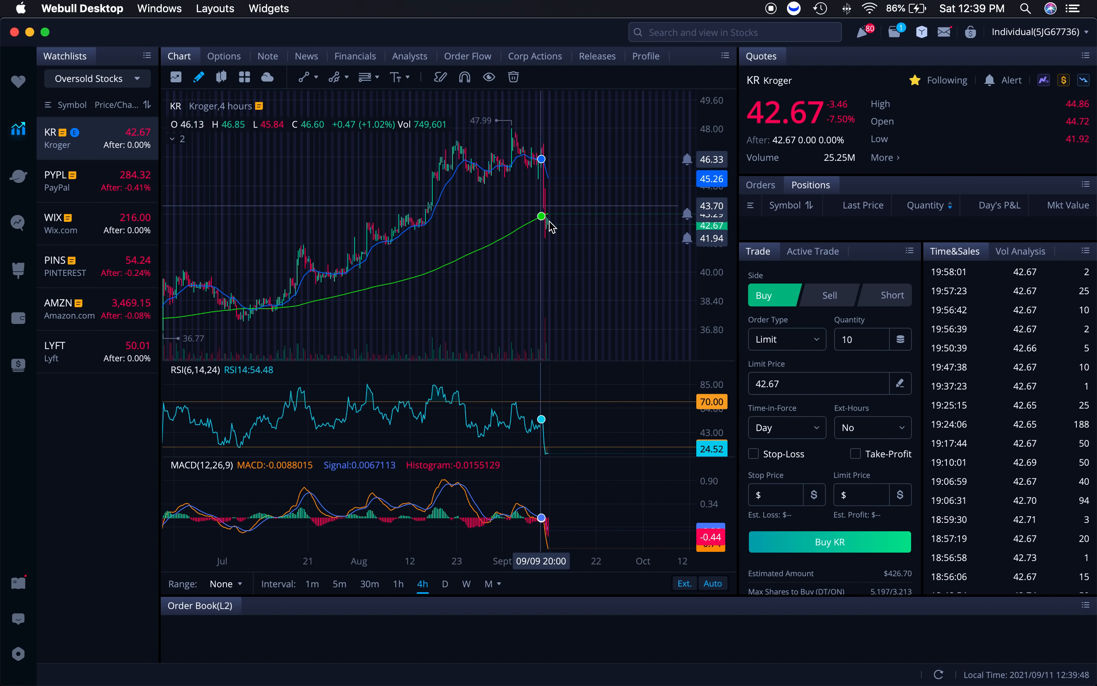
mouse_move(548, 230)
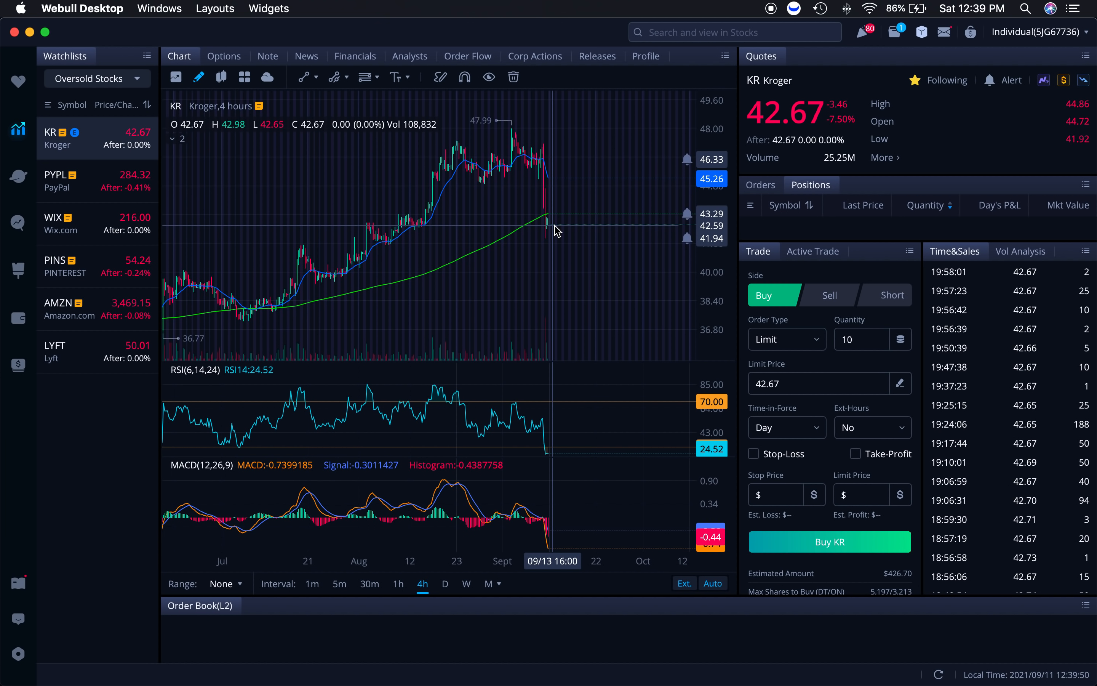
mouse_move(556, 226)
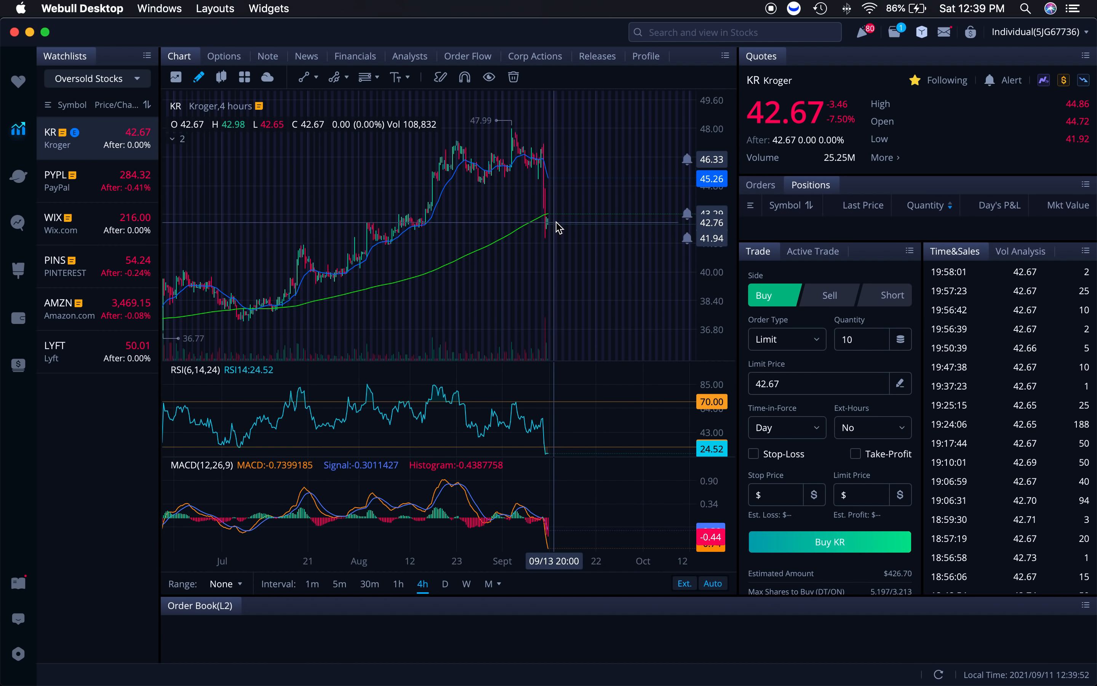
mouse_move(558, 225)
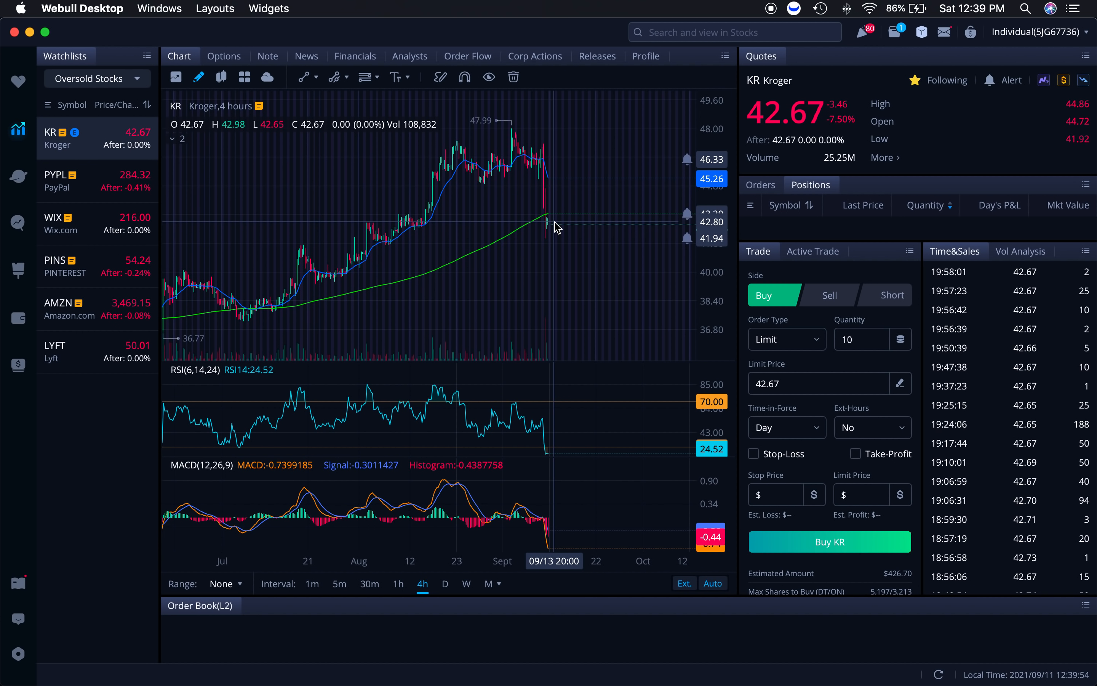
mouse_move(574, 270)
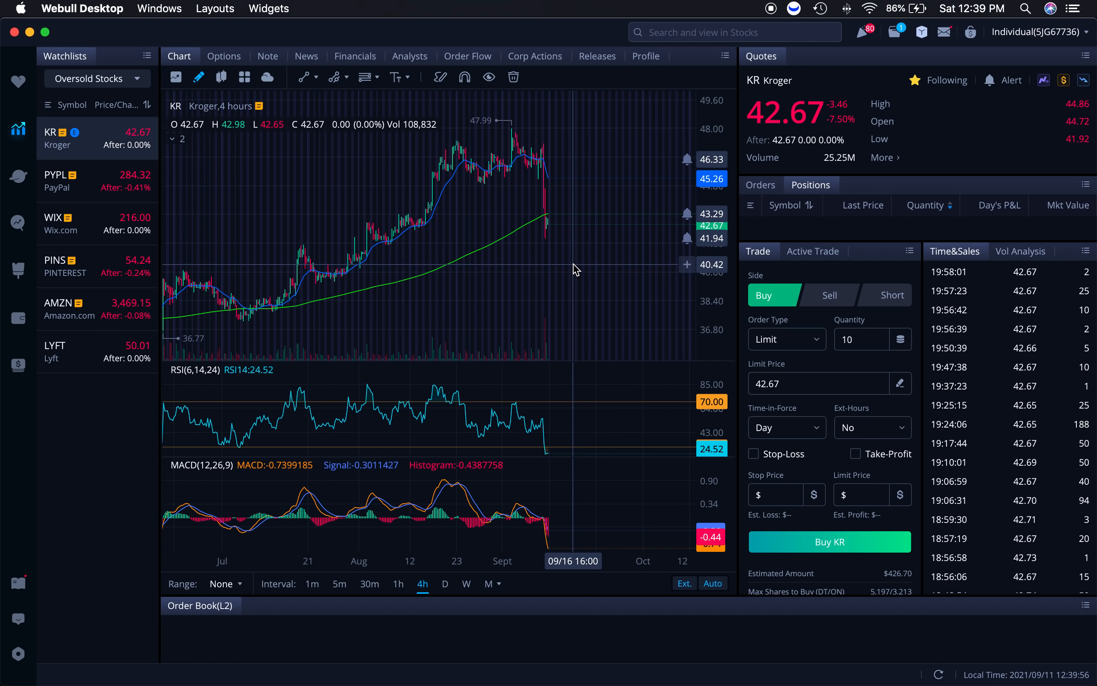
mouse_move(560, 224)
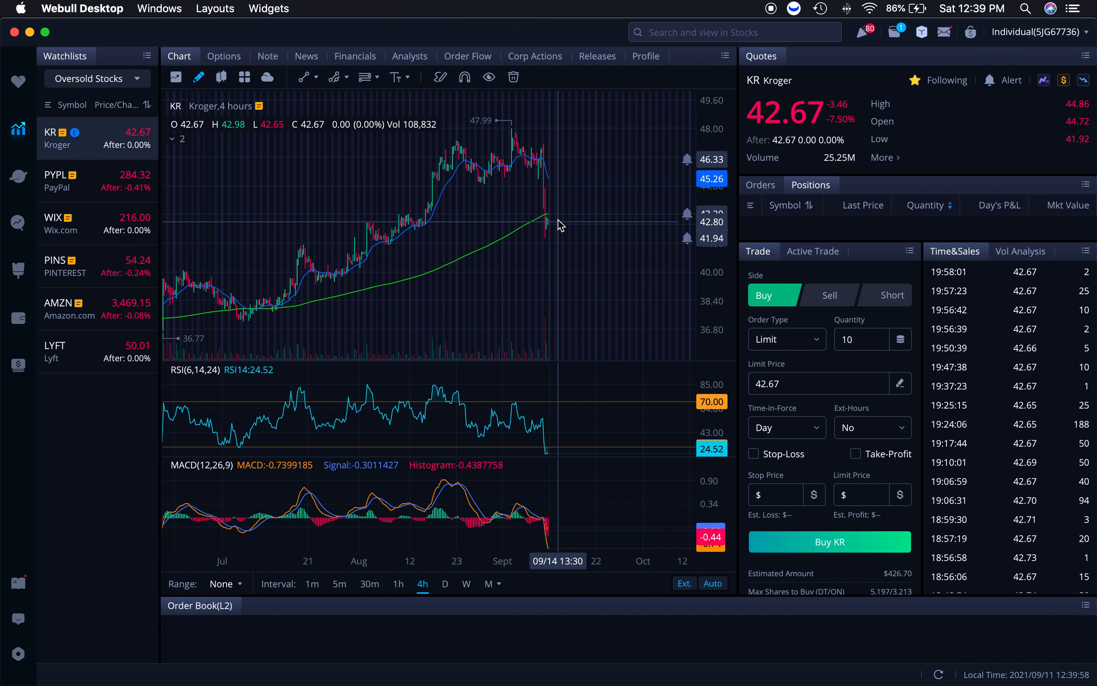
mouse_move(546, 149)
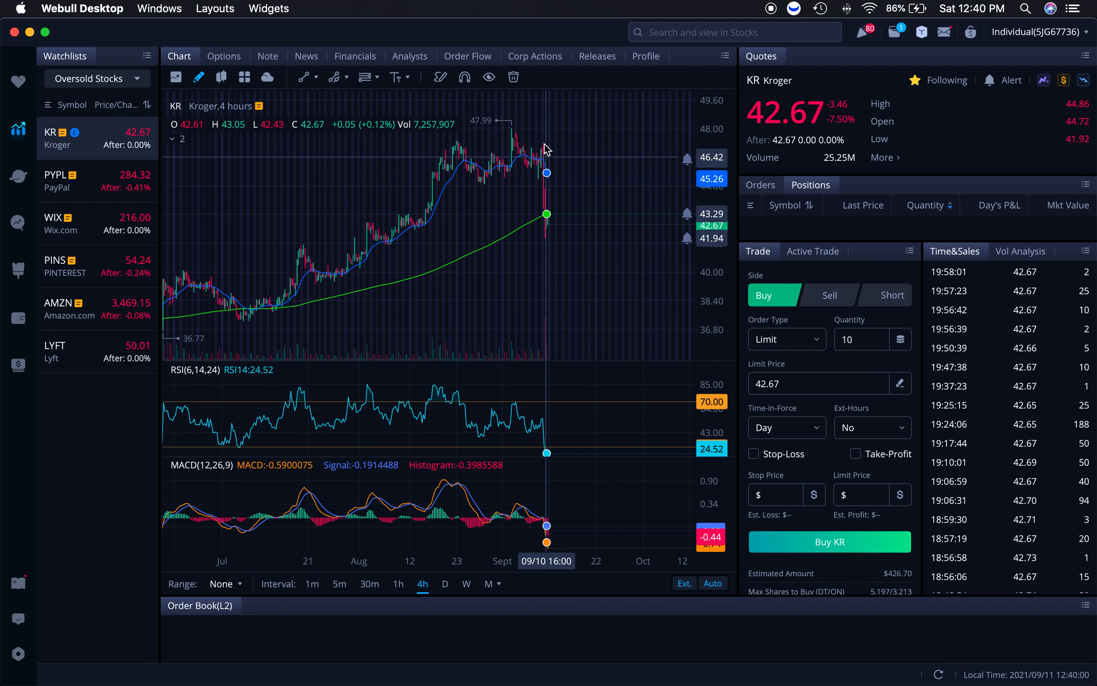
mouse_move(580, 230)
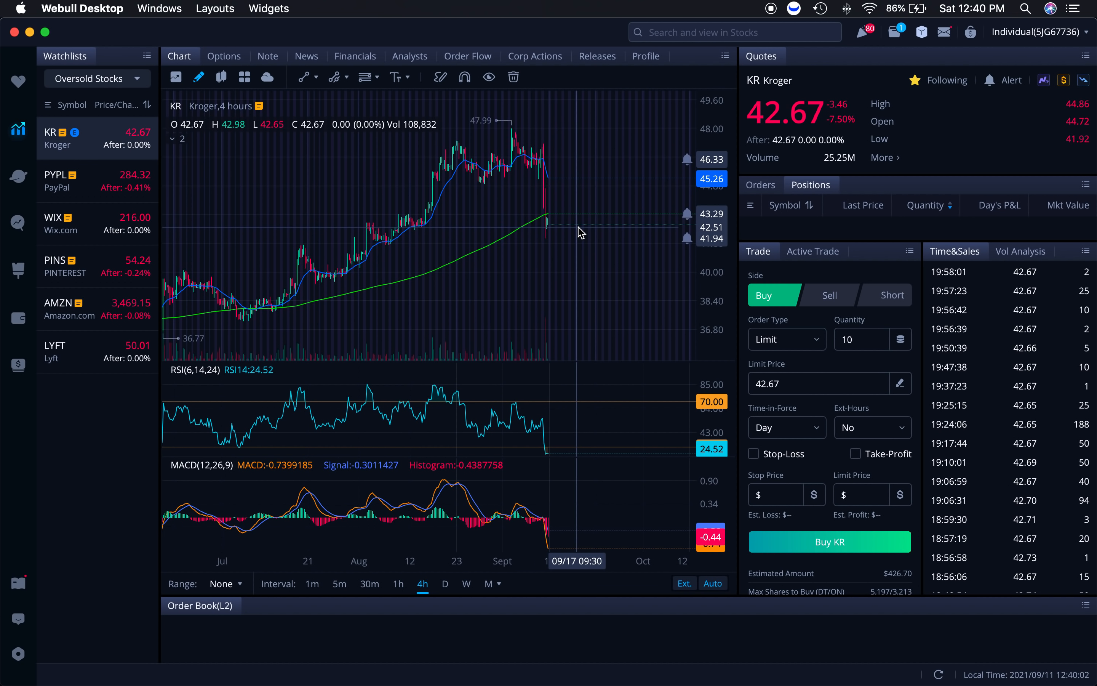
mouse_move(510, 214)
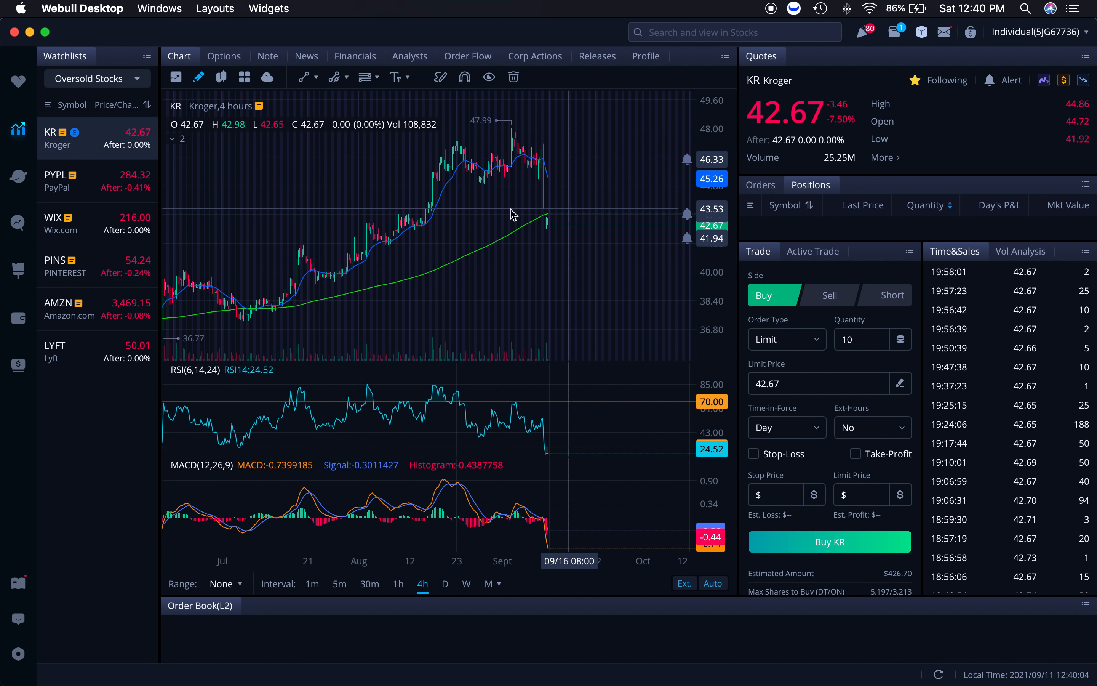
mouse_move(663, 219)
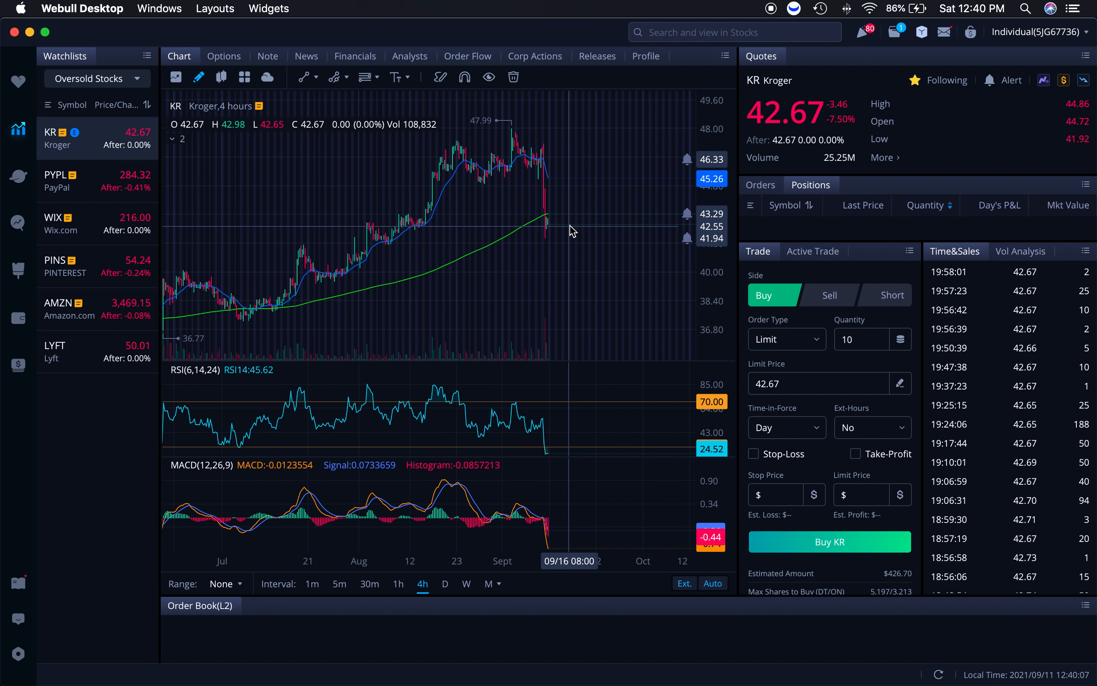
mouse_move(574, 219)
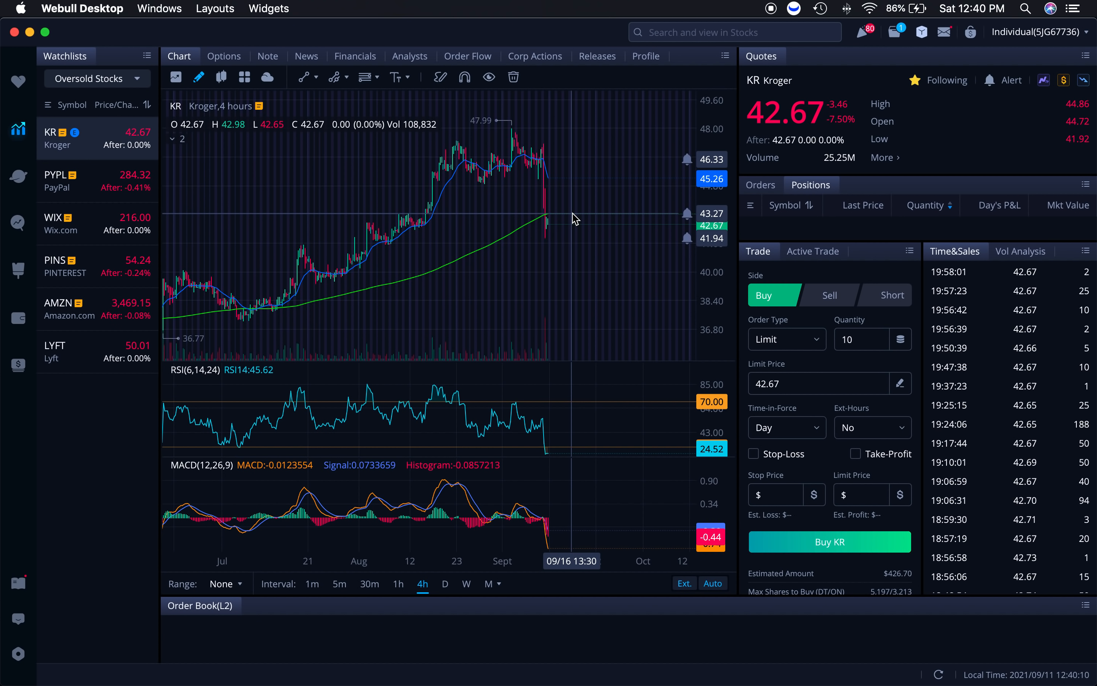
mouse_move(580, 265)
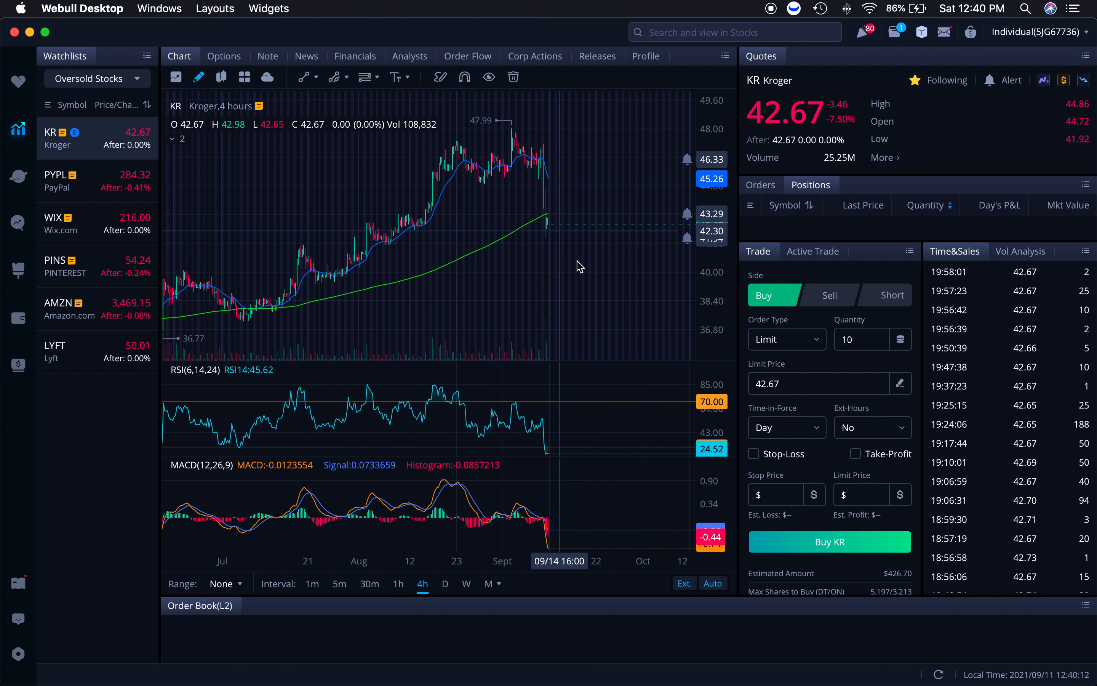
mouse_move(583, 274)
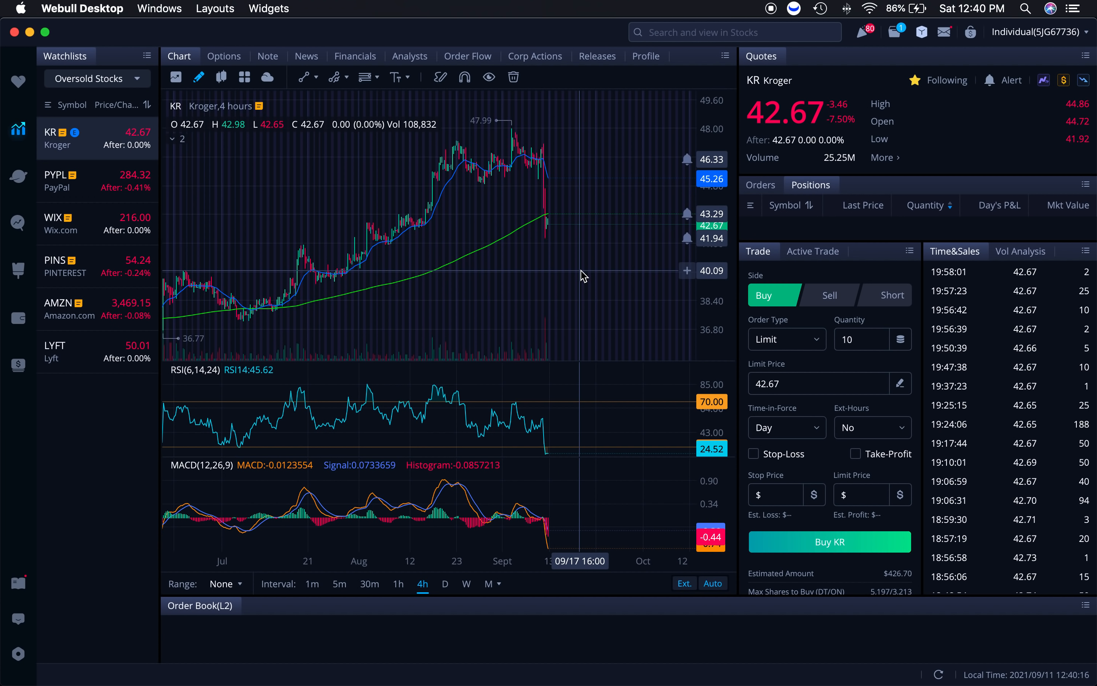
mouse_move(566, 239)
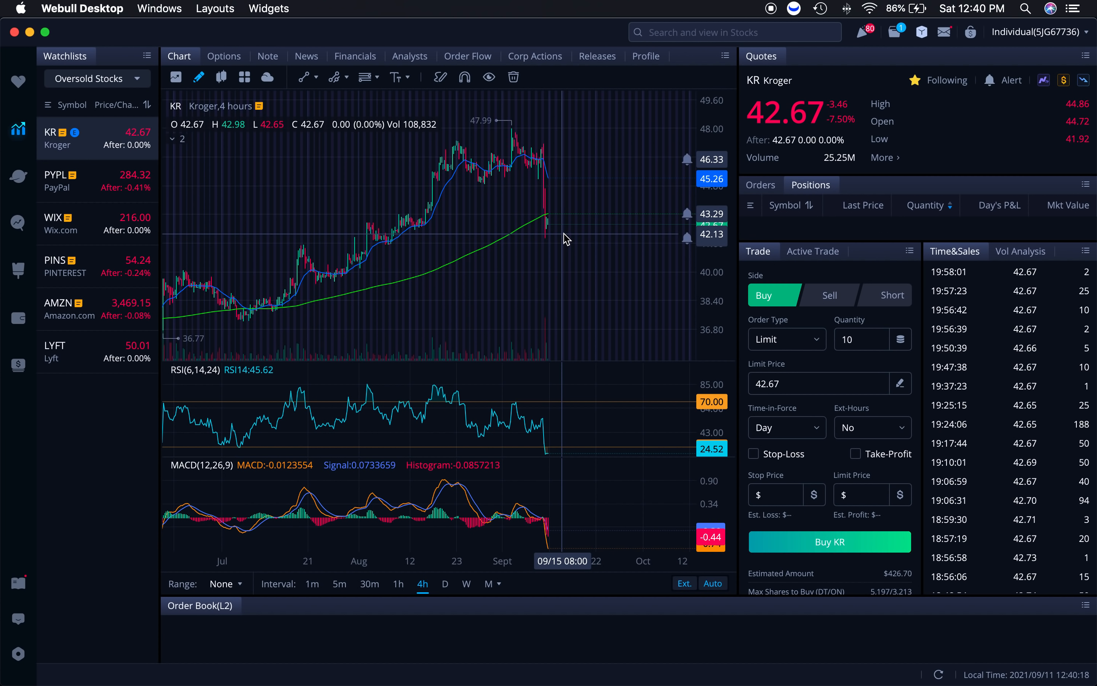
mouse_move(560, 226)
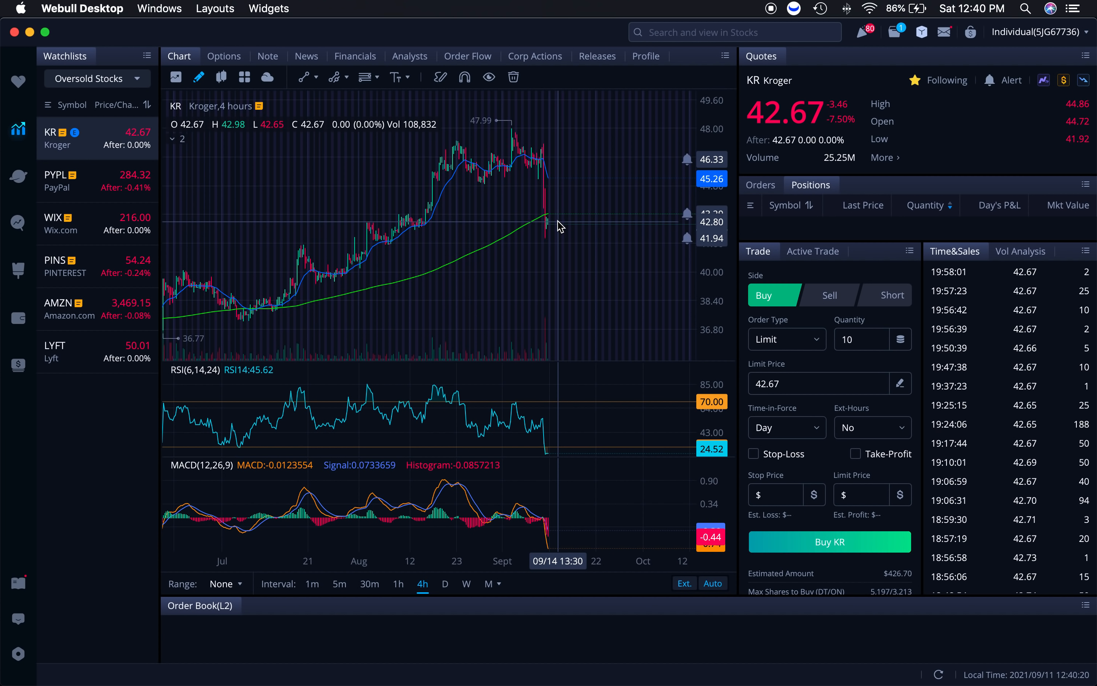
mouse_move(587, 281)
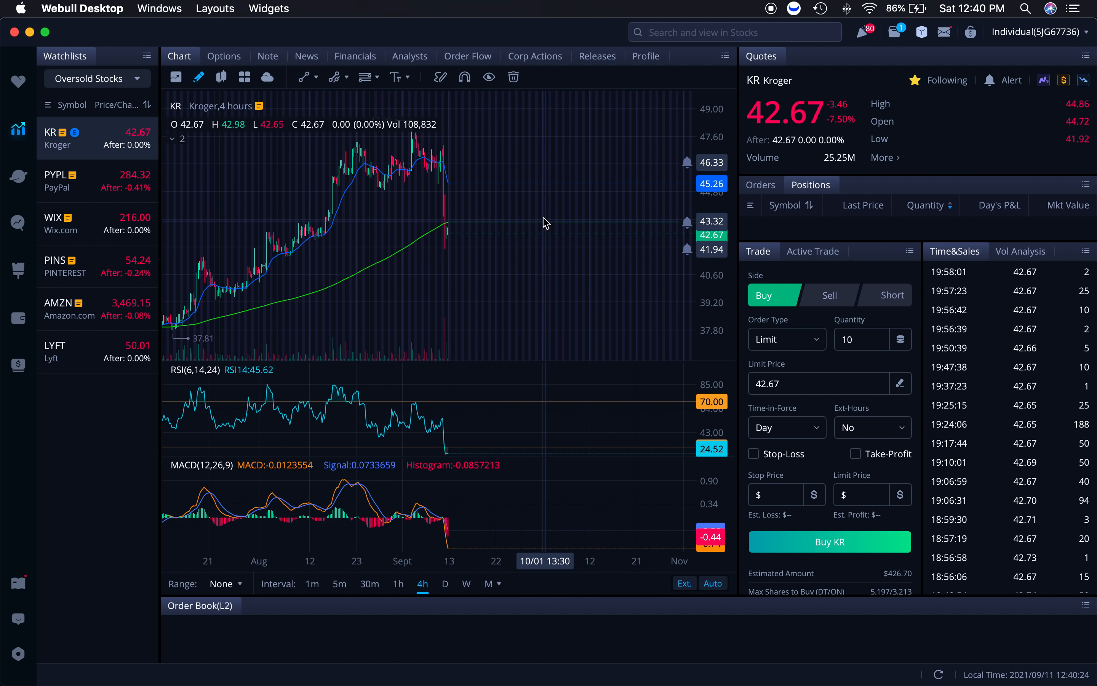
mouse_move(497, 243)
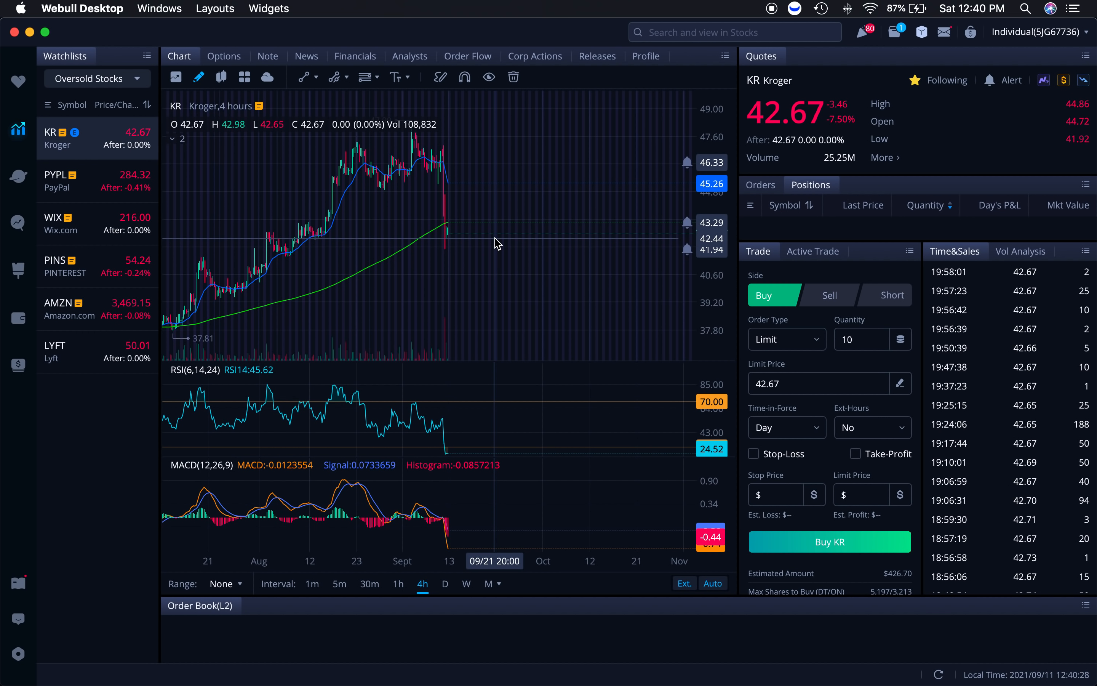
mouse_move(490, 280)
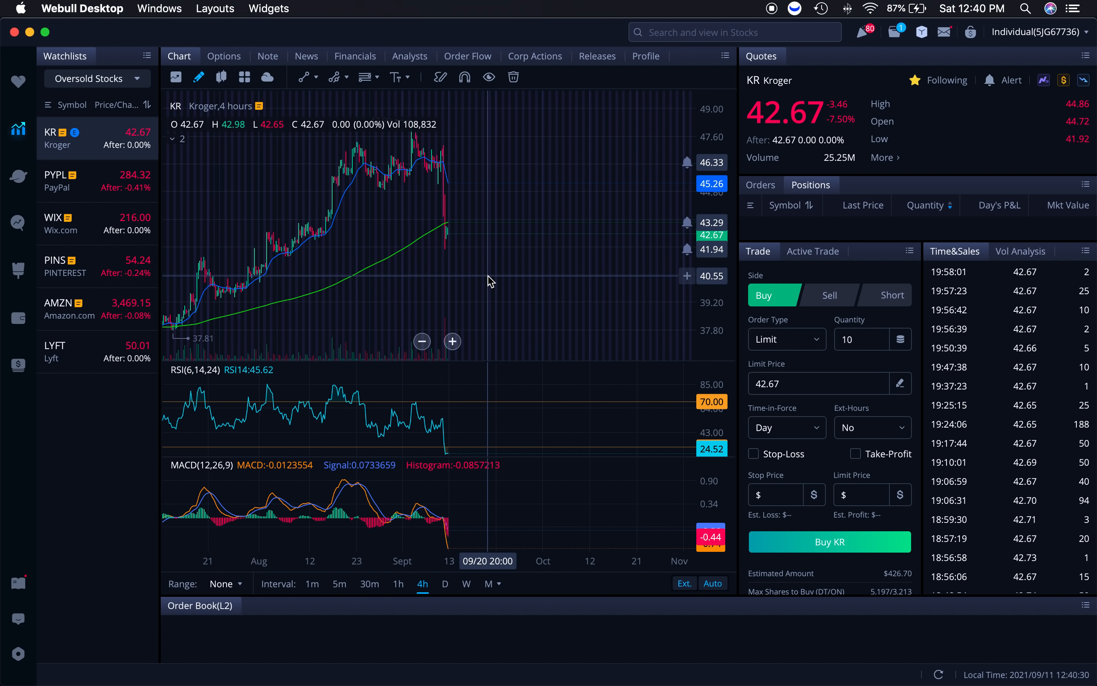
mouse_move(487, 282)
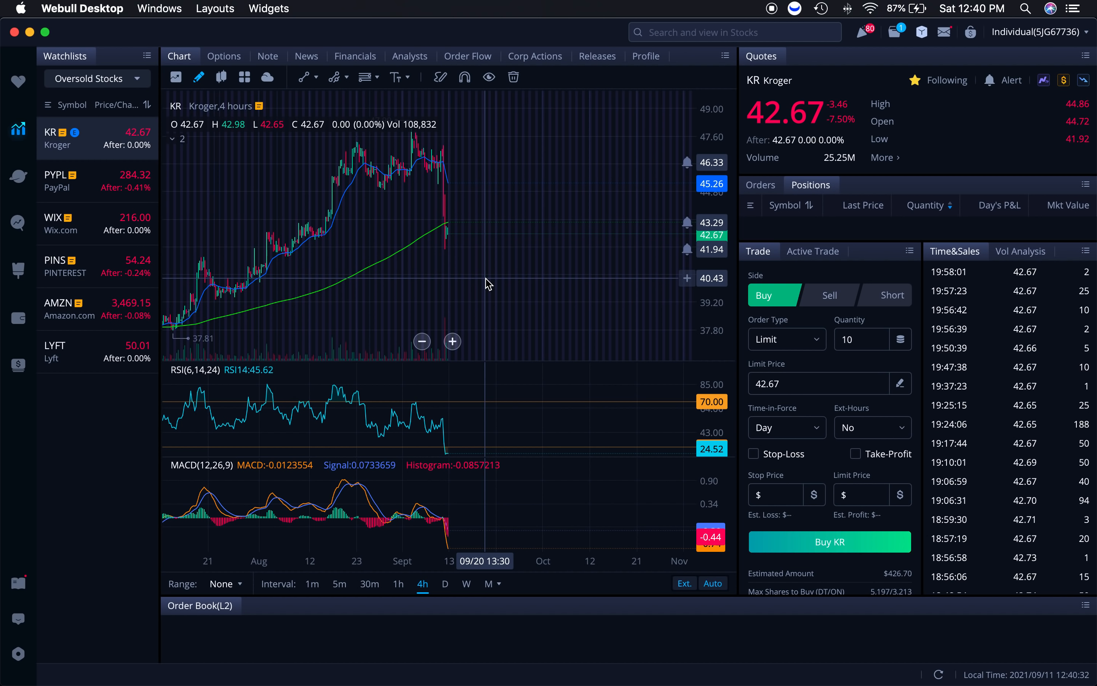
mouse_move(513, 273)
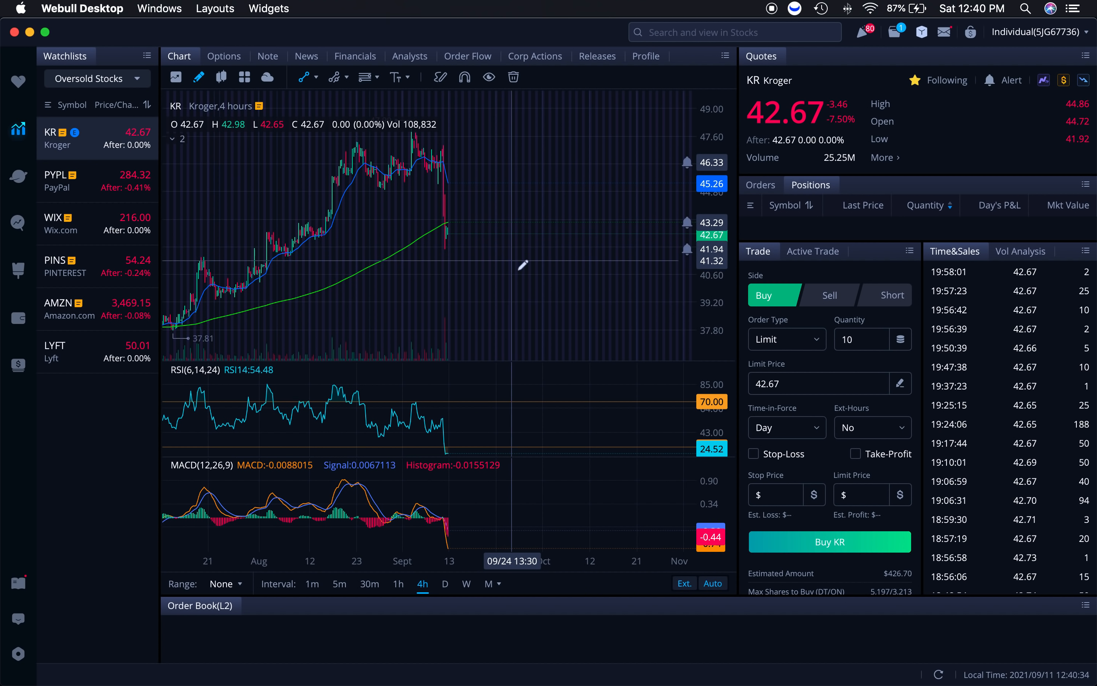
mouse_move(535, 273)
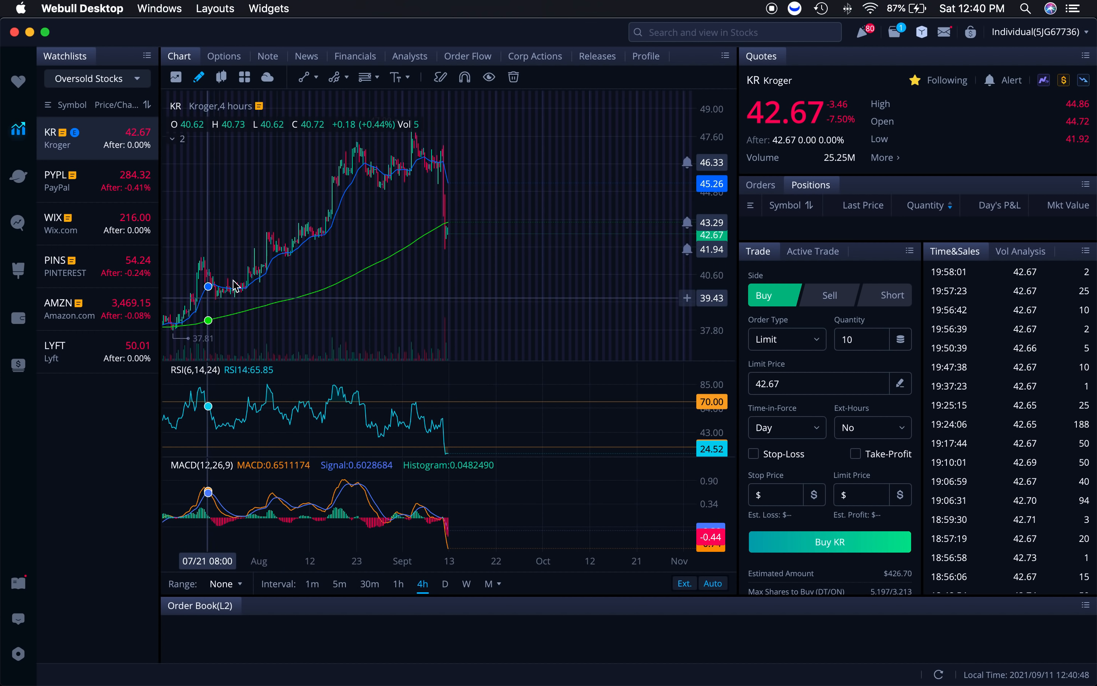
mouse_move(468, 253)
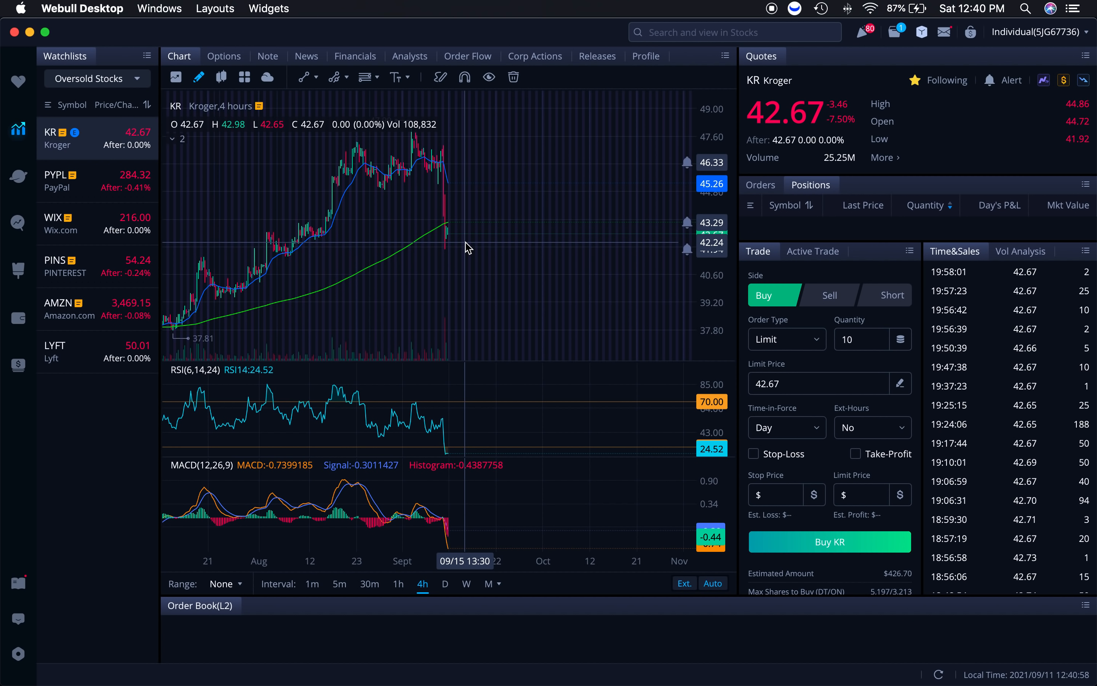
mouse_move(532, 228)
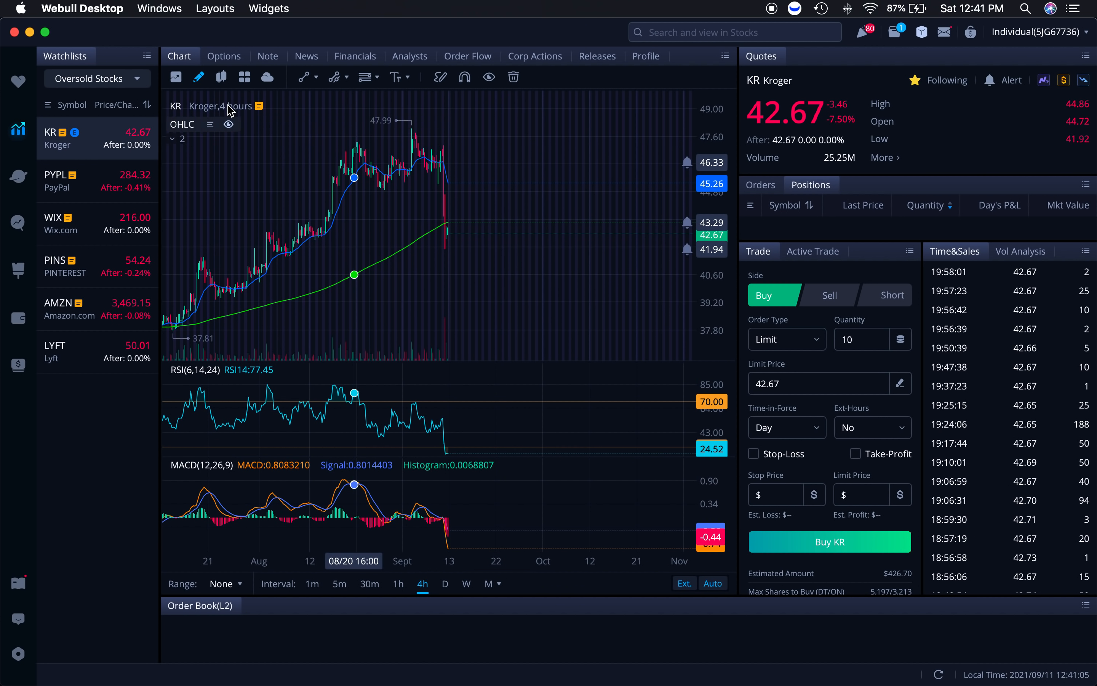
mouse_move(376, 259)
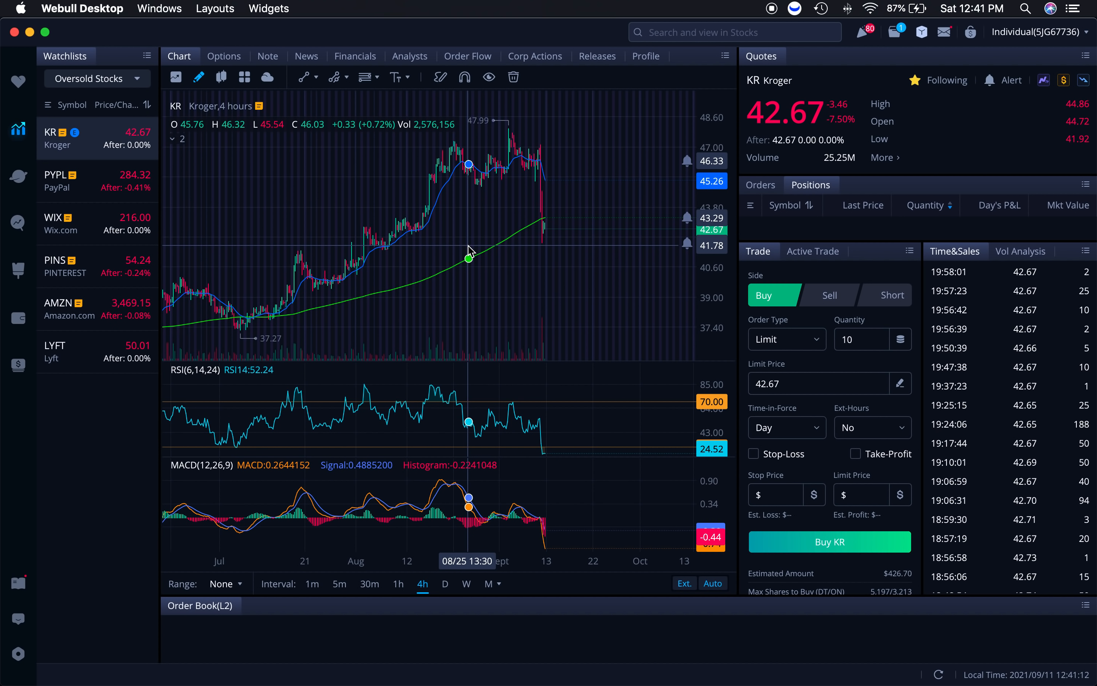
mouse_move(584, 240)
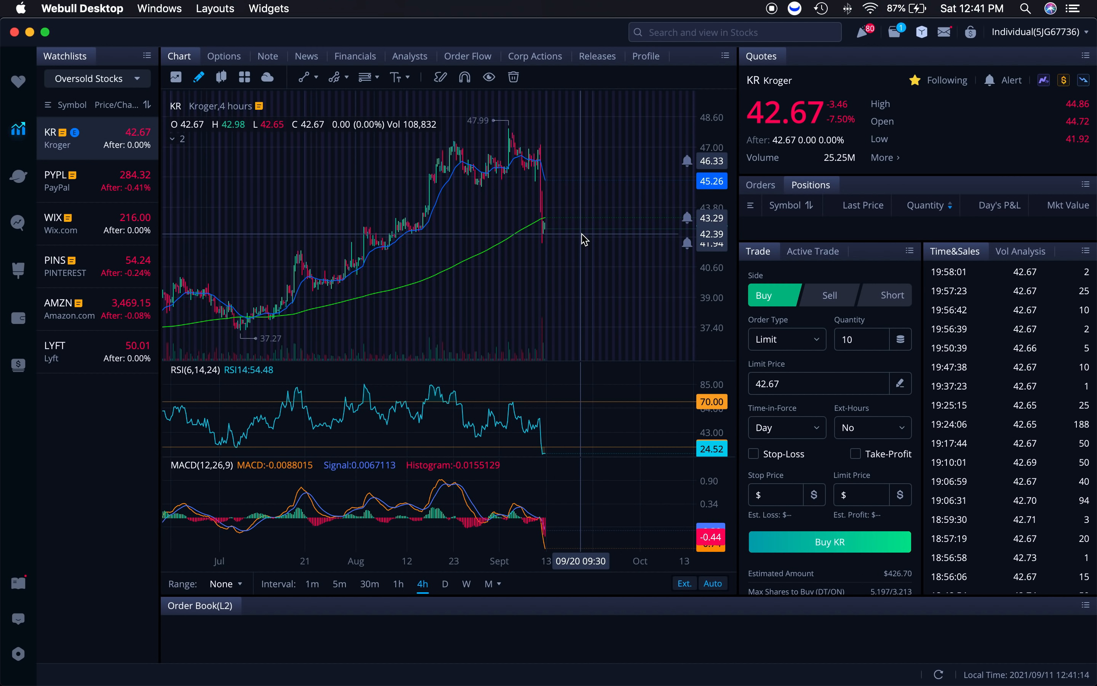
mouse_move(581, 309)
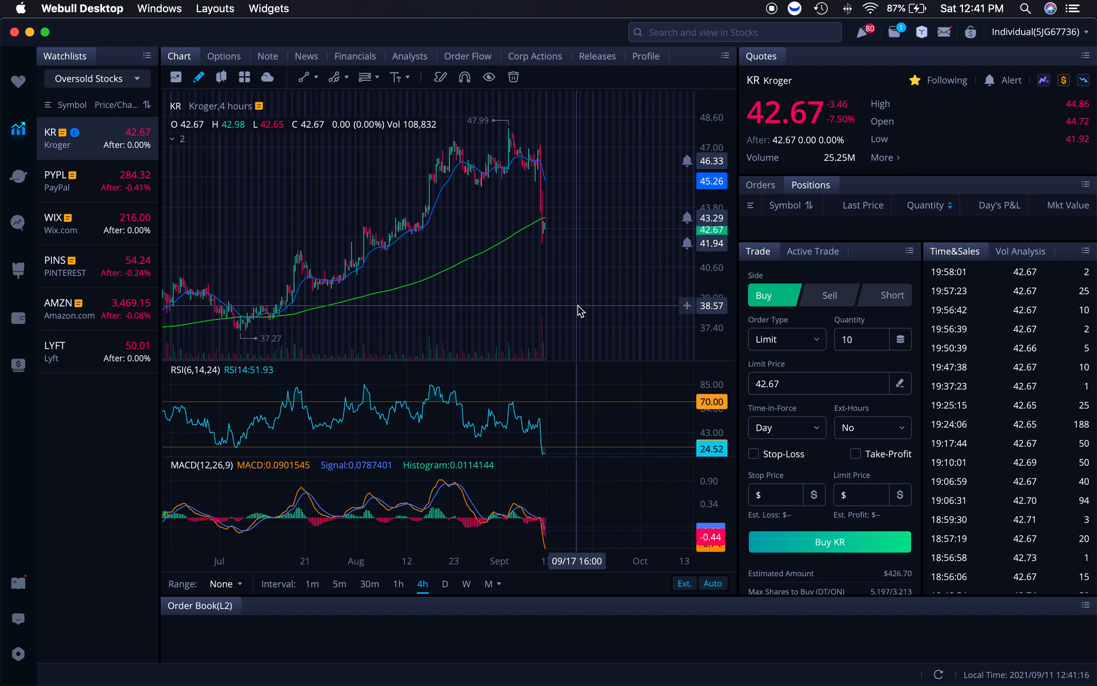
mouse_move(623, 282)
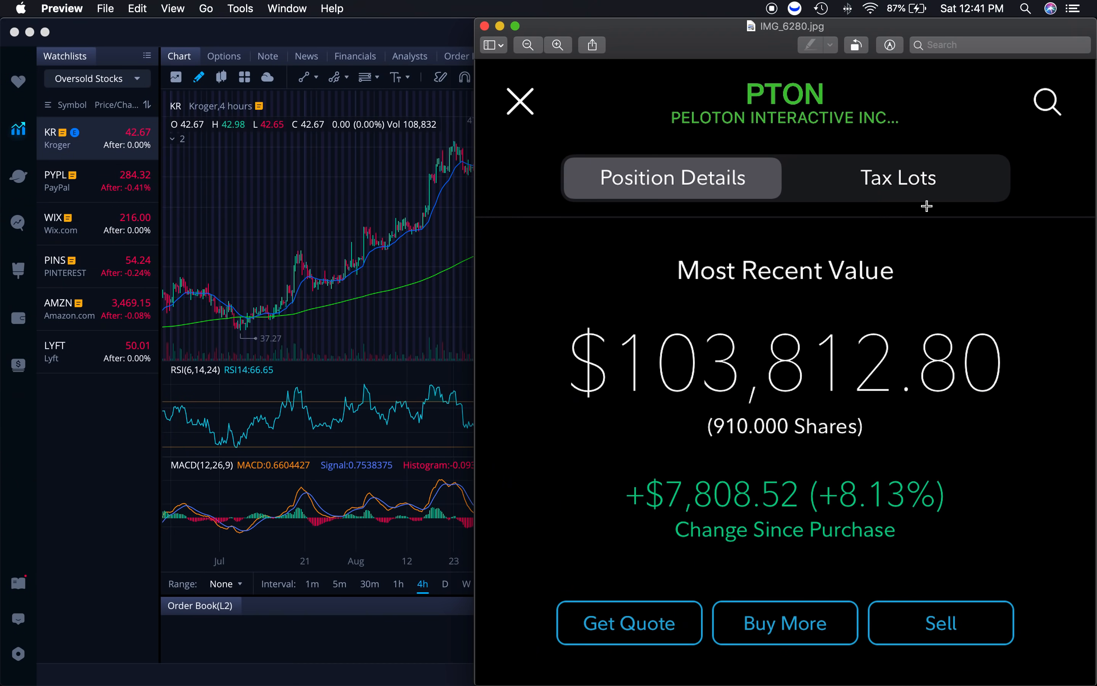
mouse_move(814, 237)
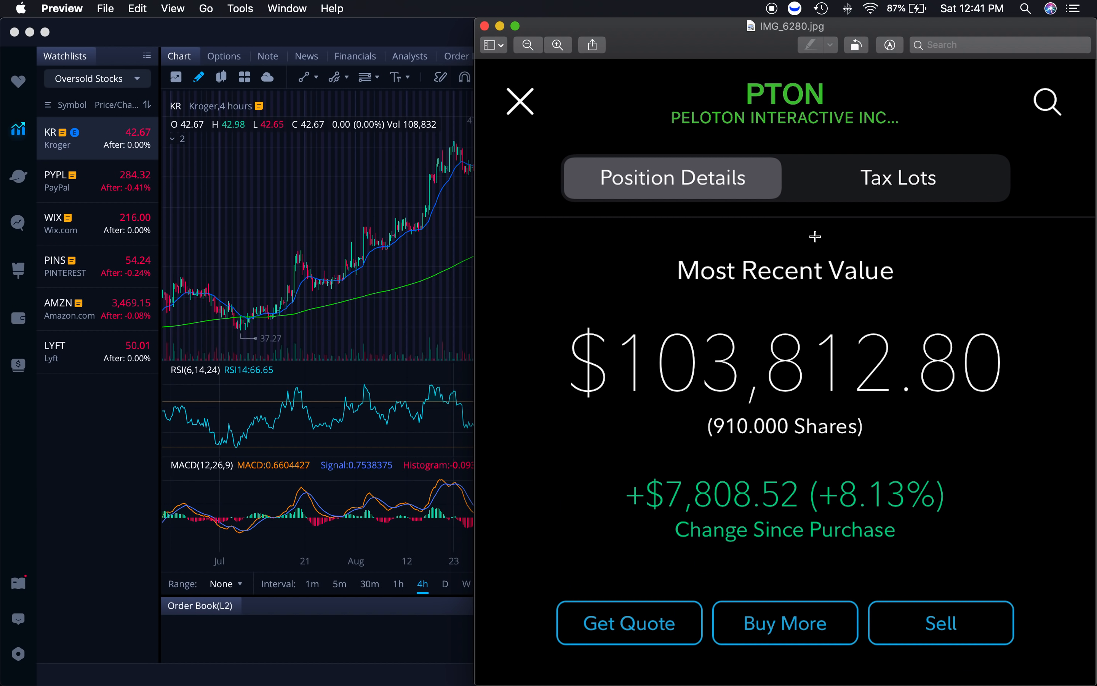
mouse_move(759, 327)
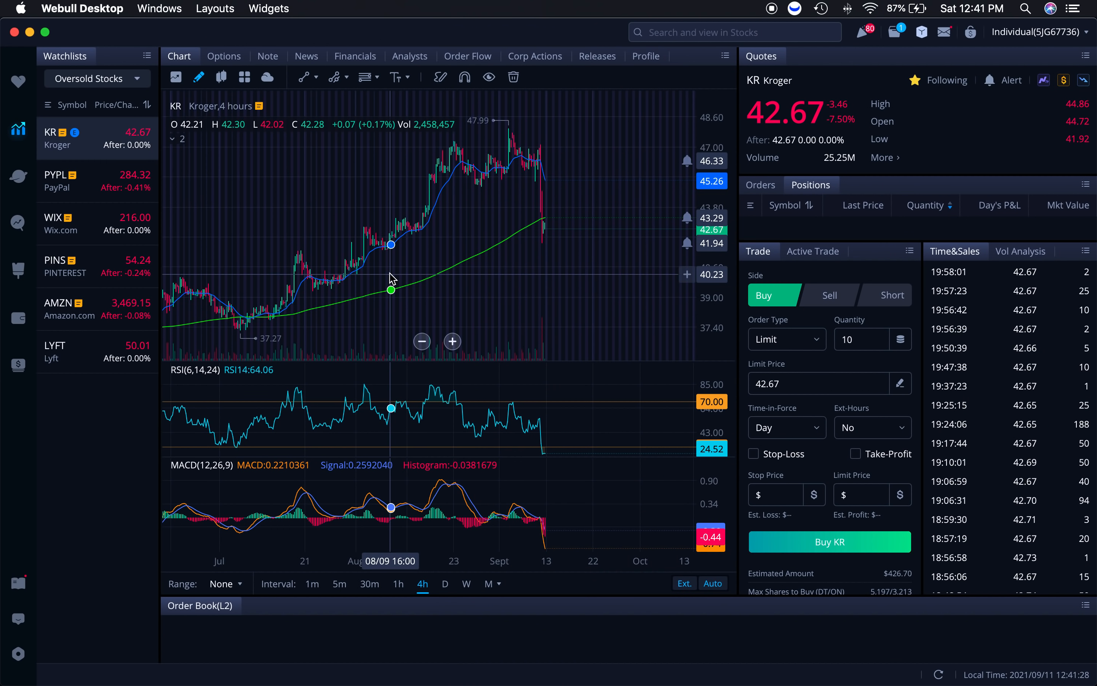
mouse_move(479, 211)
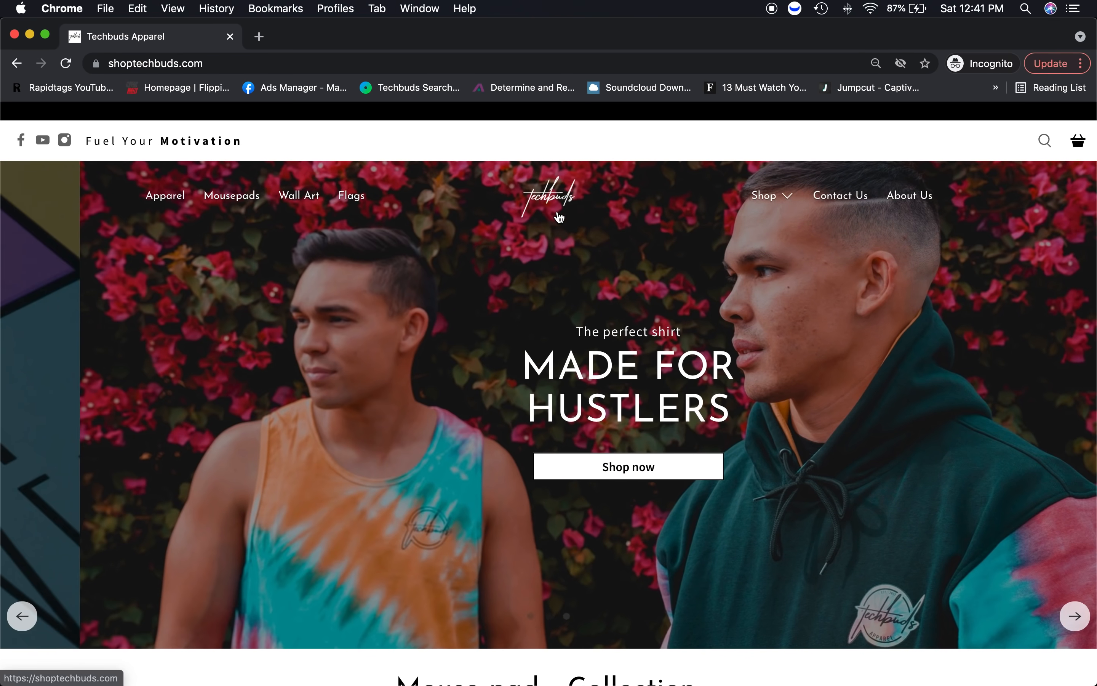
- Glance at the TechBud Facebook group, then switch to the Learn Plan Profit course page
click(333, 35)
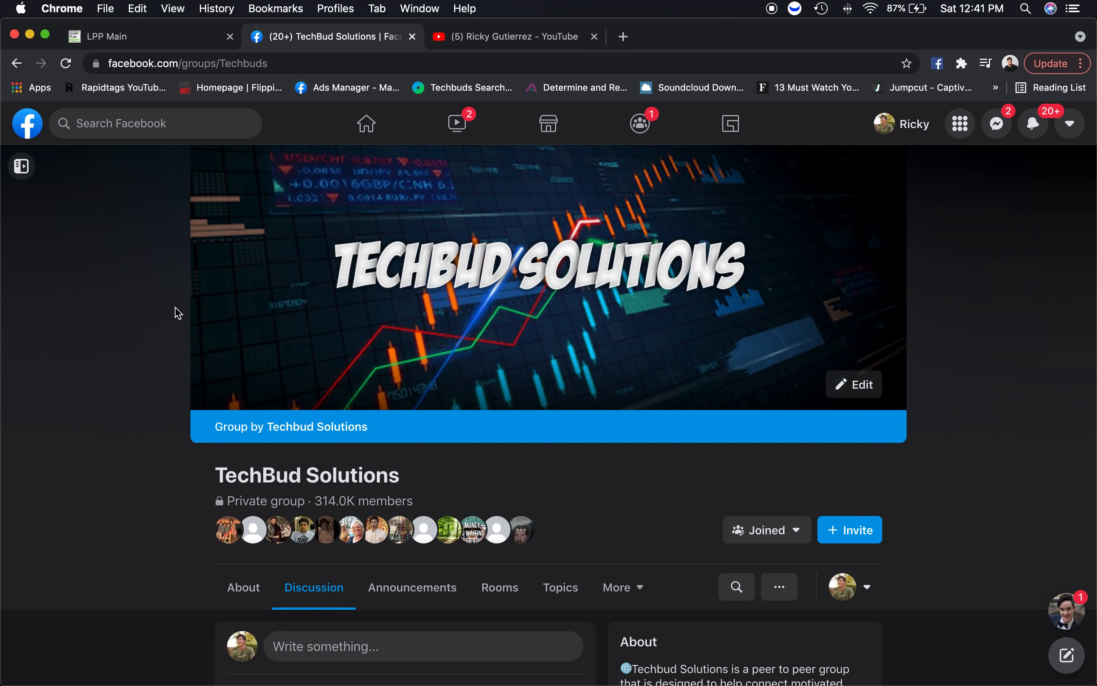
mouse_move(161, 52)
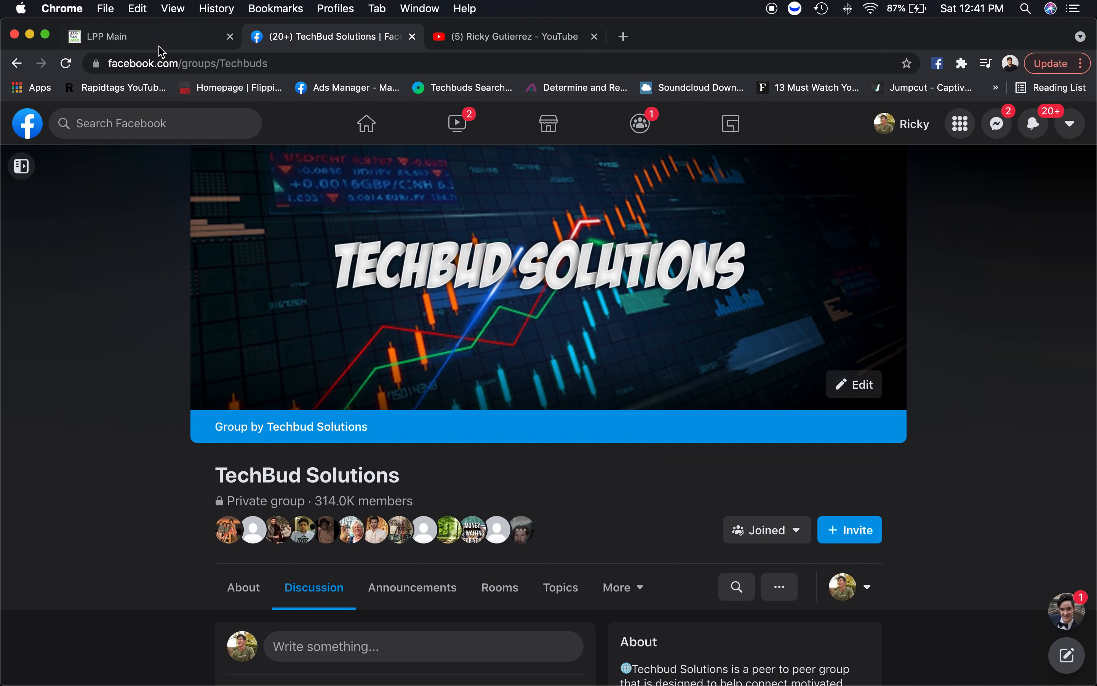
click(126, 35)
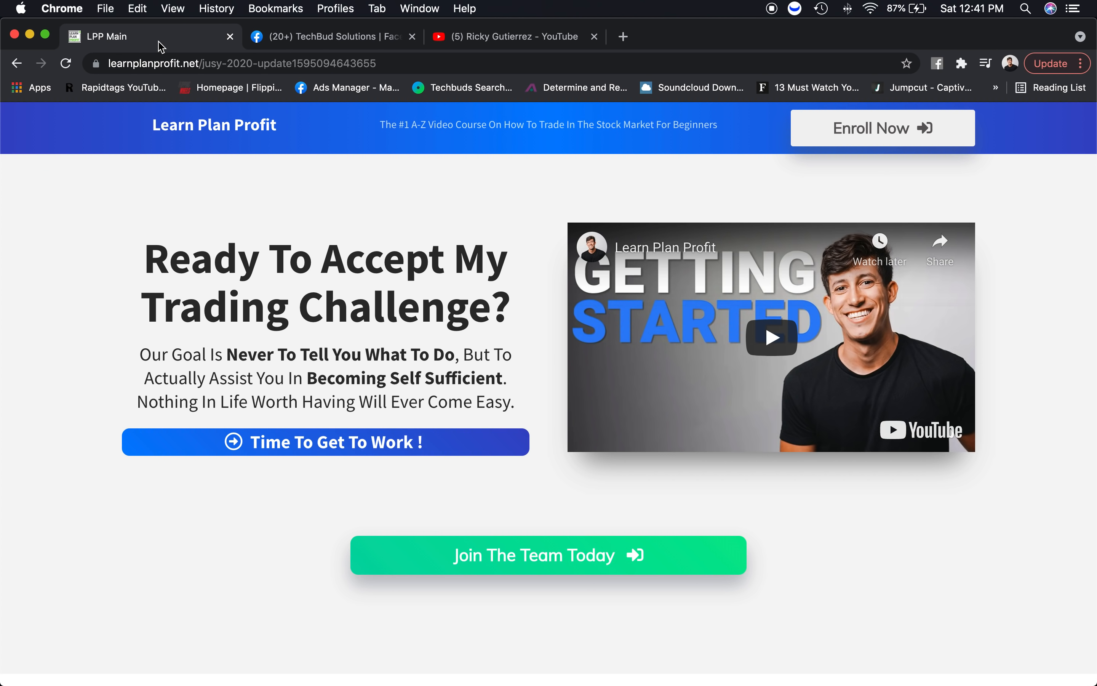
mouse_move(231, 115)
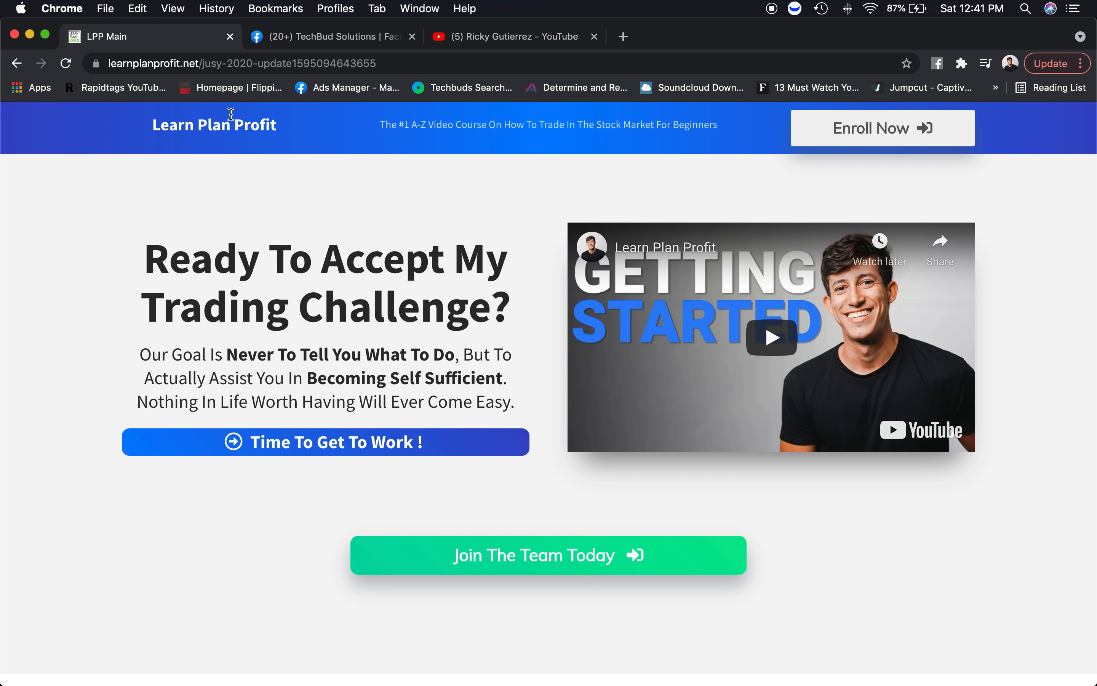
mouse_move(290, 226)
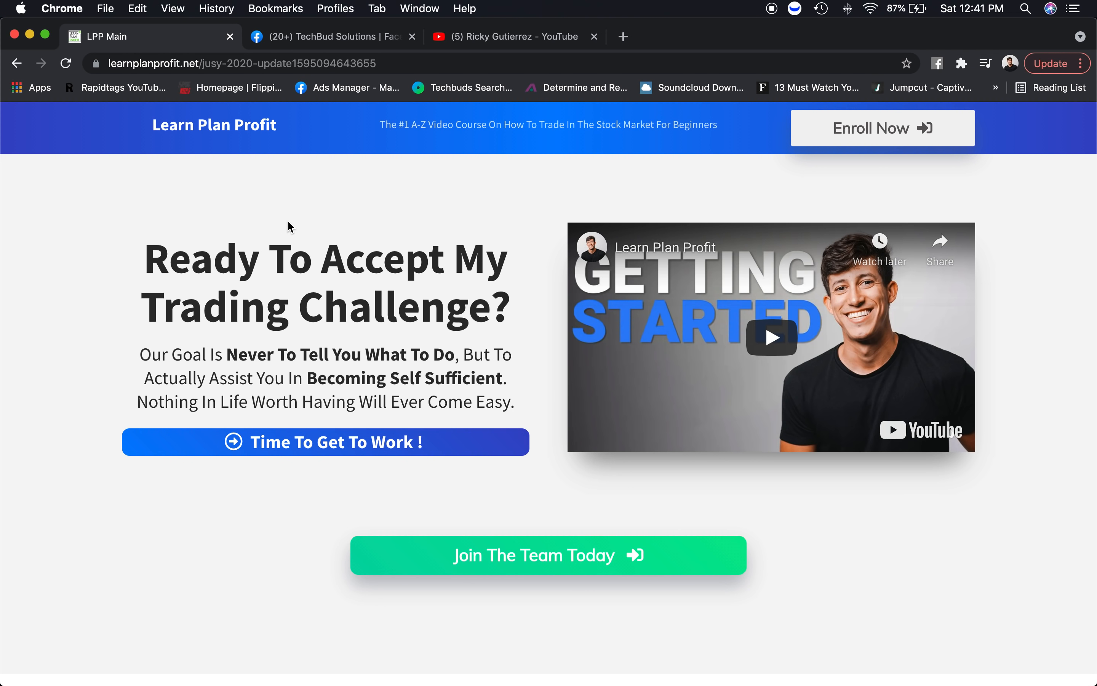